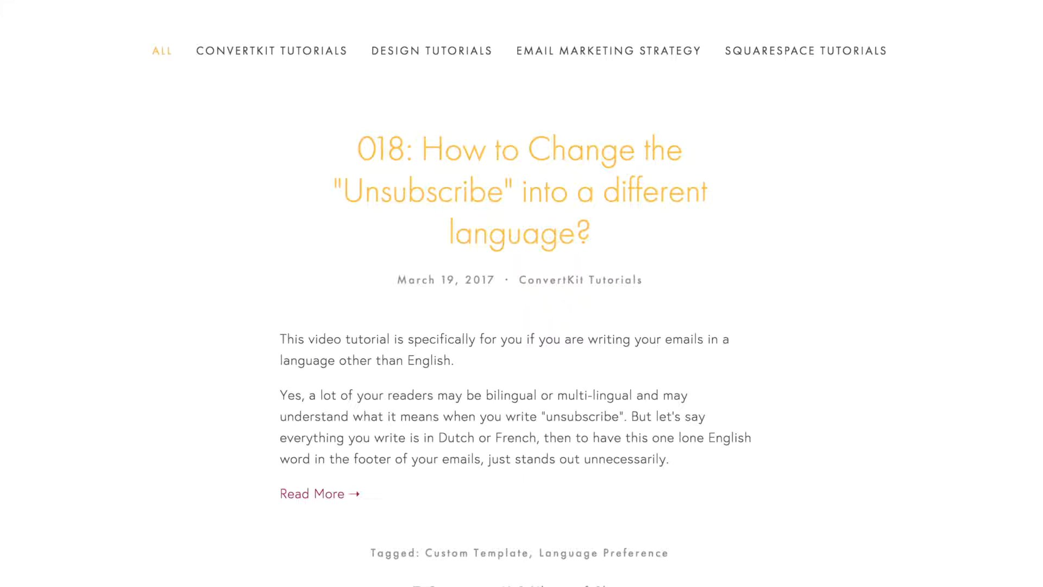
pyautogui.moveTo(683, 292)
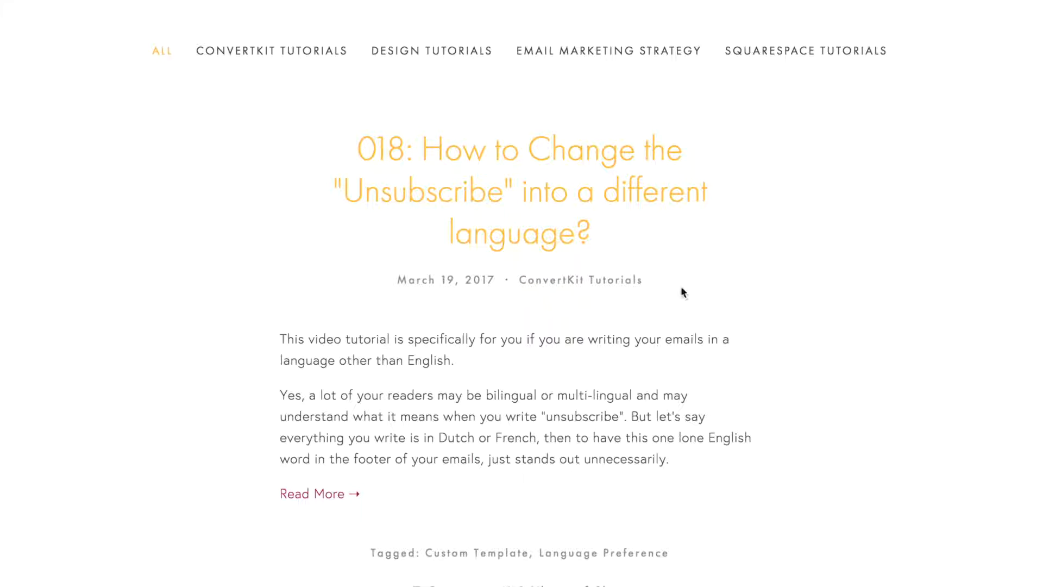
pyautogui.moveTo(643, 205)
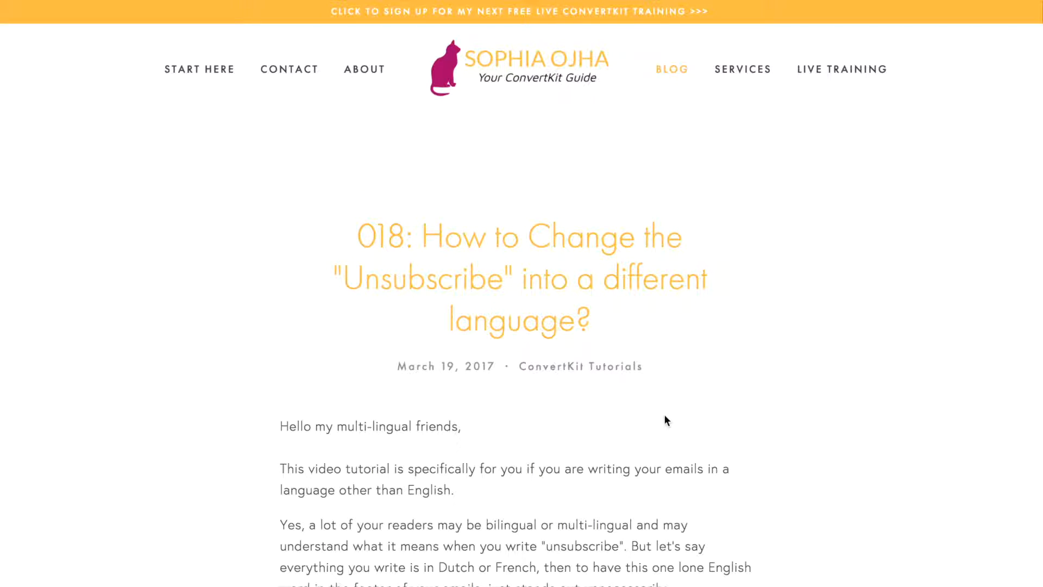
# Scroll through the blog post about translating the Unsubscribe link
pyautogui.scroll(-3)
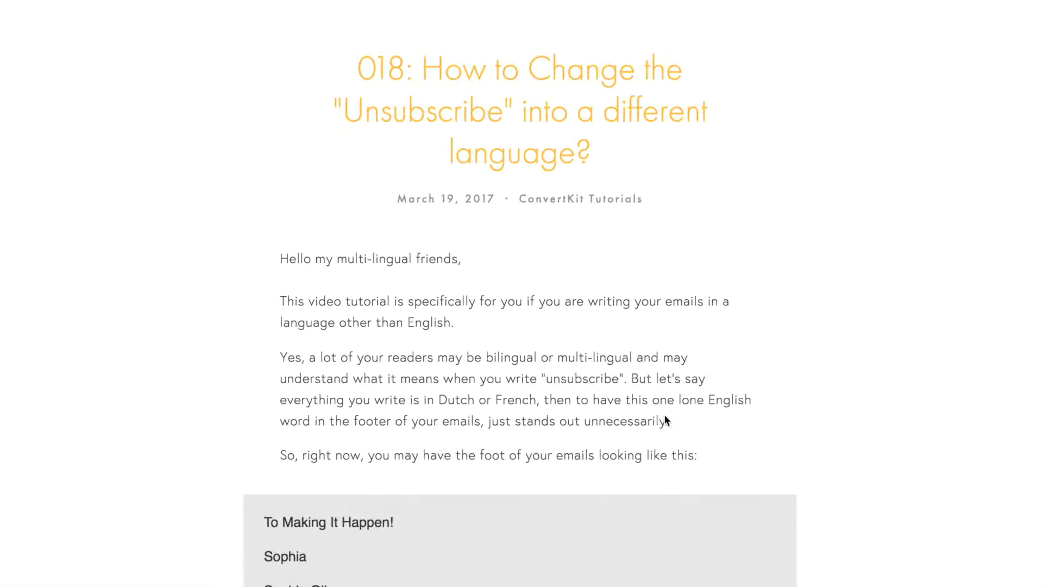
pyautogui.scroll(-3)
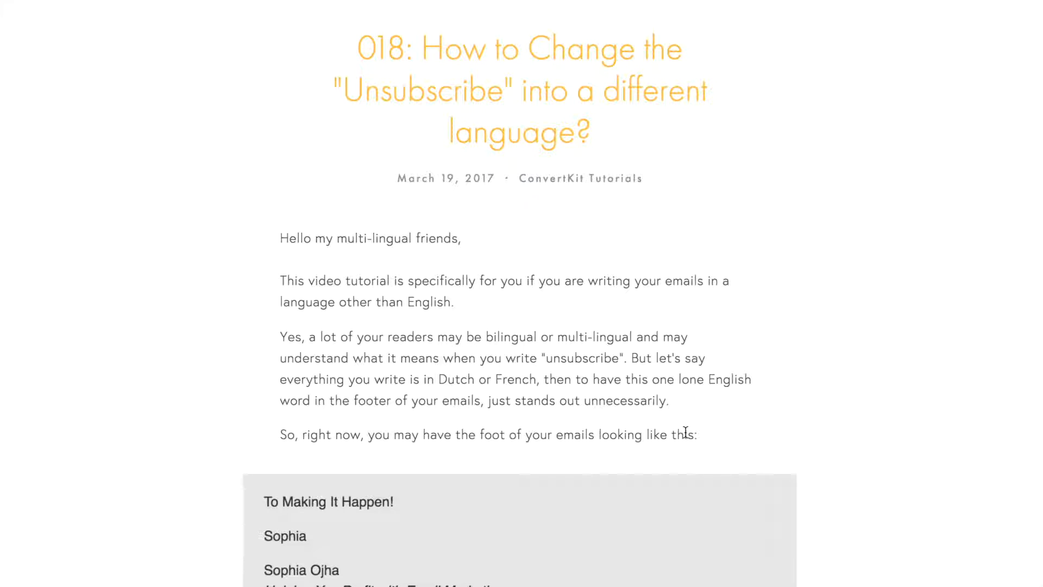
pyautogui.moveTo(692, 413)
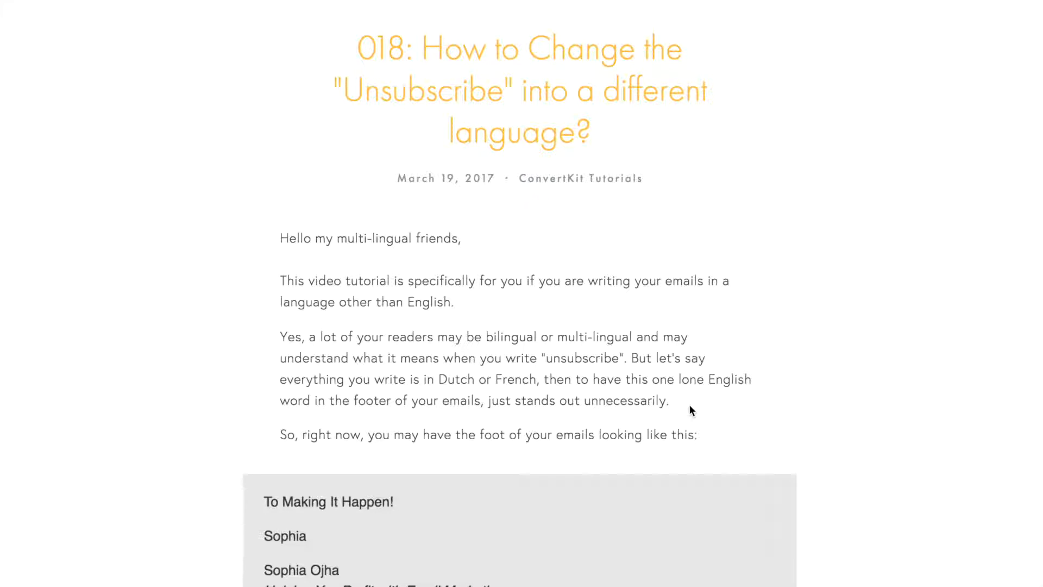
pyautogui.moveTo(470, 94)
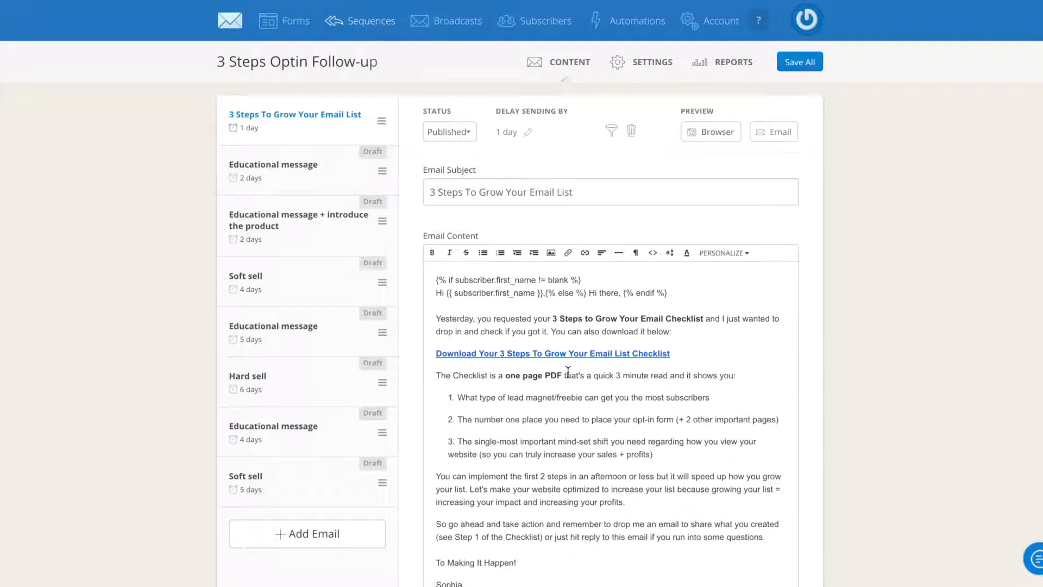
# Check the English Unsubscribe footer in the email's browser preview, then dismiss it
pyautogui.click(711, 132)
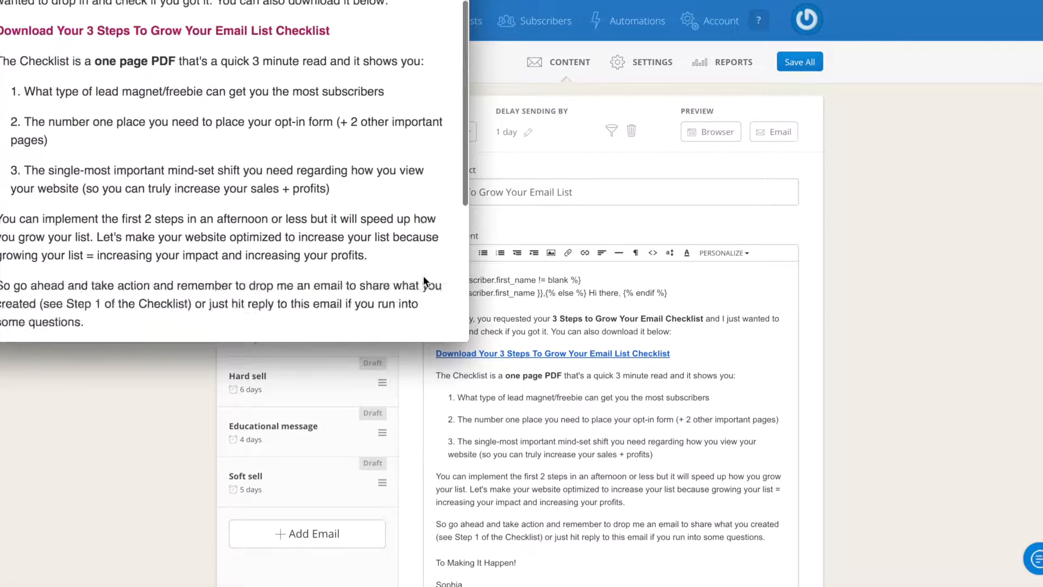
pyautogui.scroll(-3)
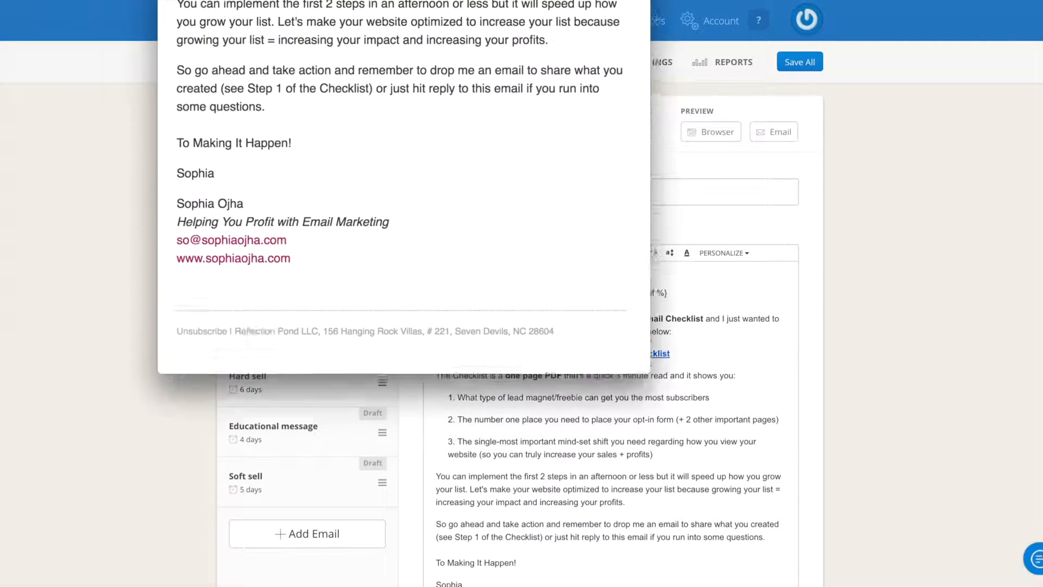
pyautogui.click(709, 131)
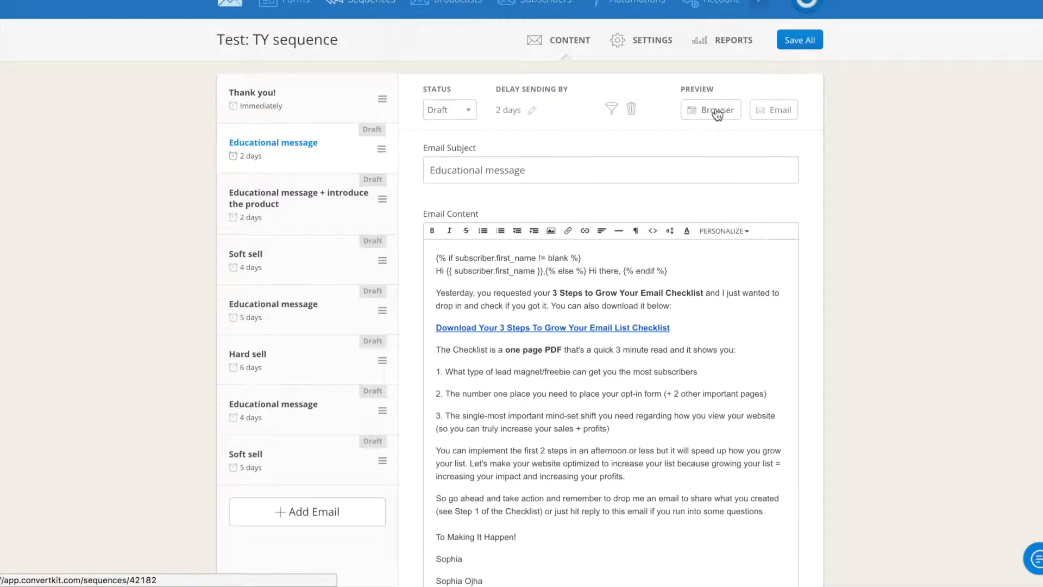
pyautogui.click(709, 110)
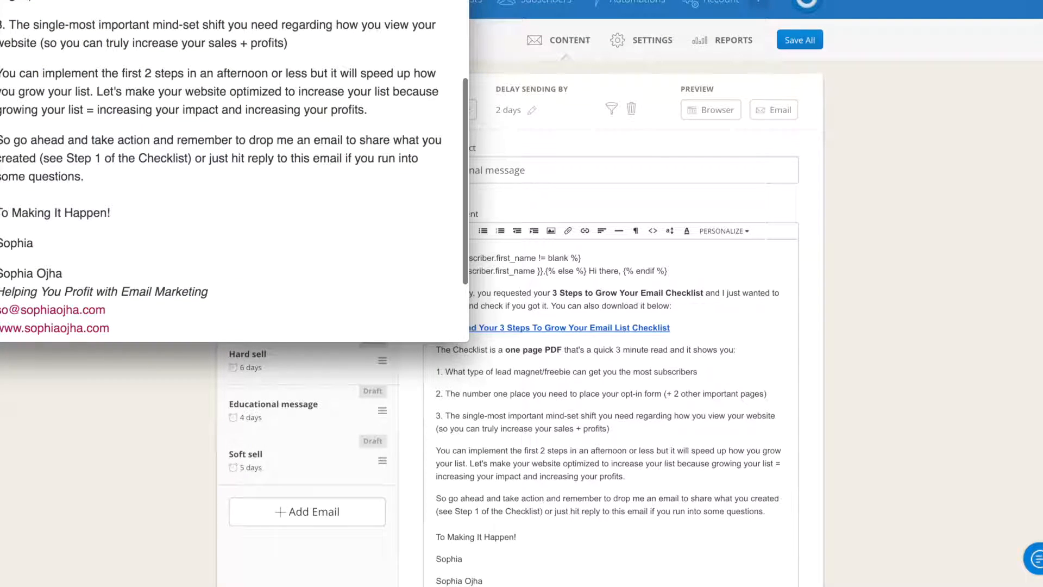
pyautogui.click(709, 110)
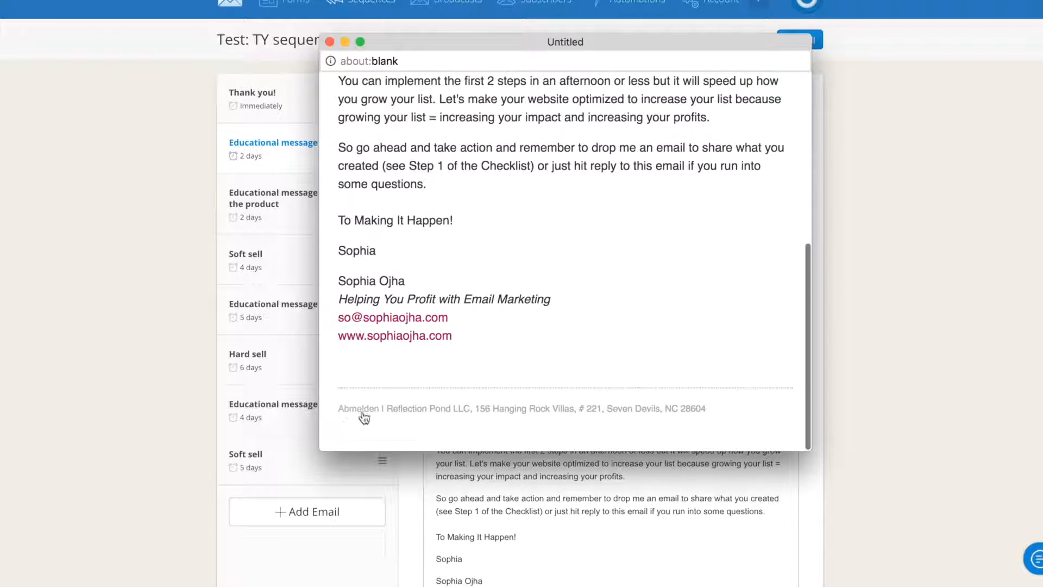
pyautogui.moveTo(362, 417)
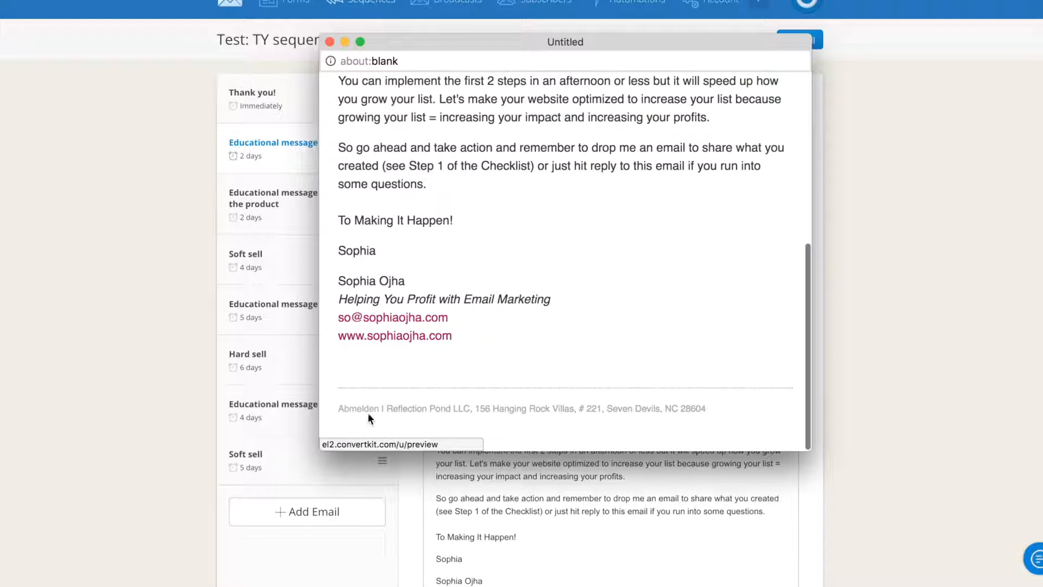
pyautogui.moveTo(417, 220)
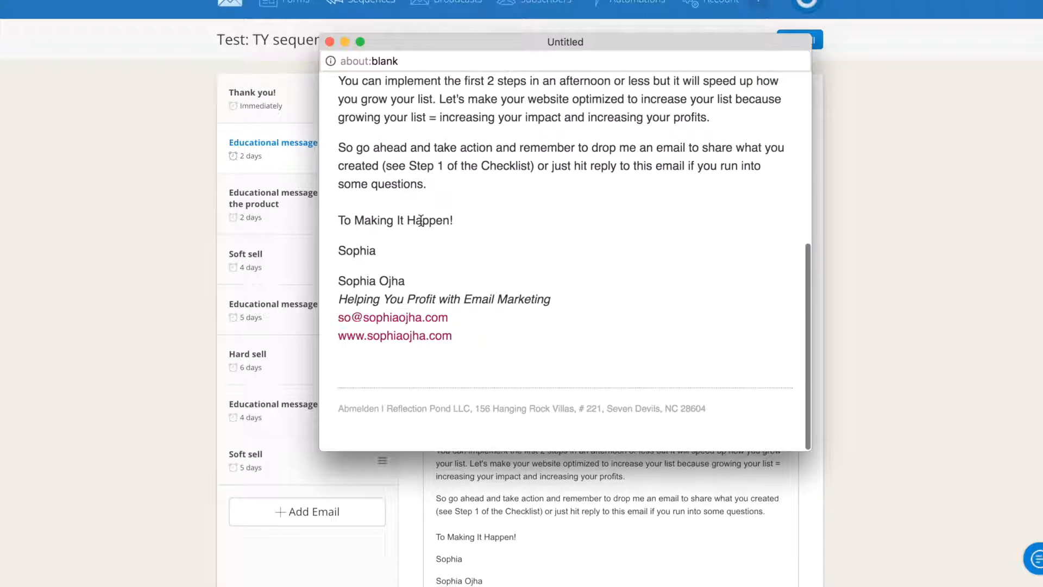
pyautogui.moveTo(328, 42)
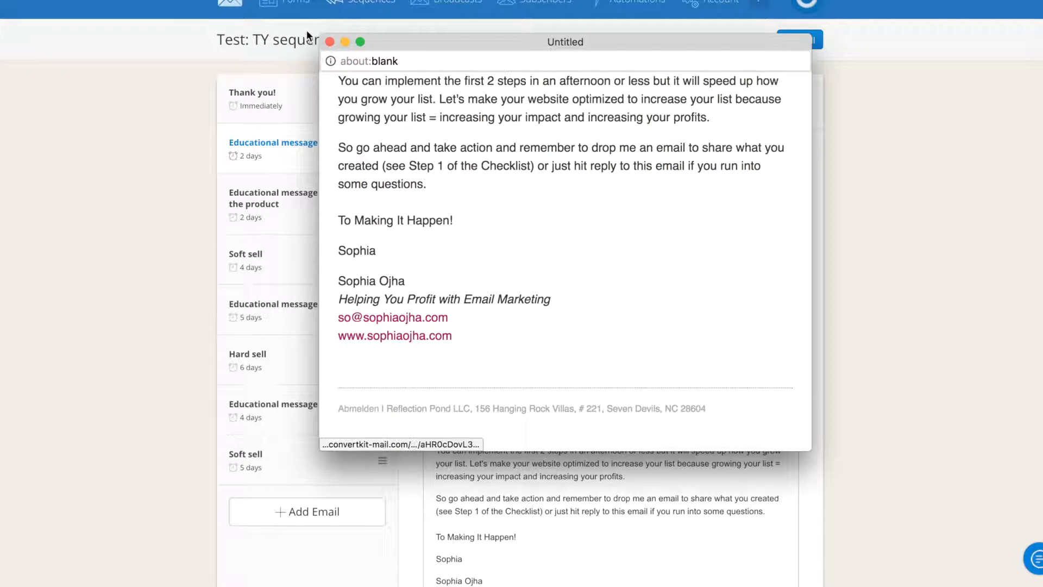
pyautogui.click(326, 42)
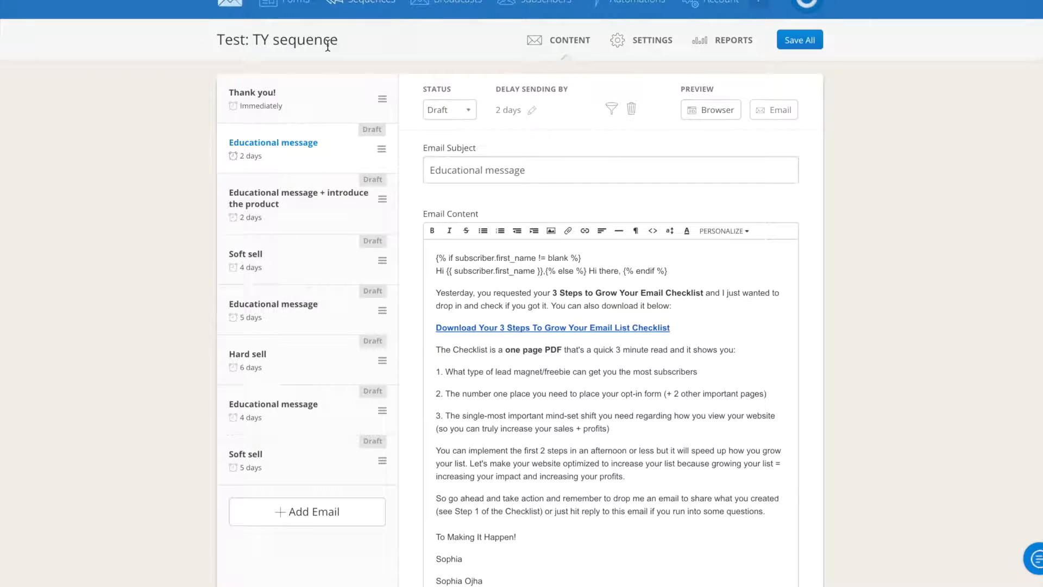
pyautogui.moveTo(874, 89)
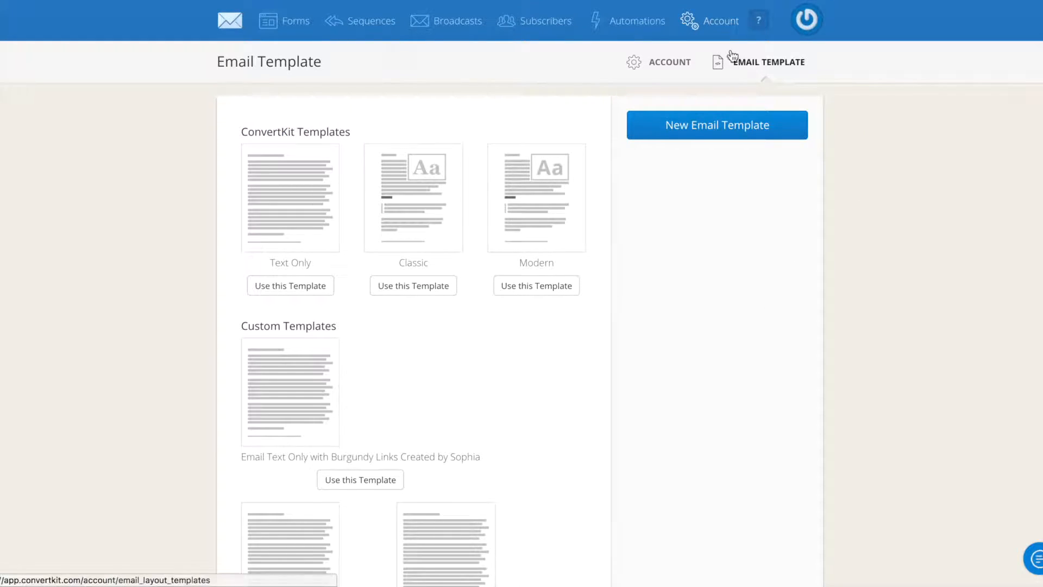
pyautogui.moveTo(720, 21)
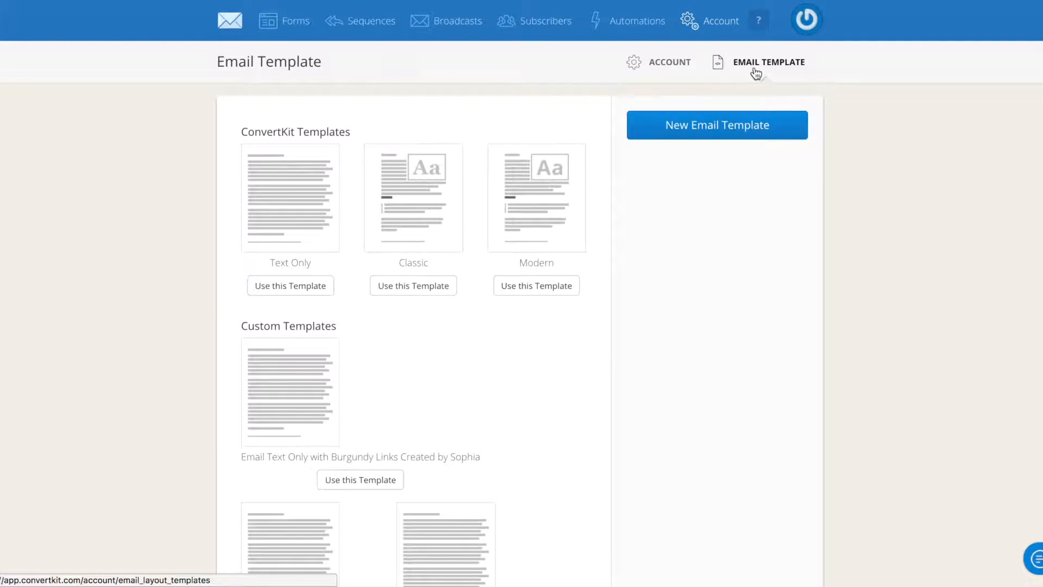
pyautogui.moveTo(768, 76)
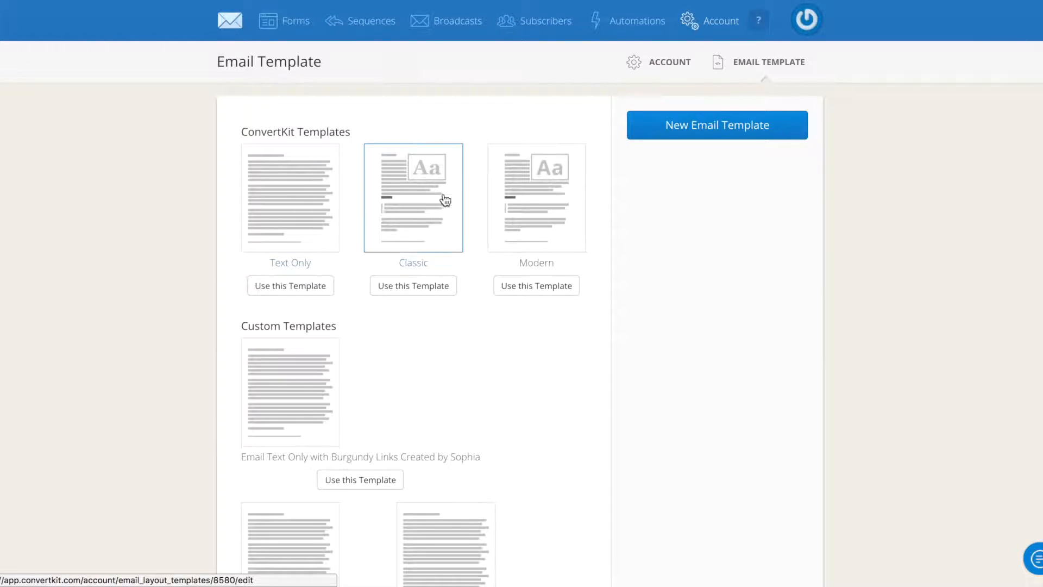
pyautogui.moveTo(556, 227)
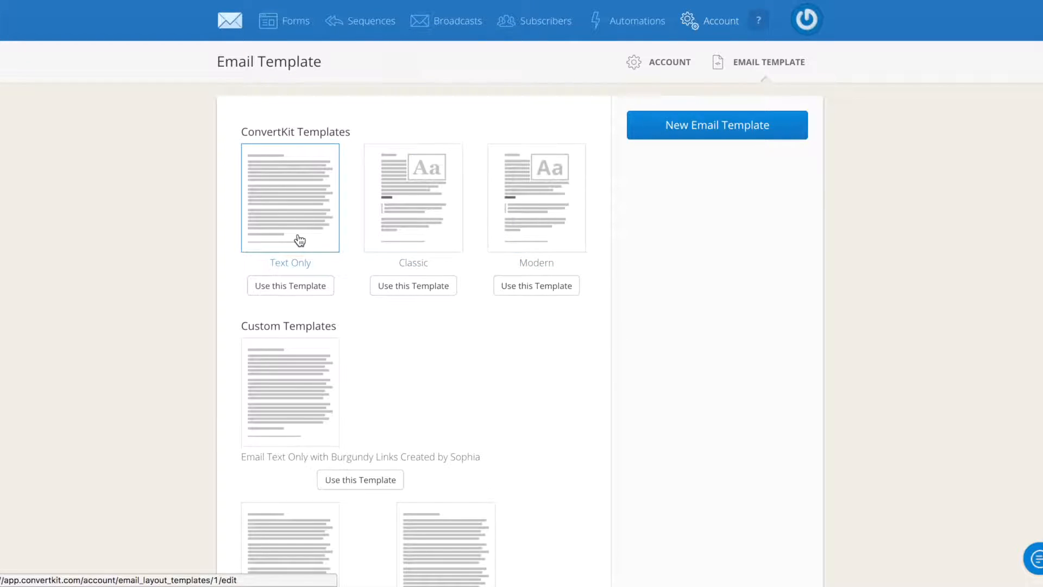
pyautogui.moveTo(453, 236)
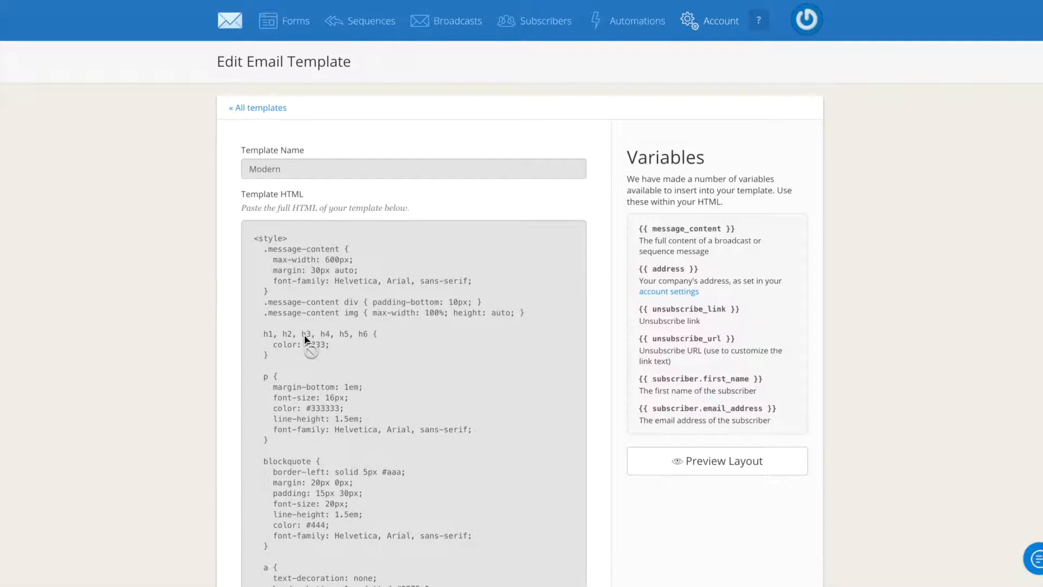
# Look through the Modern template's HTML styles for headings, paragraphs, links, buttons and footer
pyautogui.scroll(-3)
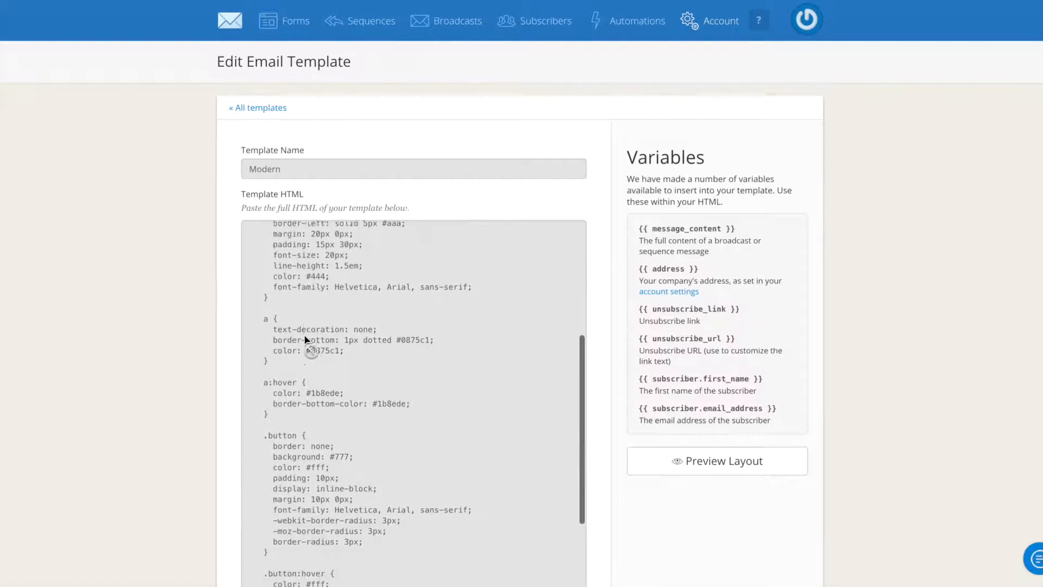
pyautogui.scroll(-3)
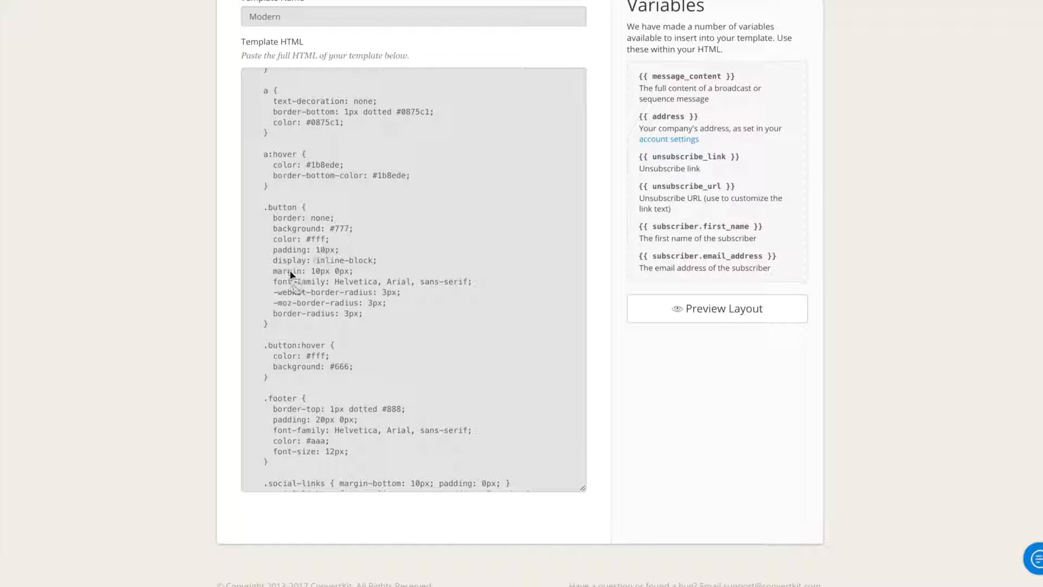
pyautogui.scroll(3)
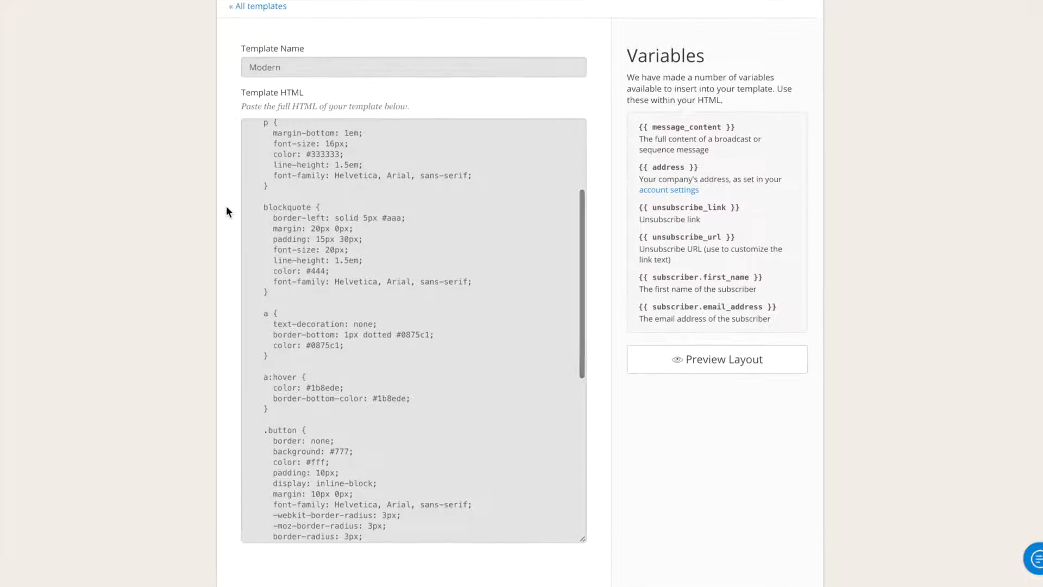
pyautogui.scroll(3)
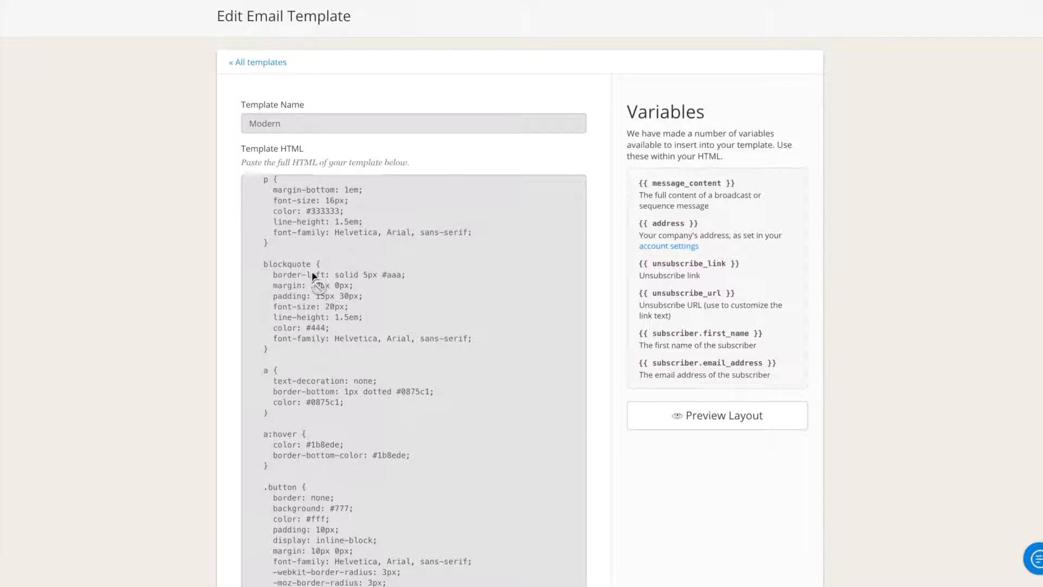
pyautogui.scroll(3)
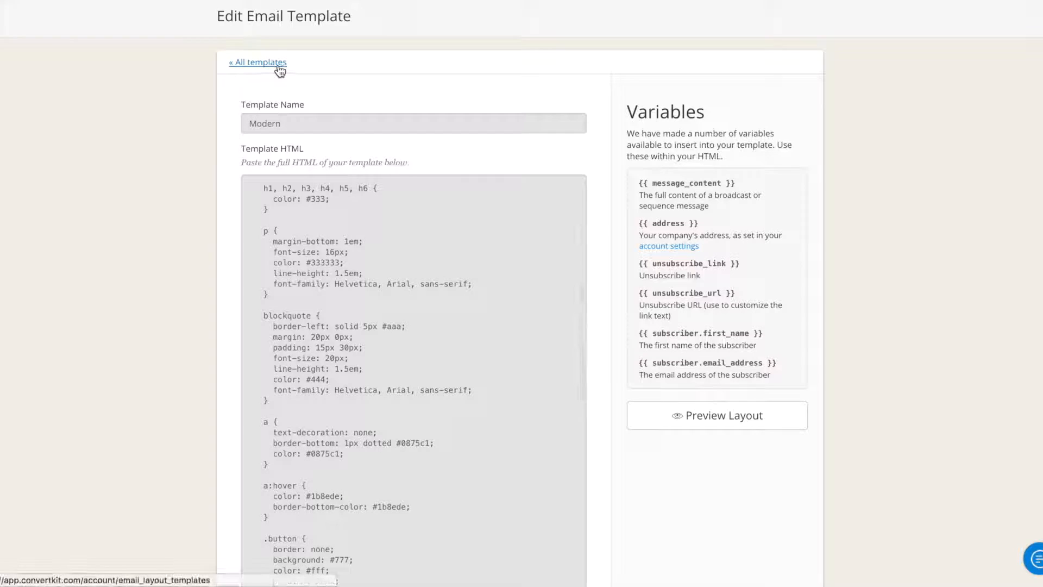
pyautogui.click(257, 62)
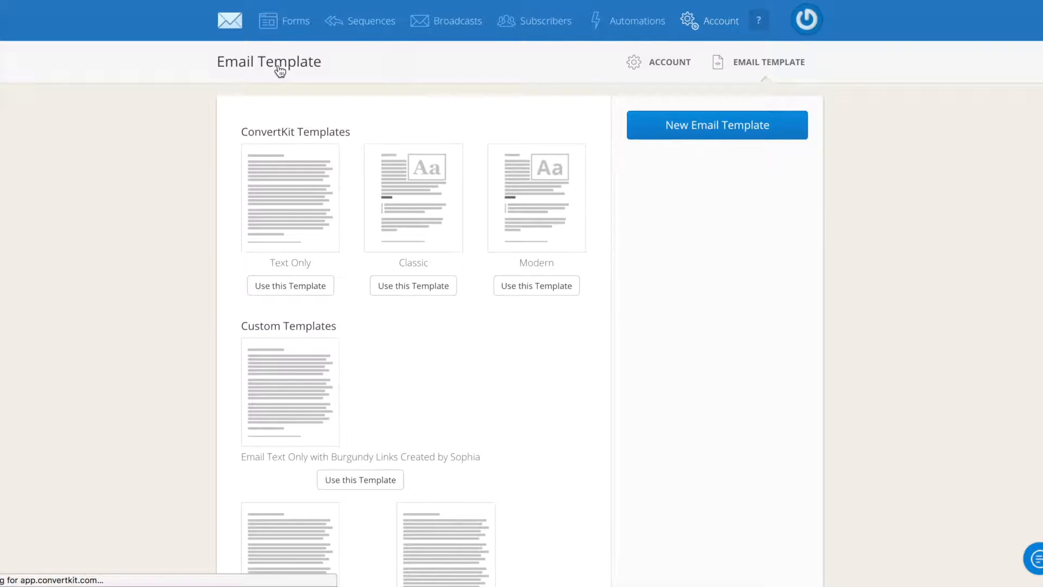
pyautogui.moveTo(526, 411)
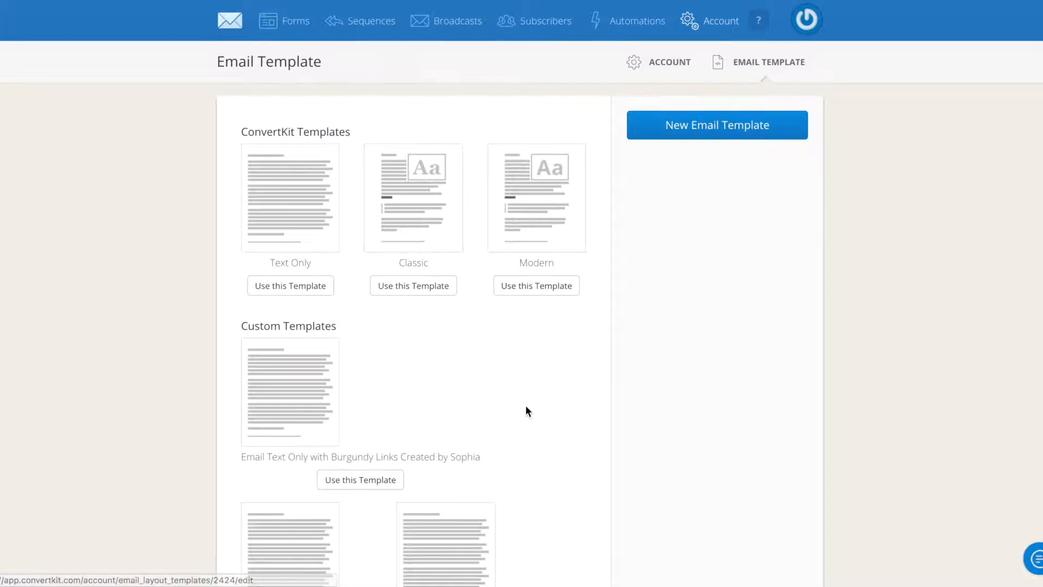
pyautogui.moveTo(290, 206)
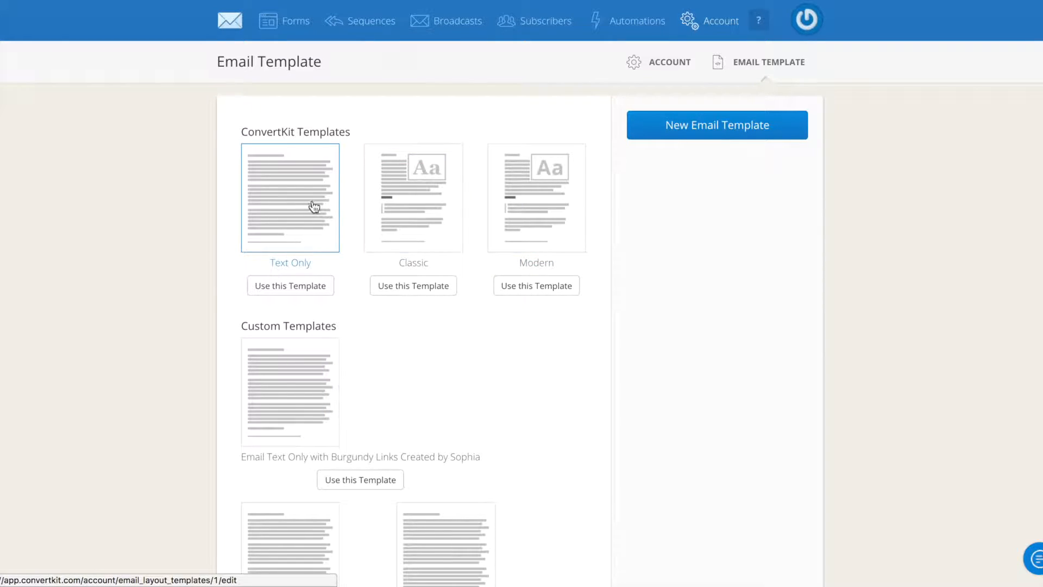
pyautogui.moveTo(536, 197)
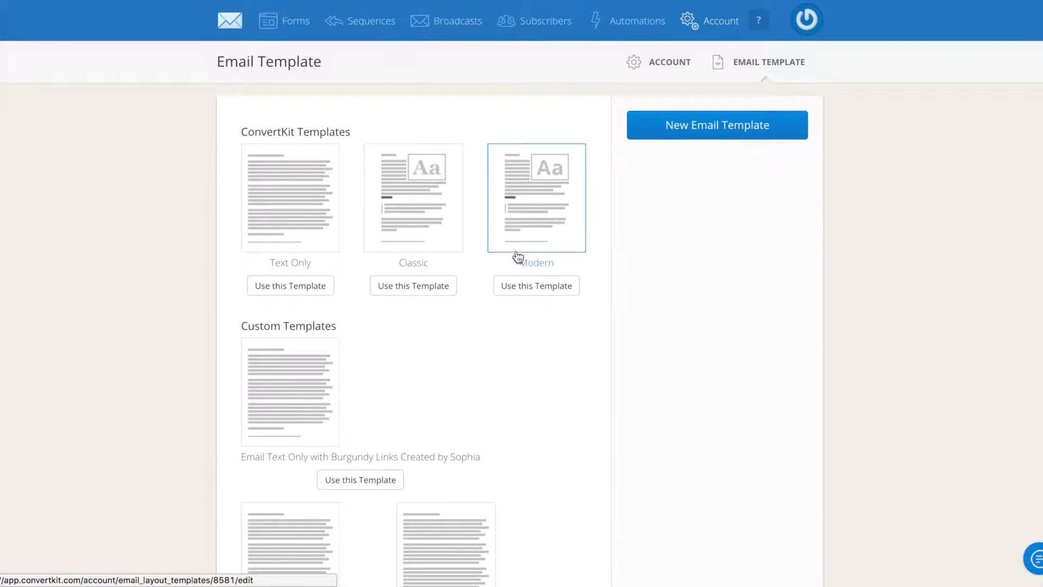
pyautogui.moveTo(510, 229)
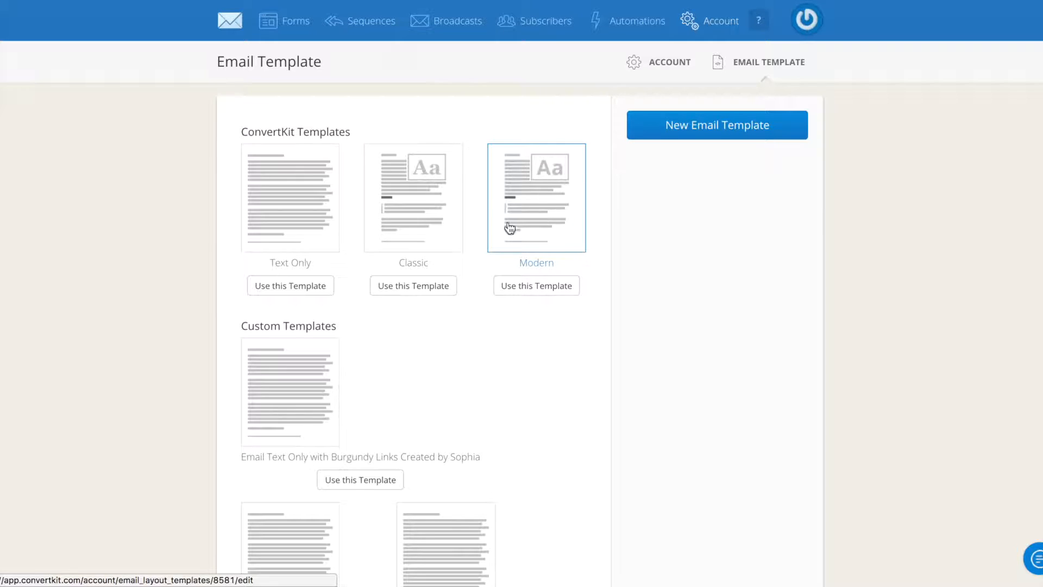
pyautogui.moveTo(541, 227)
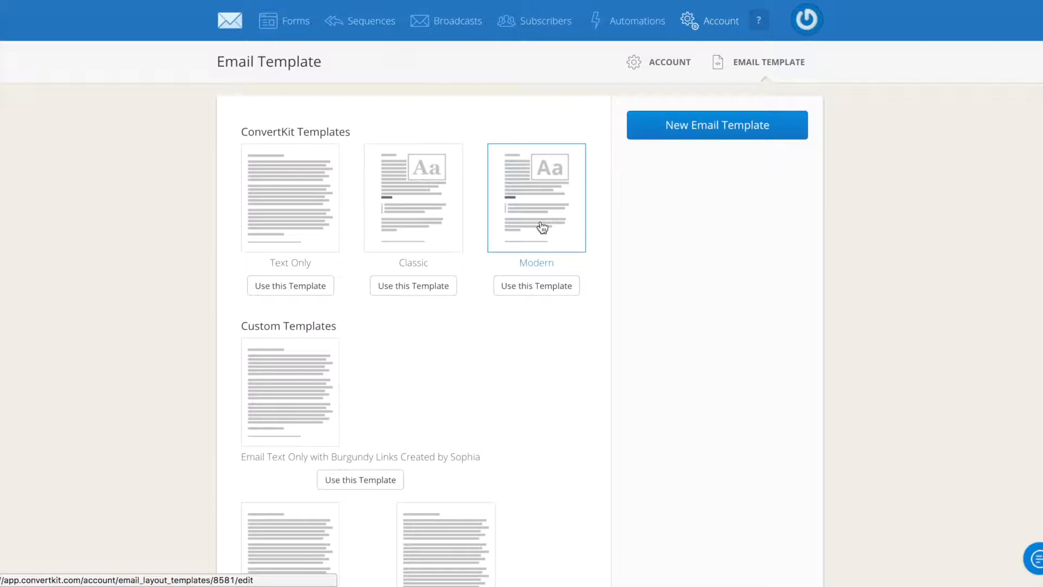
pyautogui.moveTo(555, 242)
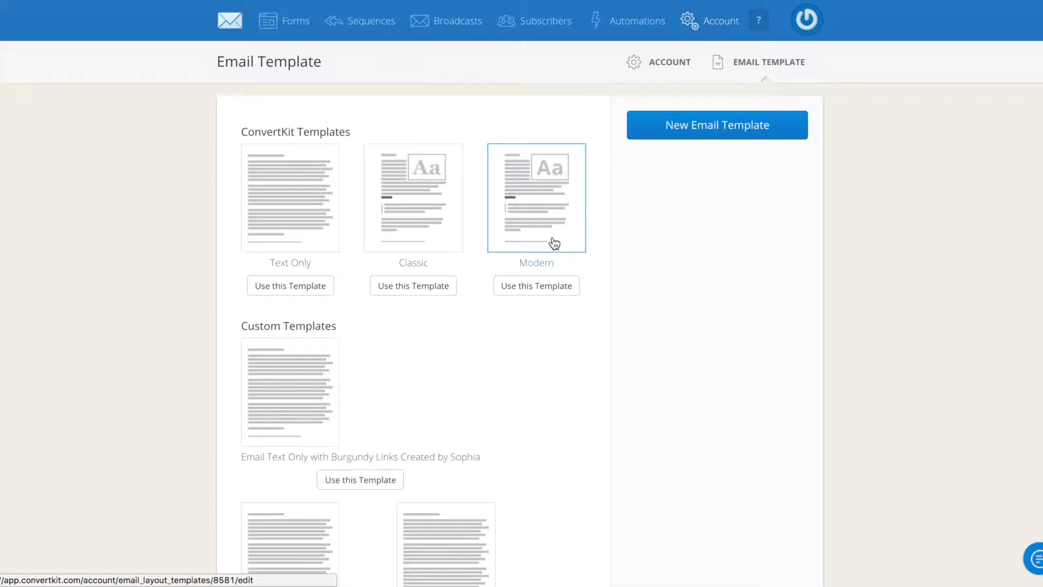
pyautogui.click(535, 286)
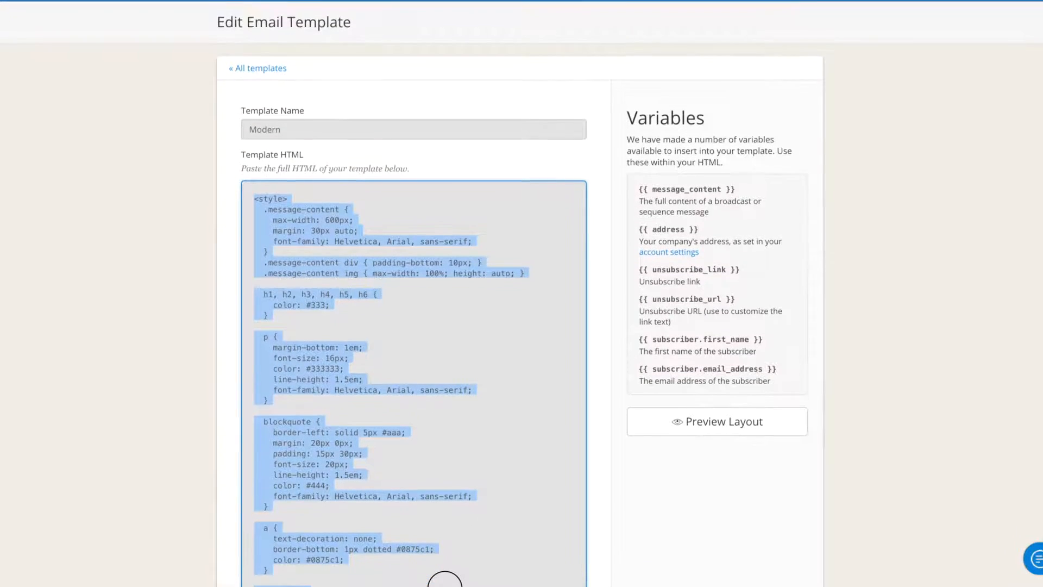
pyautogui.scroll(-3)
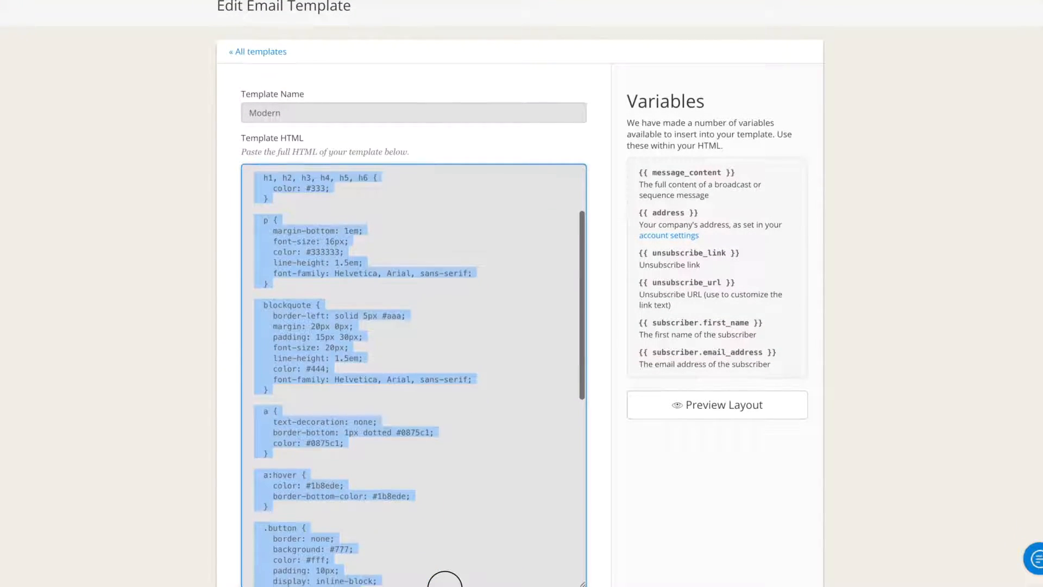
pyautogui.scroll(-3)
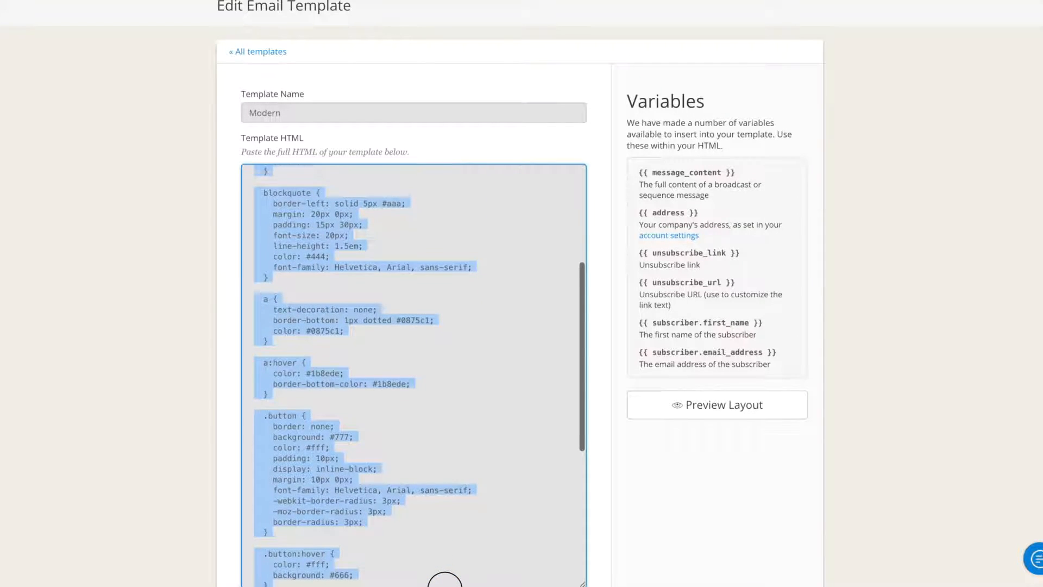
pyautogui.scroll(-3)
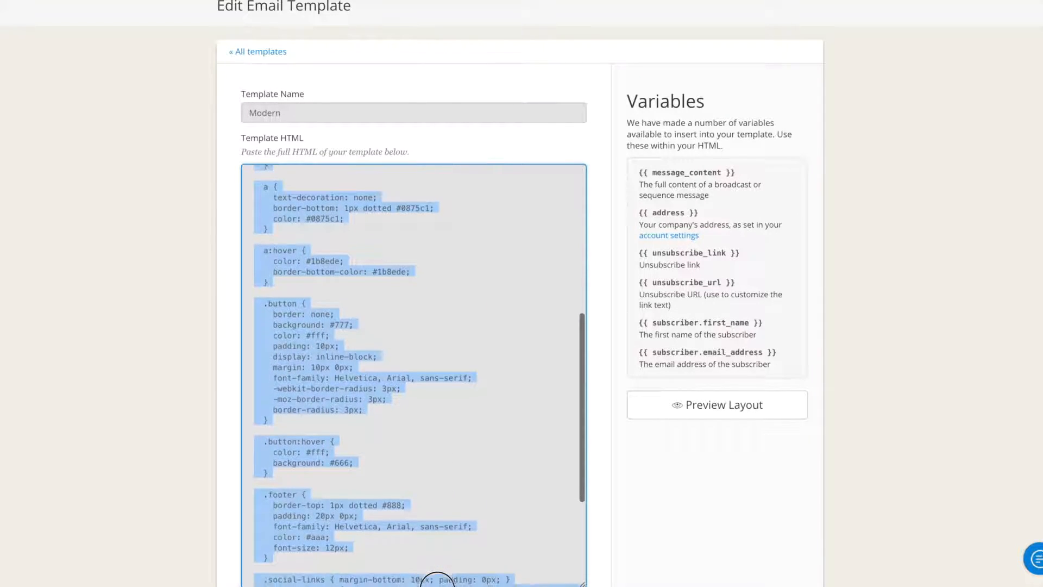
pyautogui.scroll(-3)
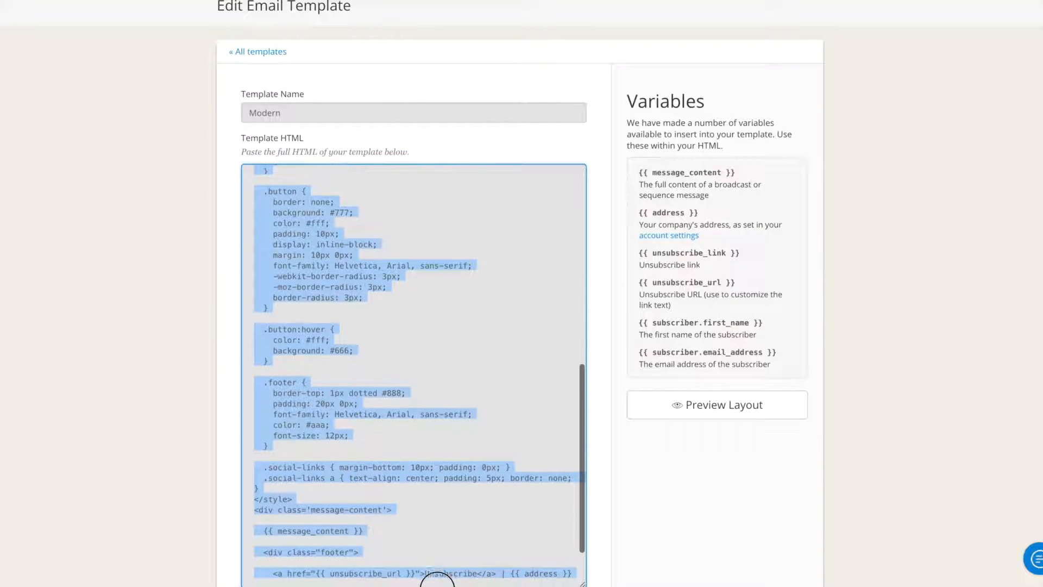
pyautogui.scroll(-3)
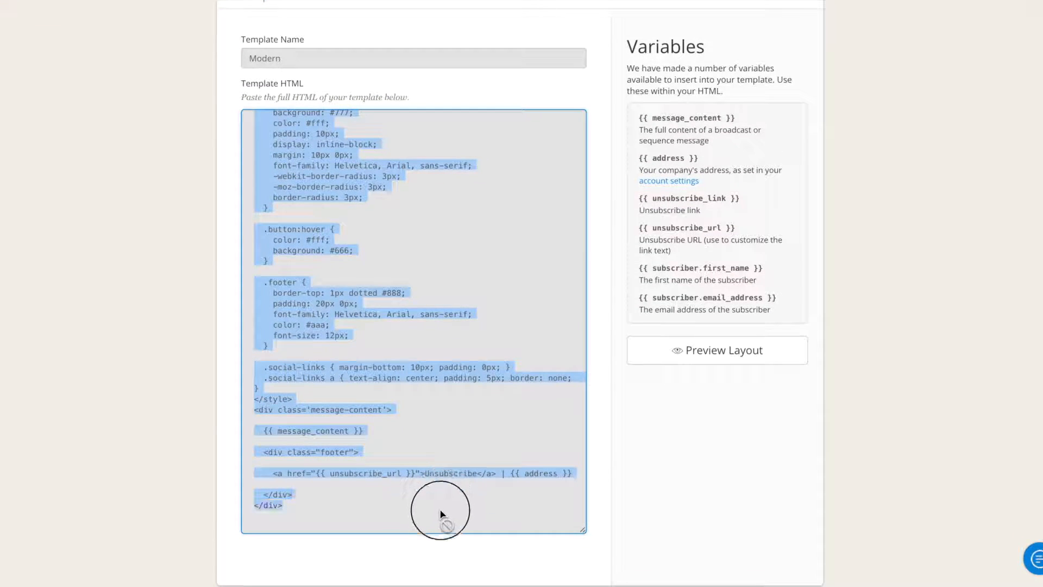
pyautogui.moveTo(555, 376)
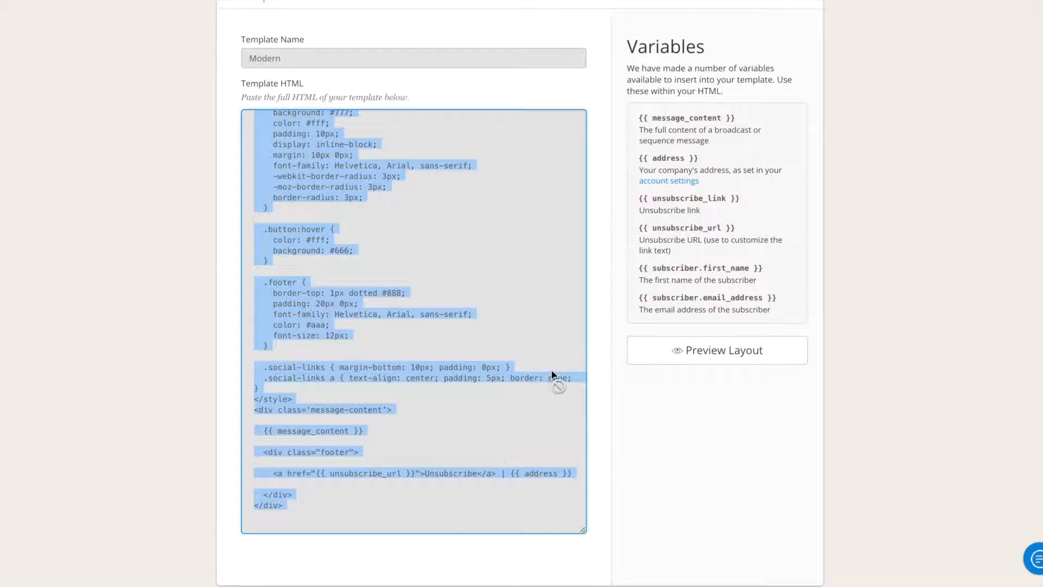
pyautogui.scroll(3)
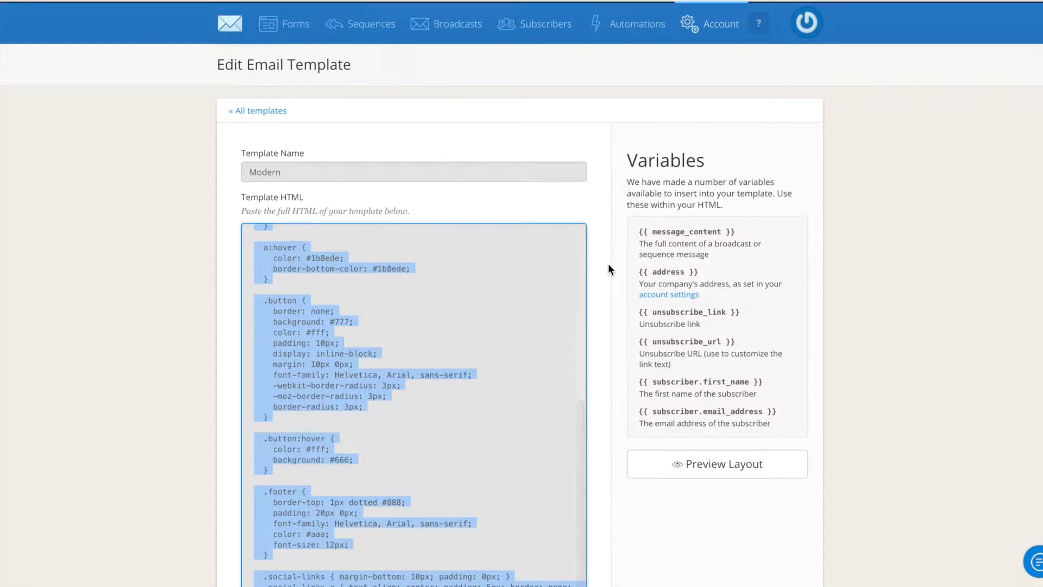
pyautogui.click(258, 110)
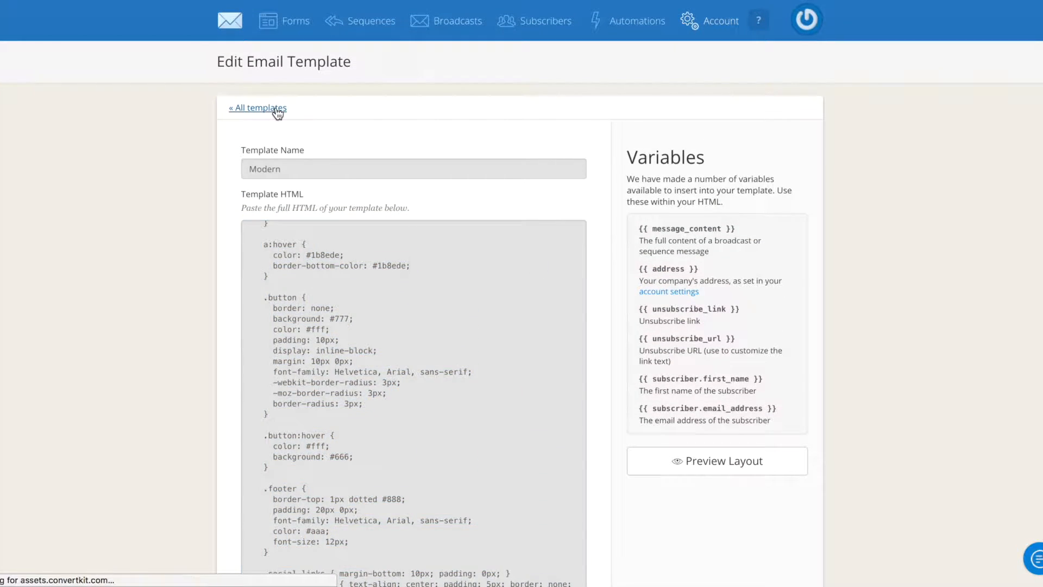
pyautogui.click(256, 108)
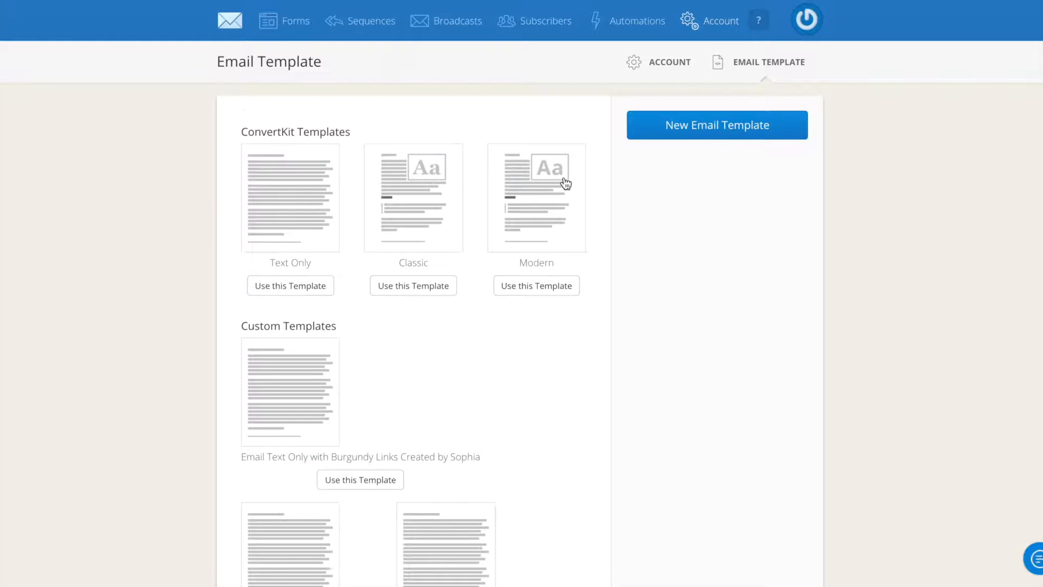
pyautogui.moveTo(716, 125)
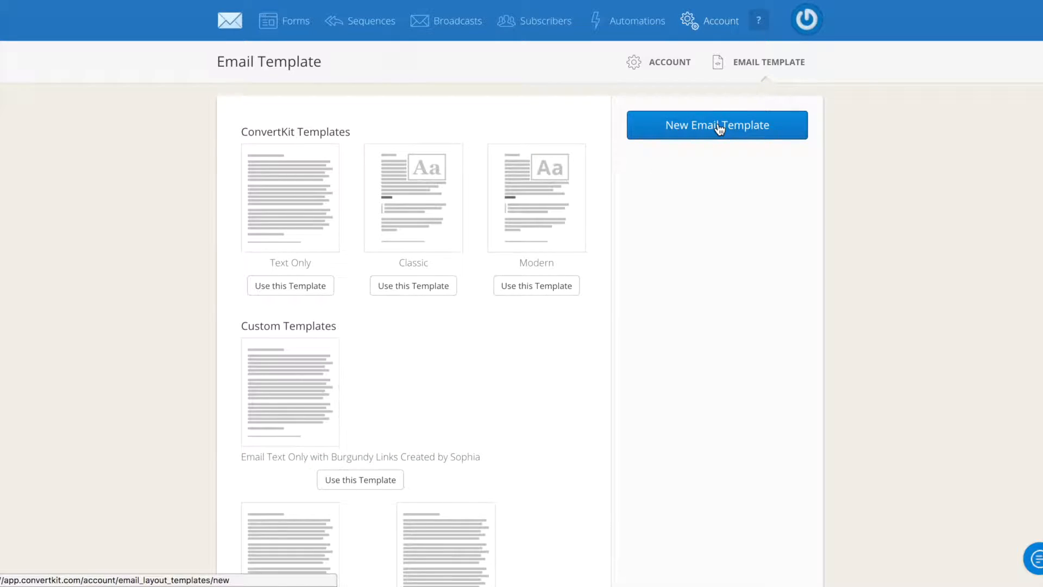
pyautogui.moveTo(728, 134)
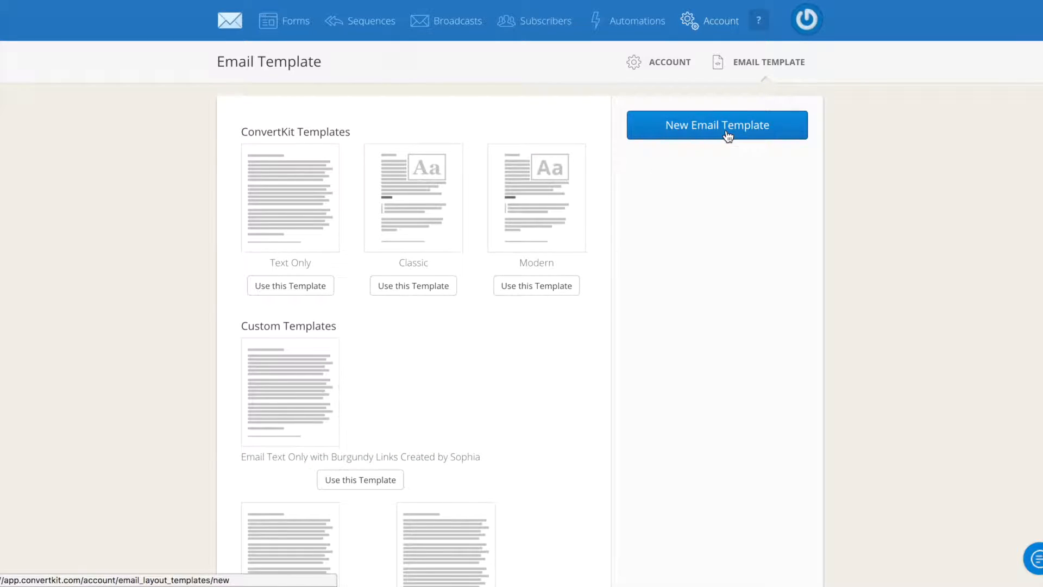
# Start a new email template and begin naming it 'Custom Template:'
pyautogui.click(716, 125)
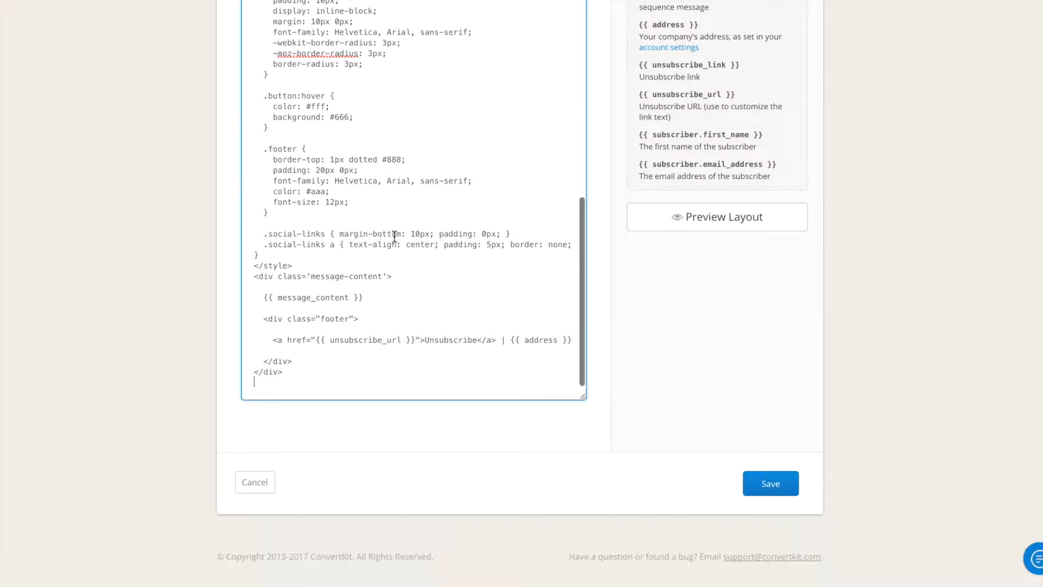
pyautogui.scroll(3)
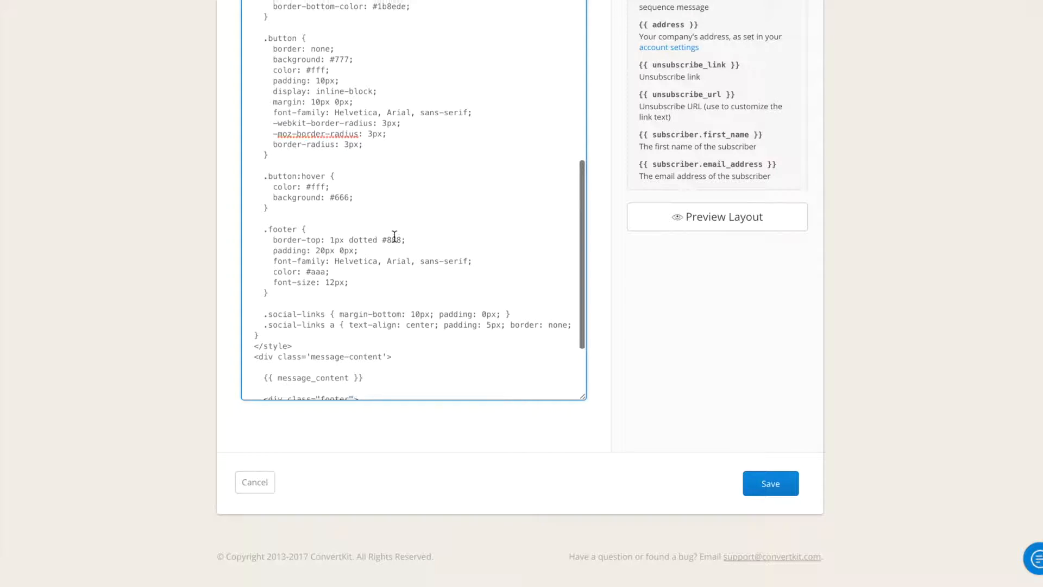
pyautogui.scroll(3)
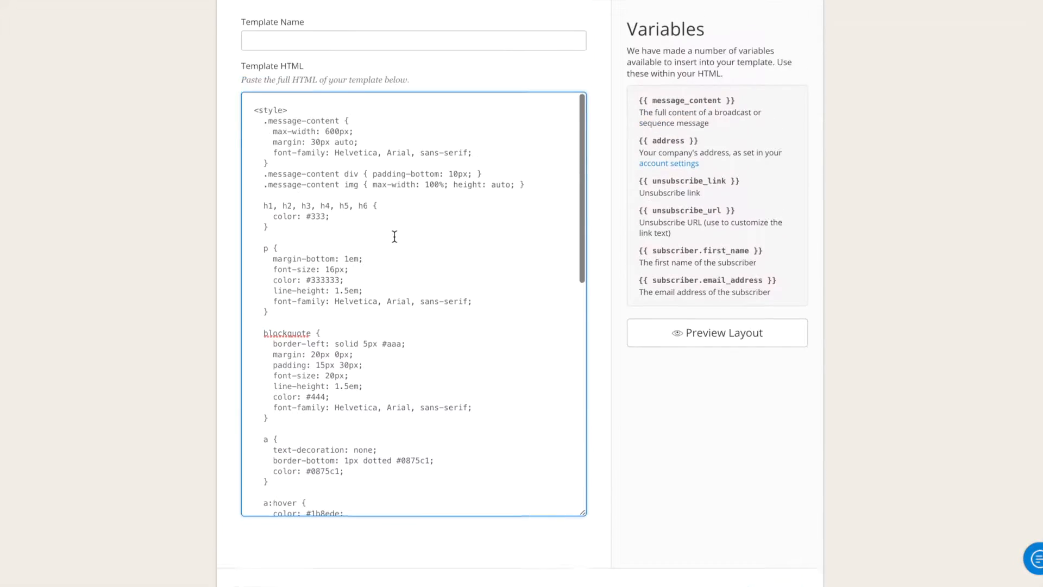
pyautogui.write('Custom Template:')
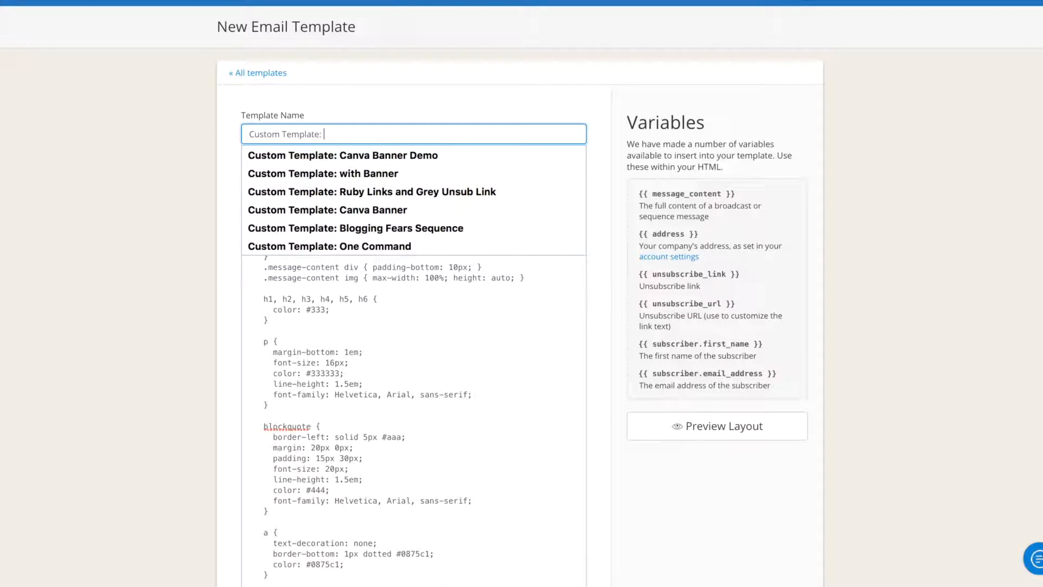
# Name the template 'Custom Template: Abmelden German' and glance over its prefilled HTML
pyautogui.write('Abmelden')
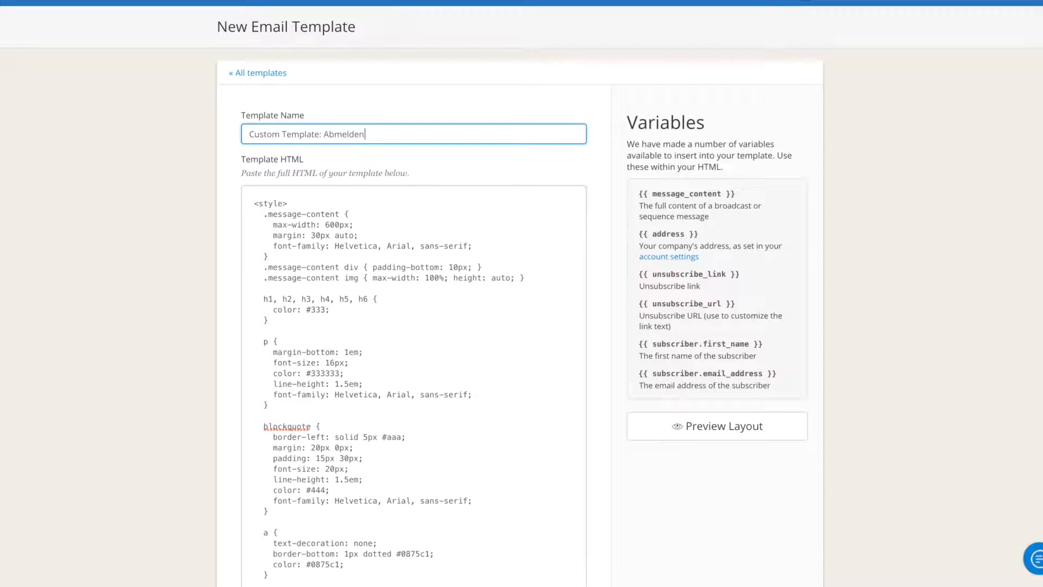
pyautogui.write('German')
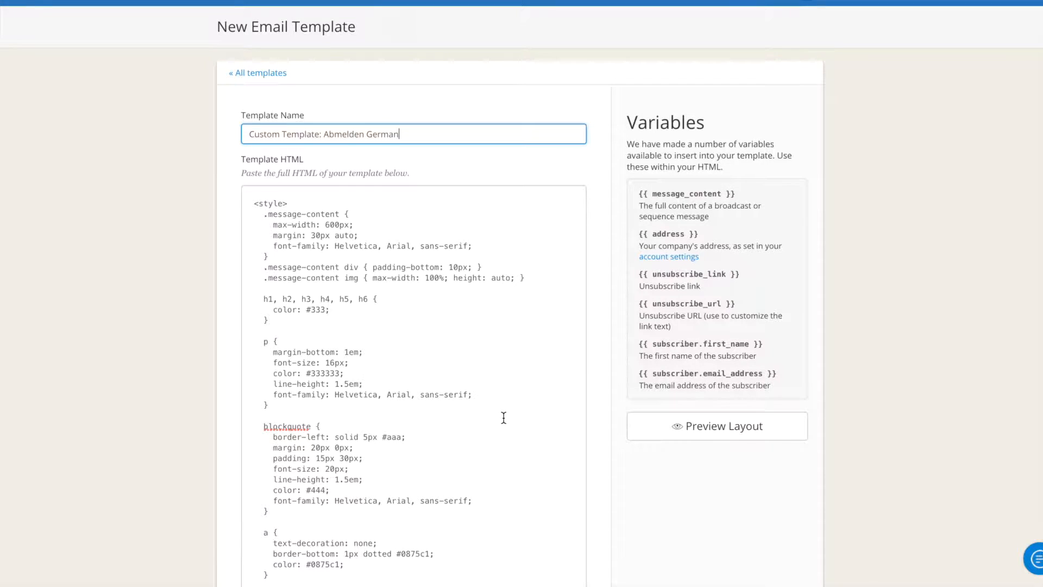
pyautogui.scroll(-3)
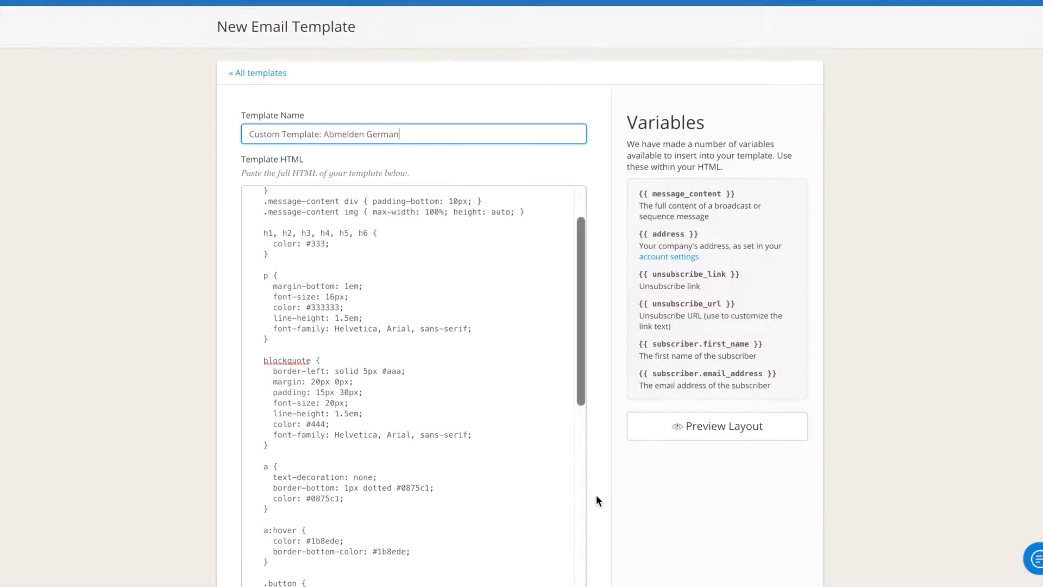
pyautogui.scroll(-3)
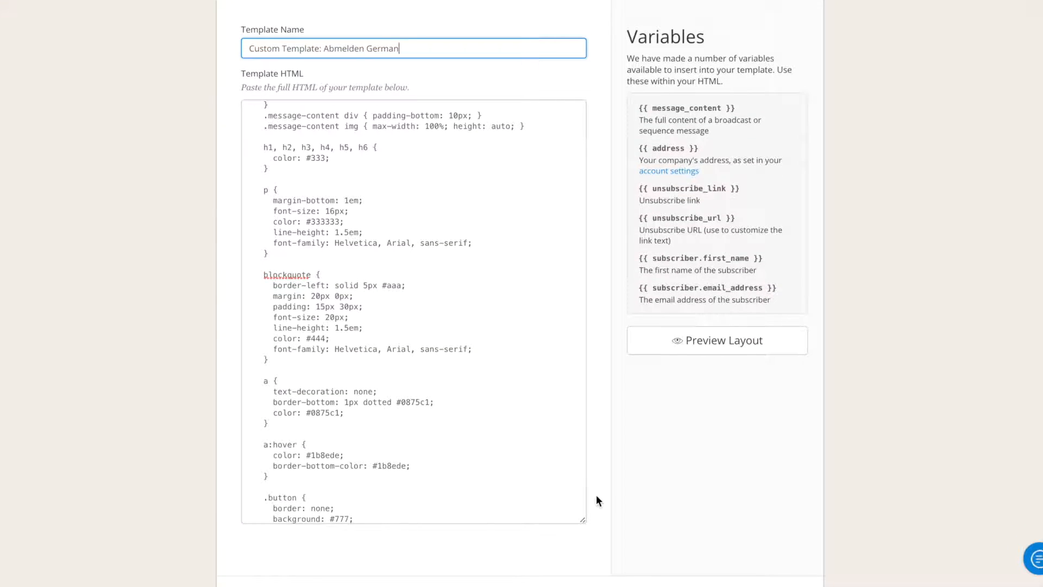
pyautogui.scroll(3)
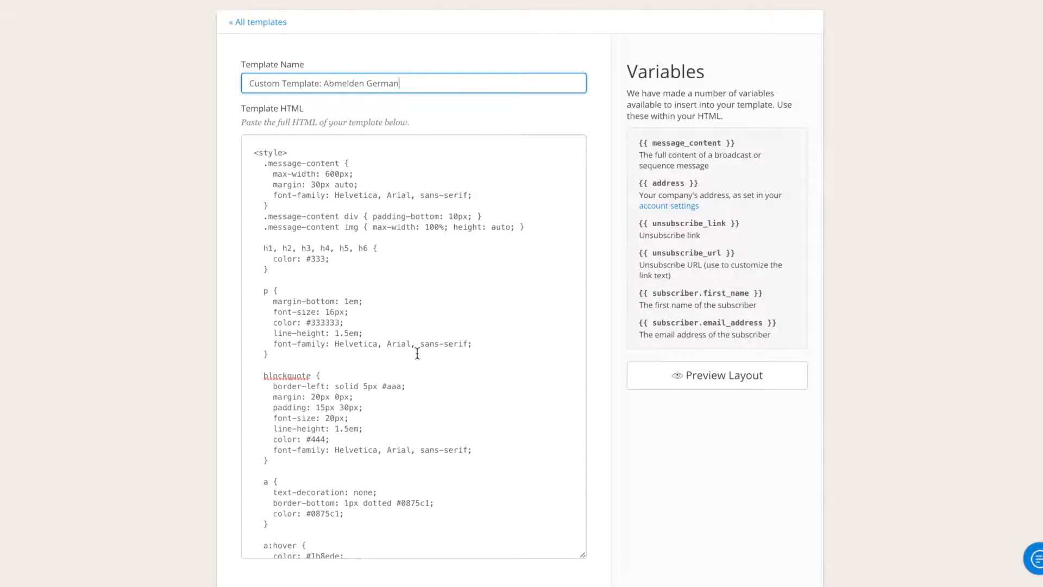
pyautogui.moveTo(352, 448)
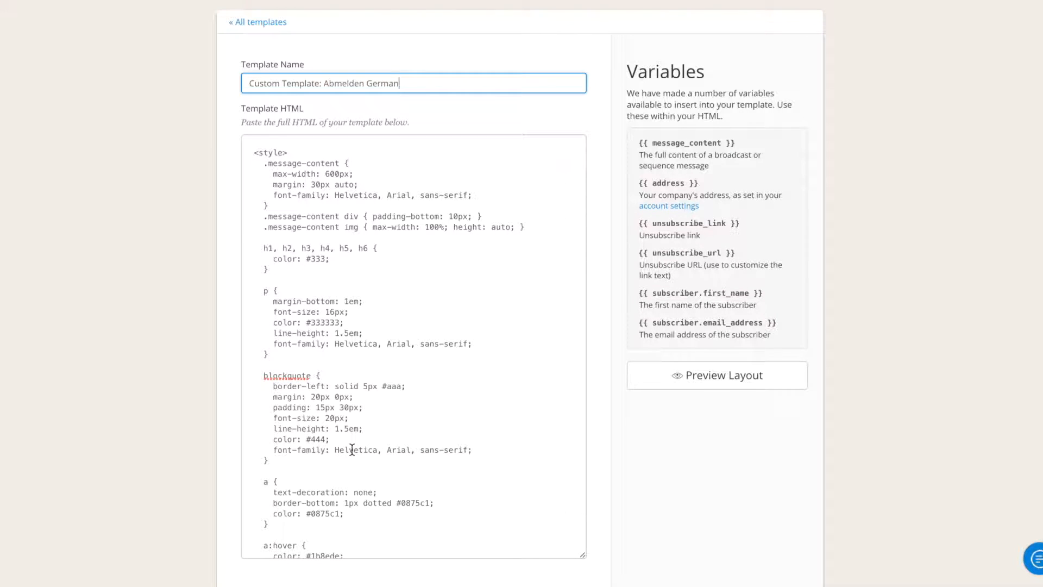
# Review the template HTML down to the footer div containing the Unsubscribe link
pyautogui.scroll(-3)
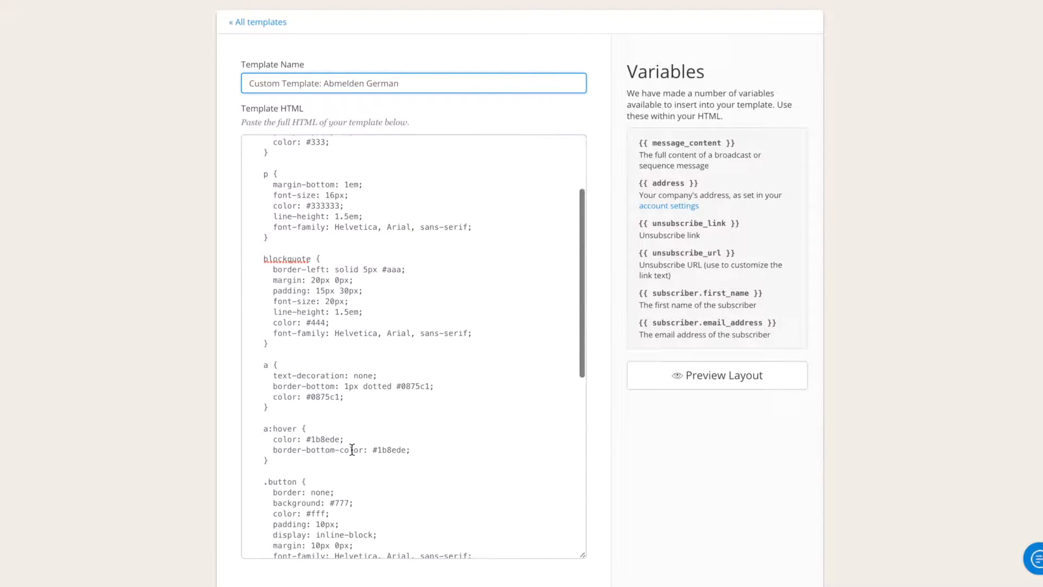
pyautogui.scroll(-3)
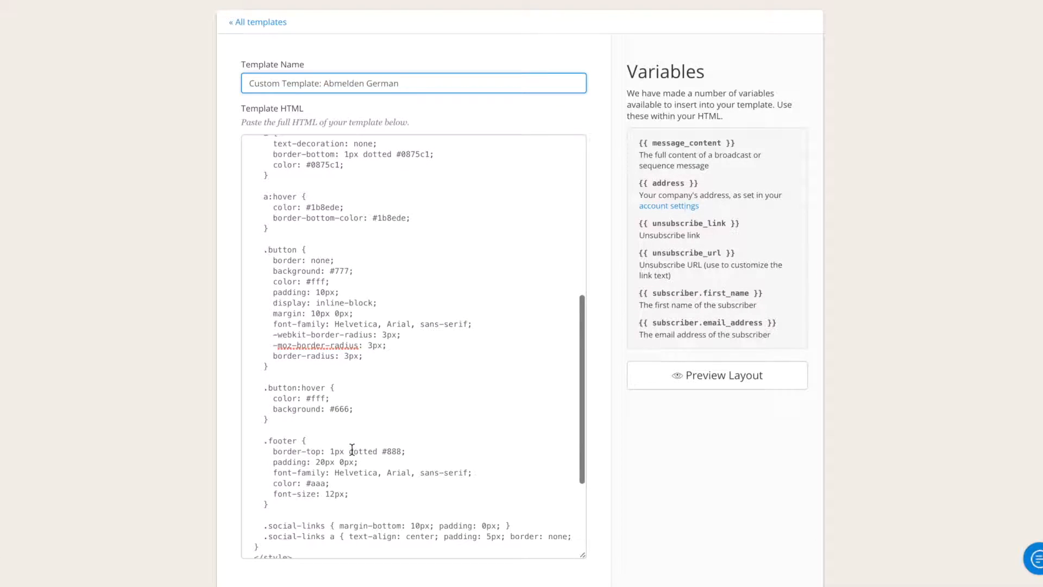
pyautogui.scroll(-3)
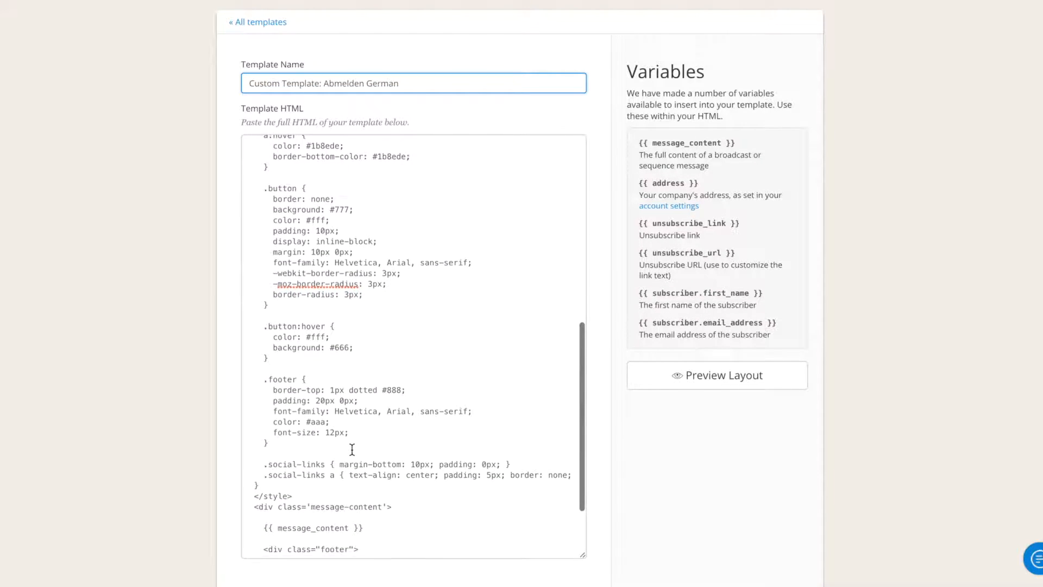
pyautogui.scroll(-3)
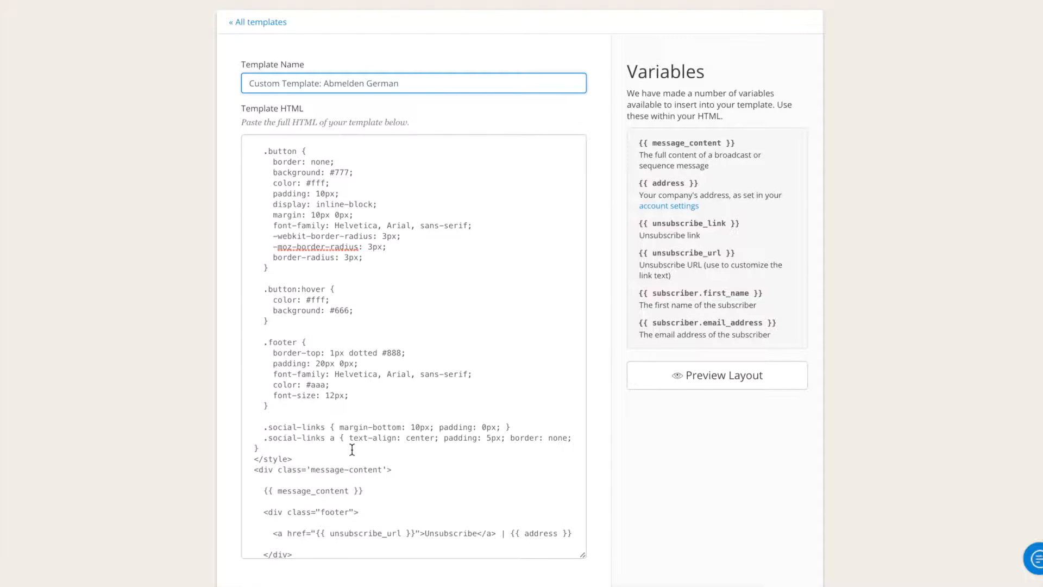
pyautogui.moveTo(410, 405)
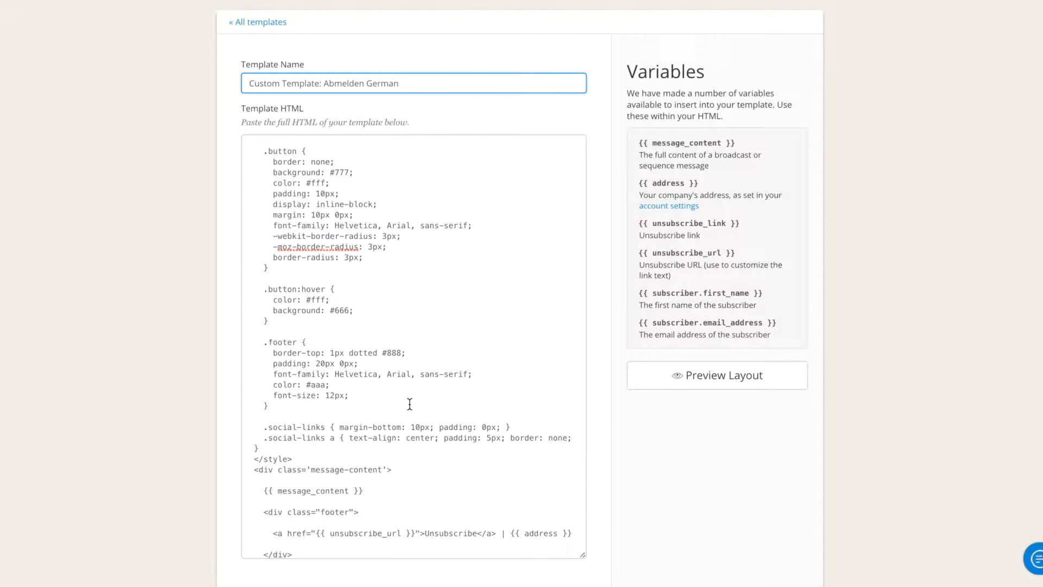
pyautogui.scroll(3)
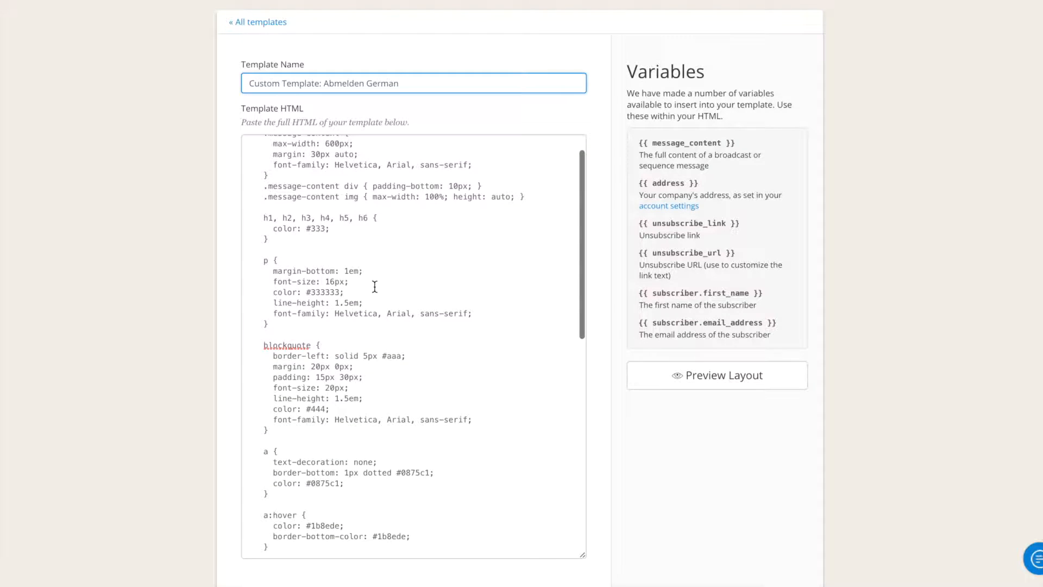
pyautogui.scroll(3)
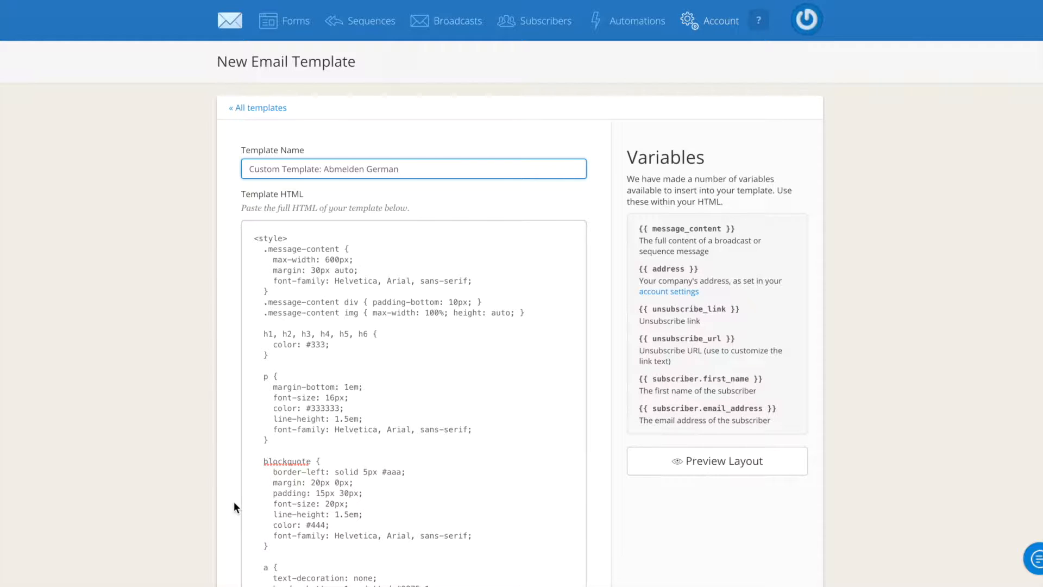
pyautogui.scroll(-3)
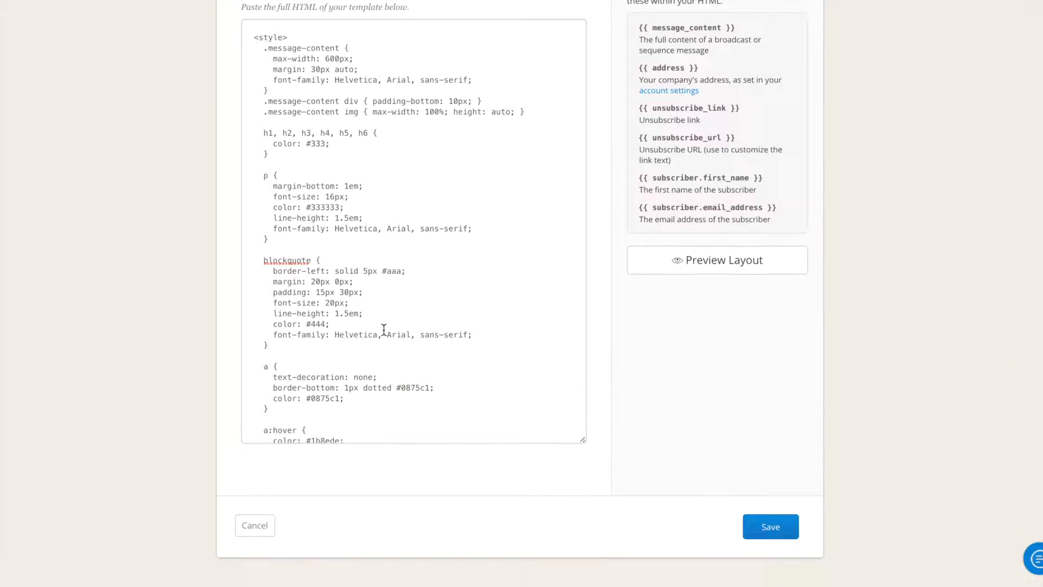
pyautogui.scroll(-3)
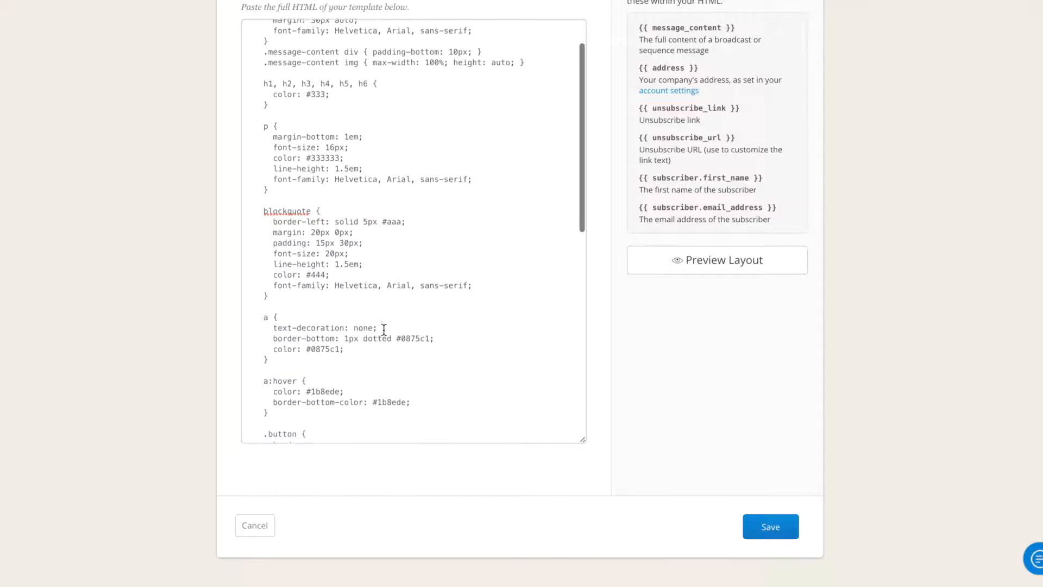
pyautogui.scroll(-3)
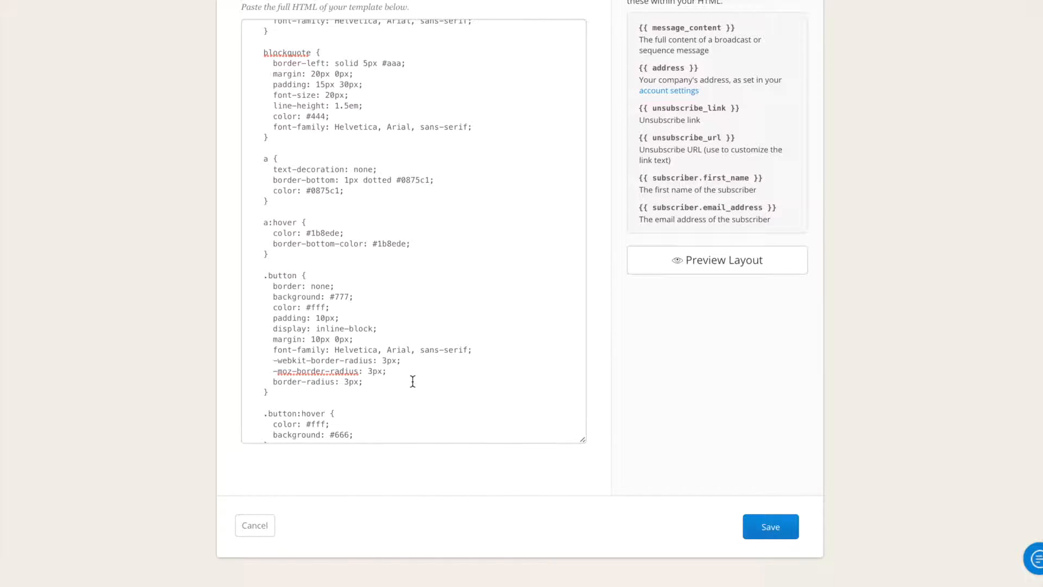
pyautogui.scroll(-3)
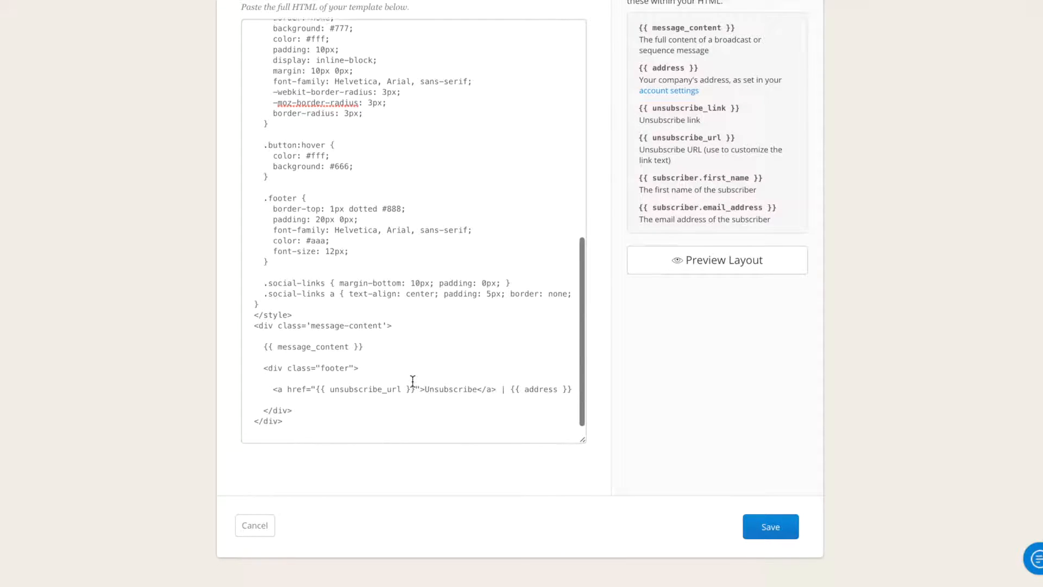
pyautogui.scroll(-3)
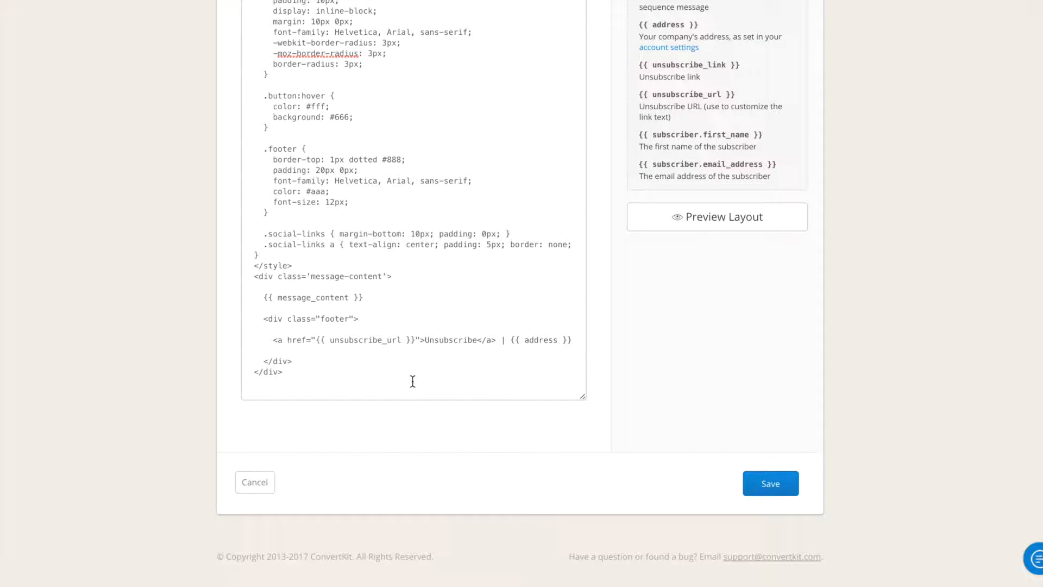
pyautogui.moveTo(366, 396)
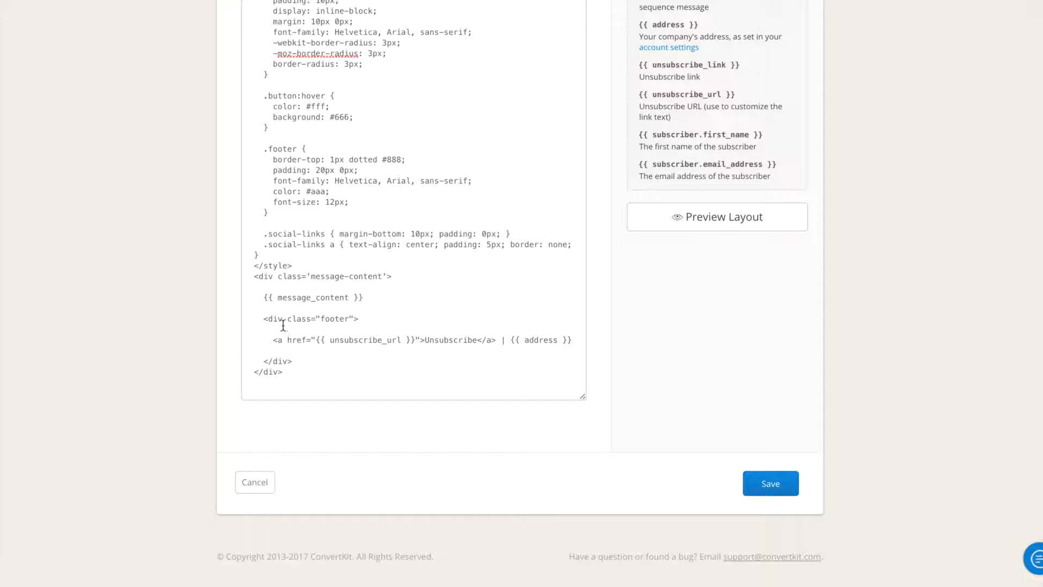
pyautogui.tripleClick(419, 340)
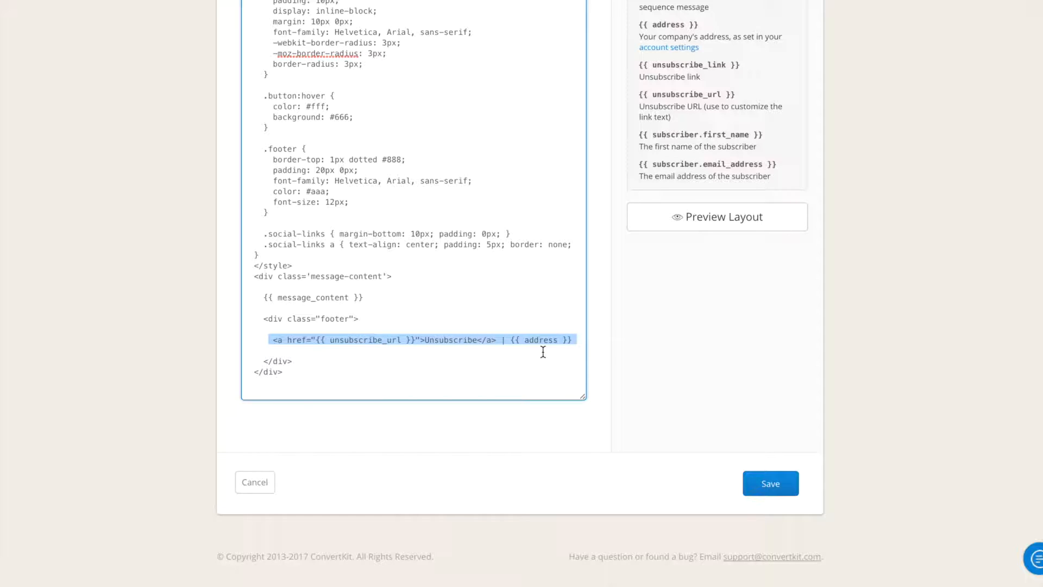
pyautogui.click(473, 338)
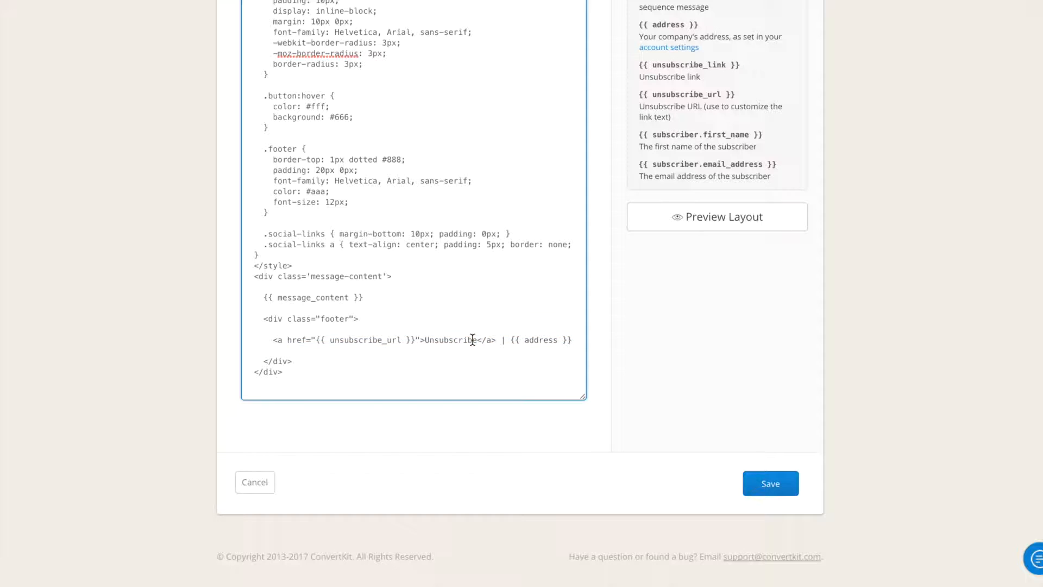
pyautogui.doubleClick(452, 340)
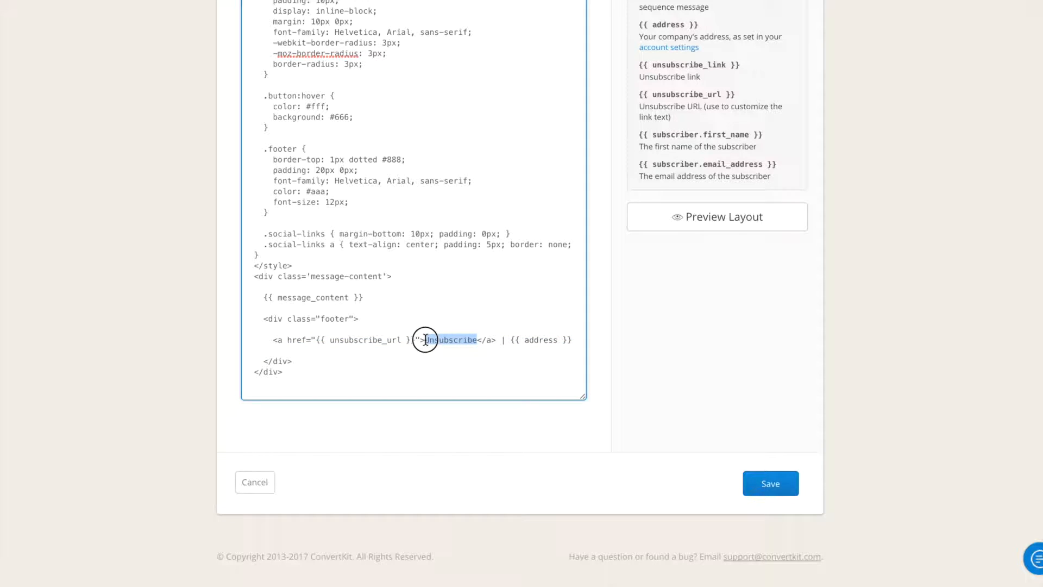
pyautogui.moveTo(716, 216)
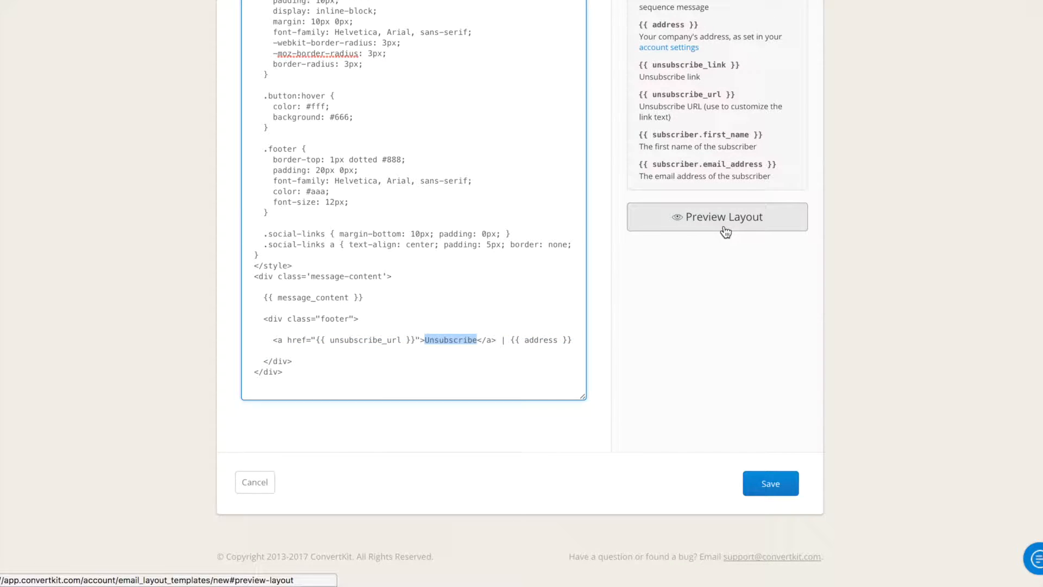
pyautogui.click(722, 216)
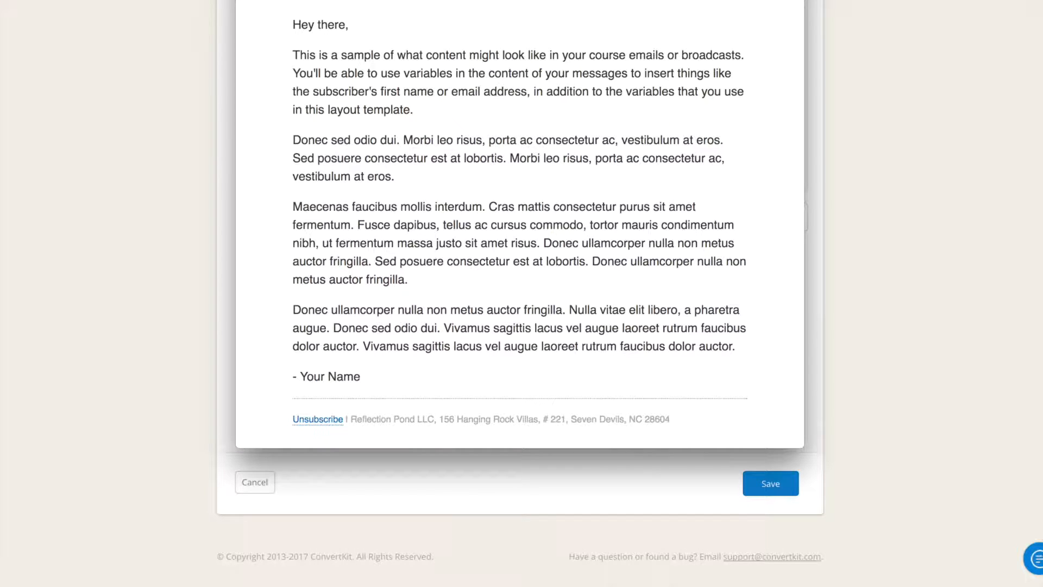
pyautogui.click(715, 216)
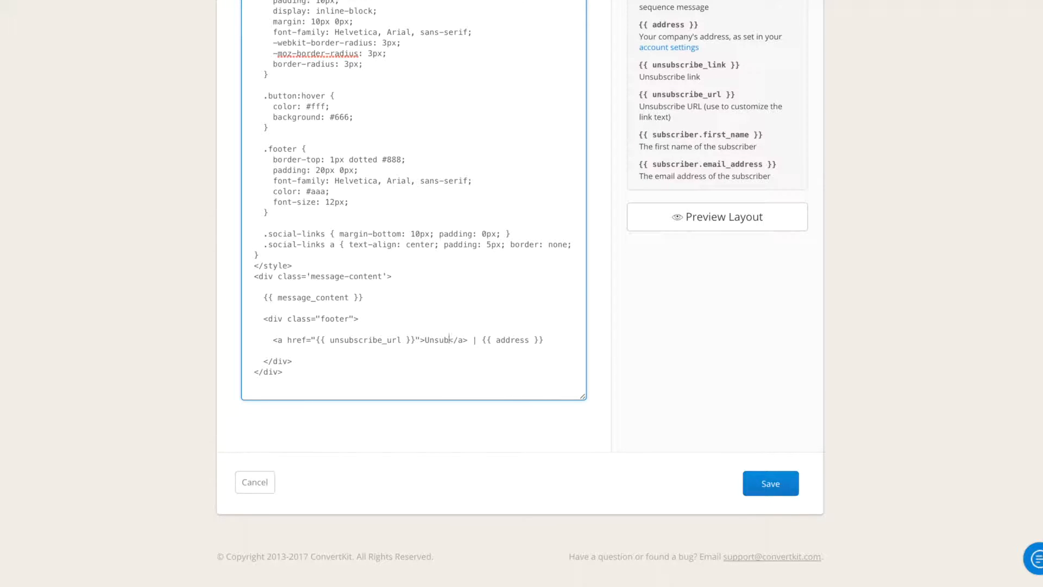
# Replace the footer link text with 'Abmelden' and briefly try longer 'Zum' wording
pyautogui.write('Abo')
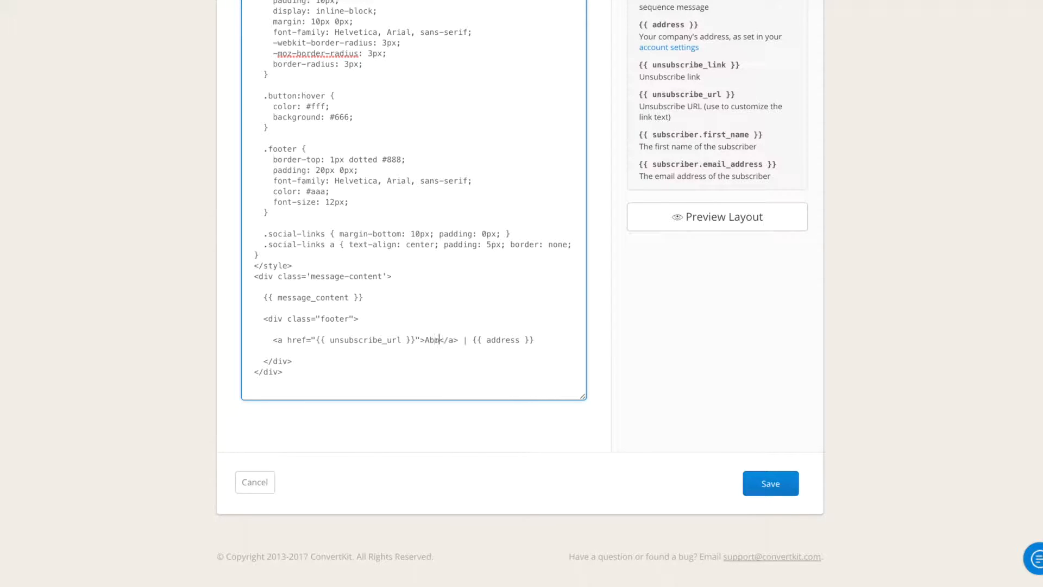
pyautogui.write('elden')
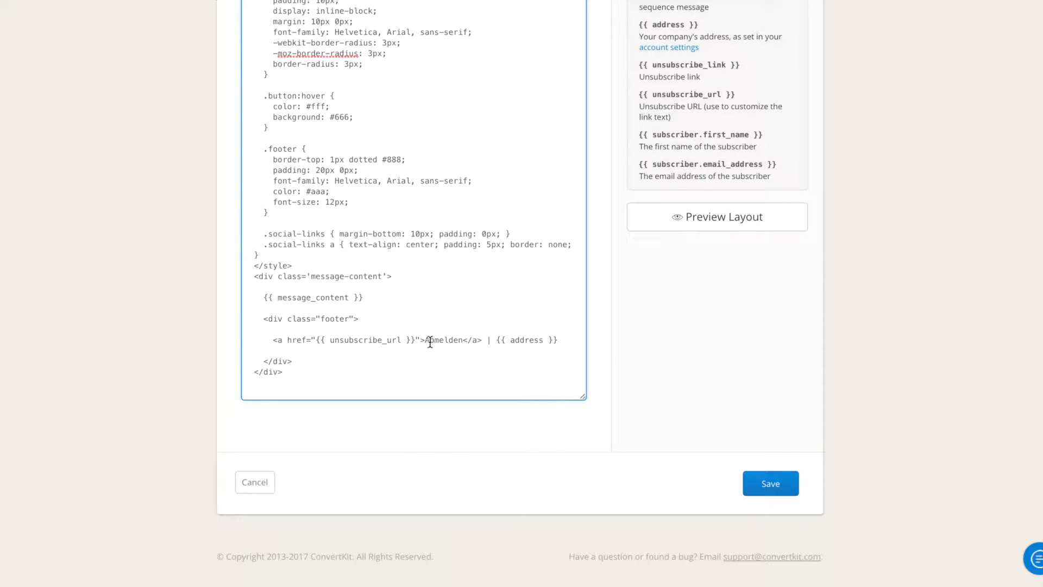
pyautogui.doubleClick(444, 340)
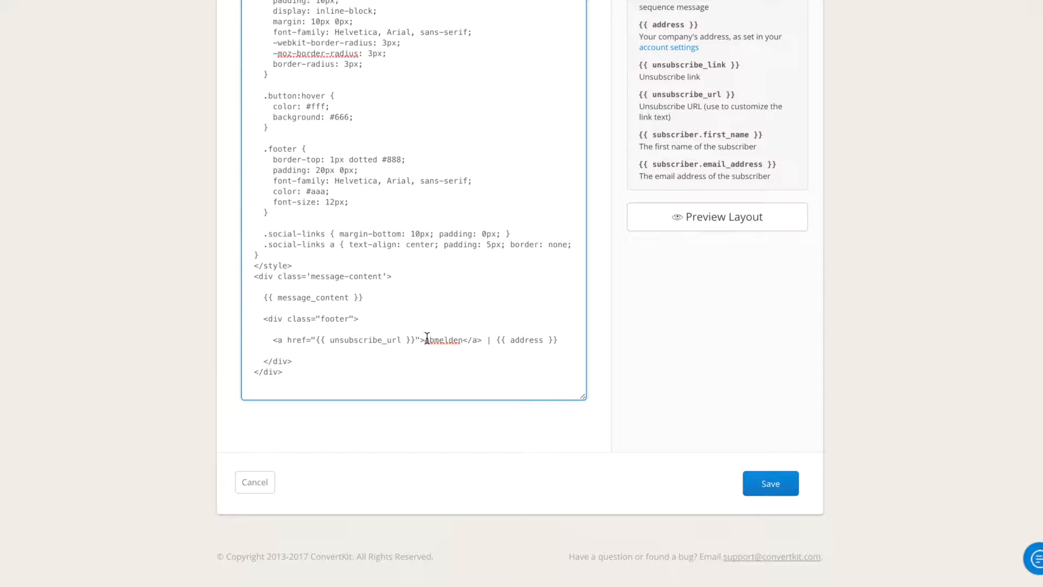
pyautogui.write('Zum')
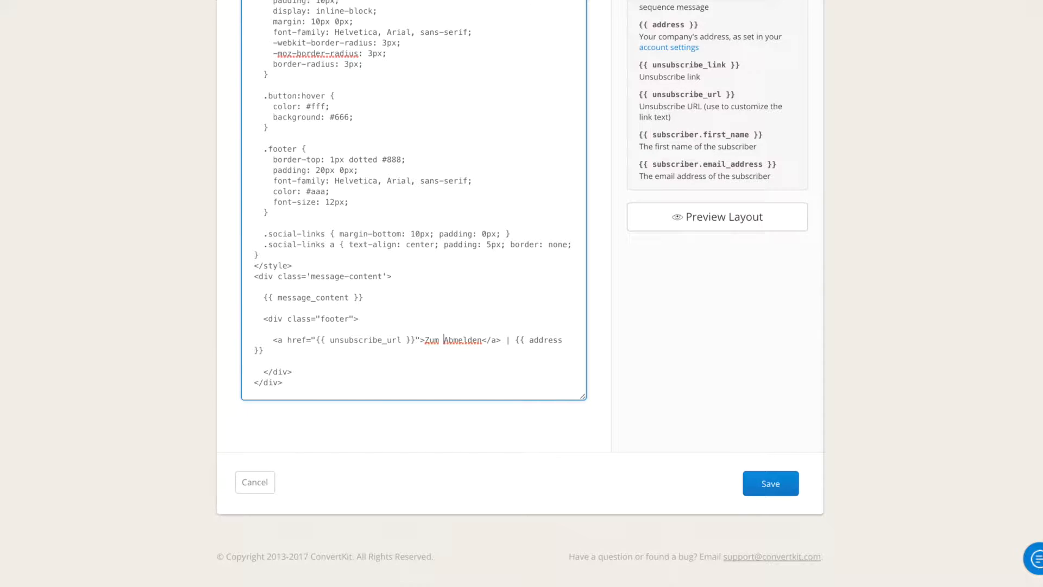
# Trial extra words in the footer link, then settle on just 'Abmelden'
pyautogui.click(716, 216)
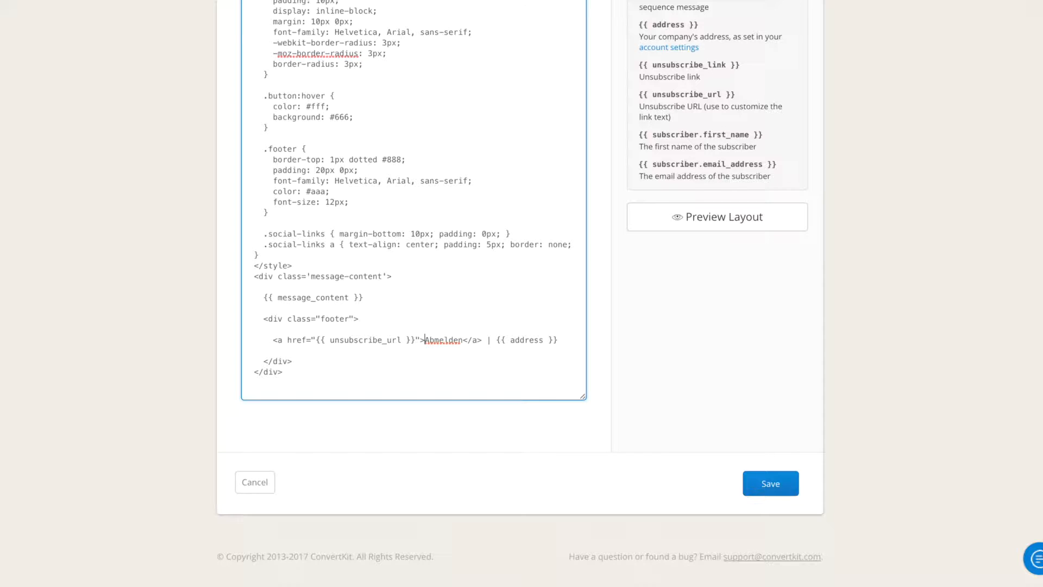
pyautogui.moveTo(439, 351)
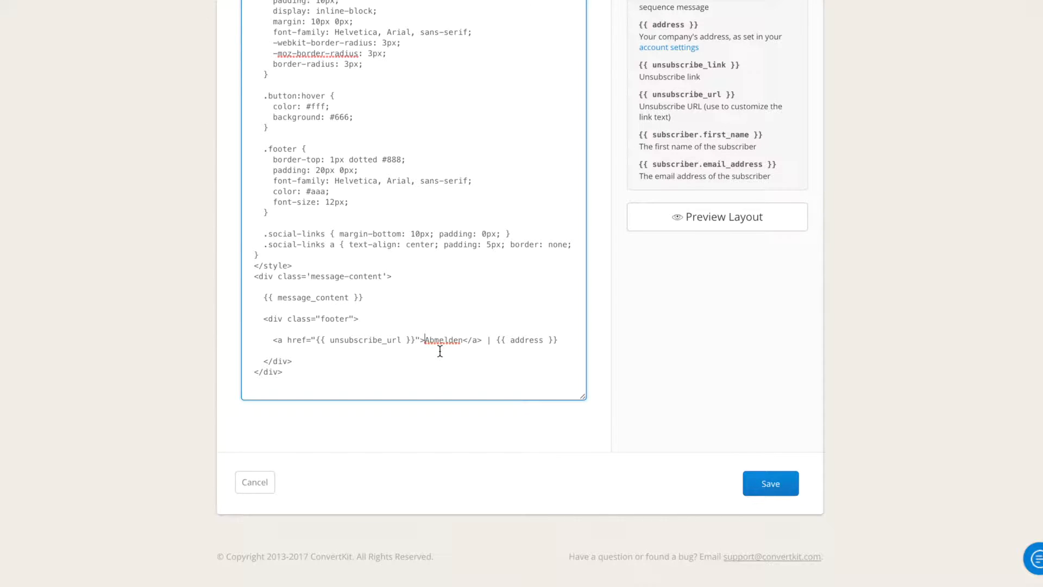
pyautogui.write('as many')
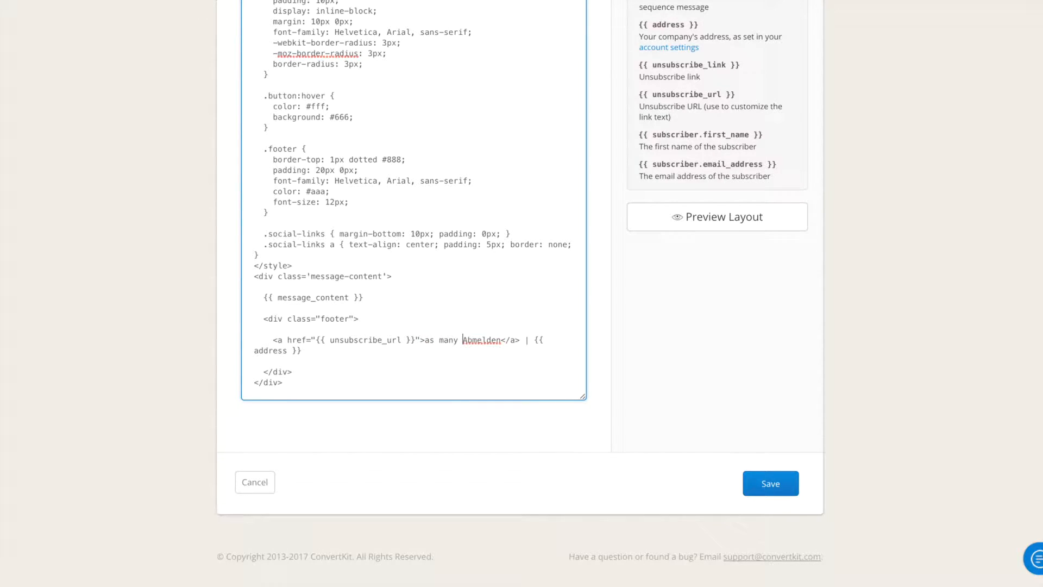
pyautogui.write('you word')
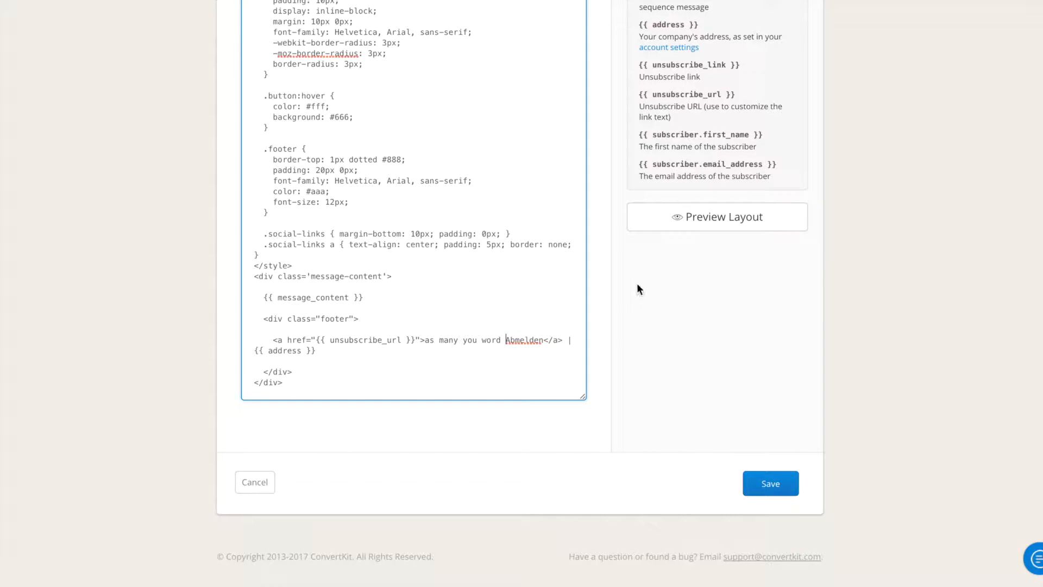
pyautogui.click(715, 217)
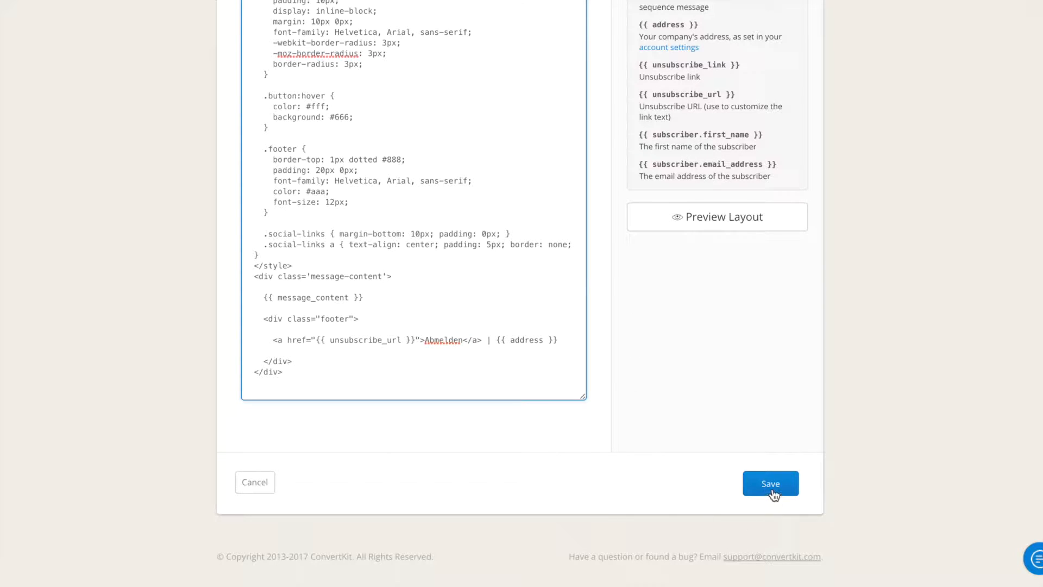
# Save the Abmelden template and check the sequence email's browser preview footer
pyautogui.click(769, 482)
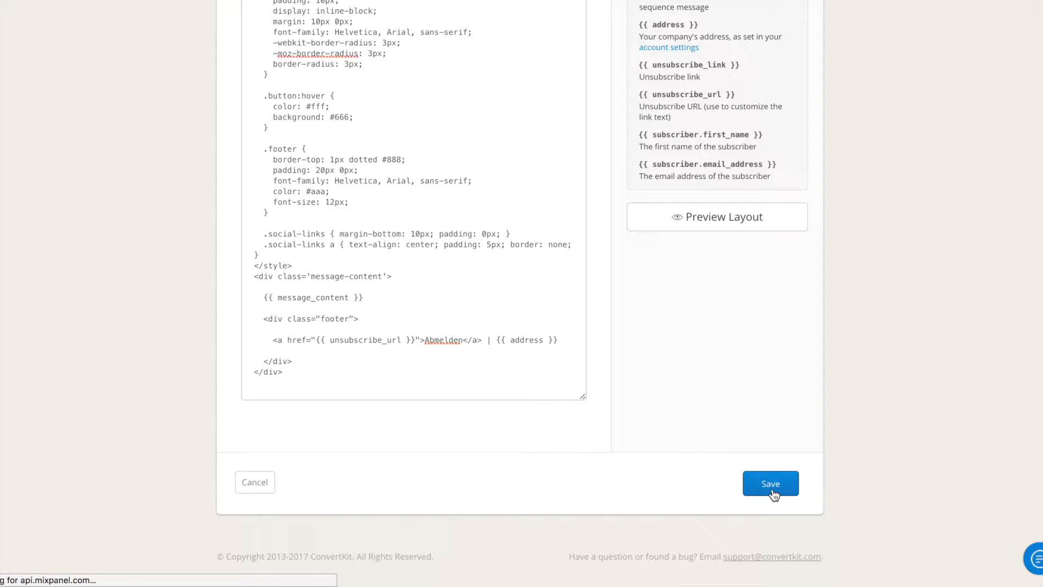
pyautogui.click(769, 482)
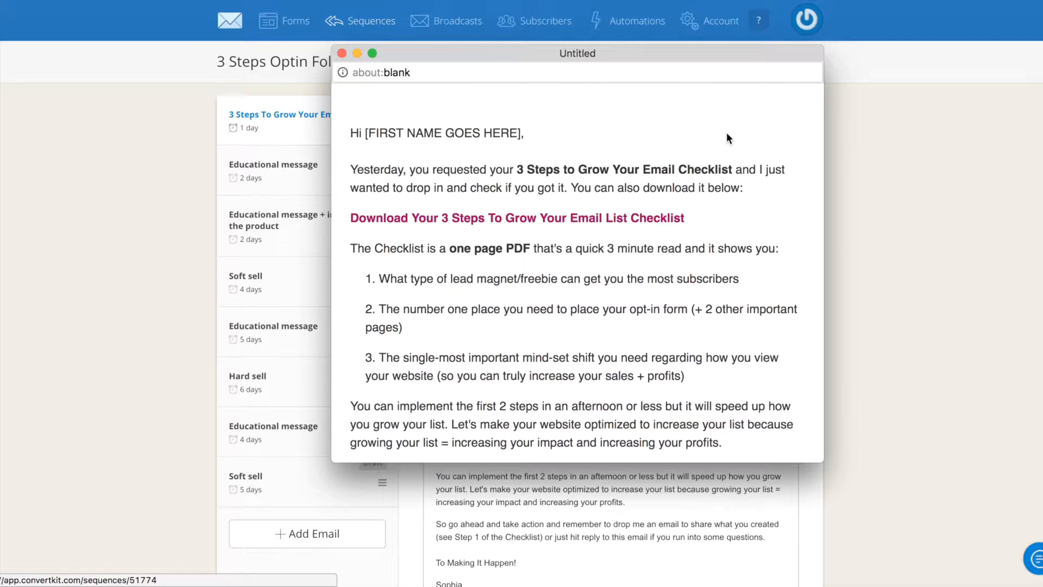
pyautogui.scroll(-3)
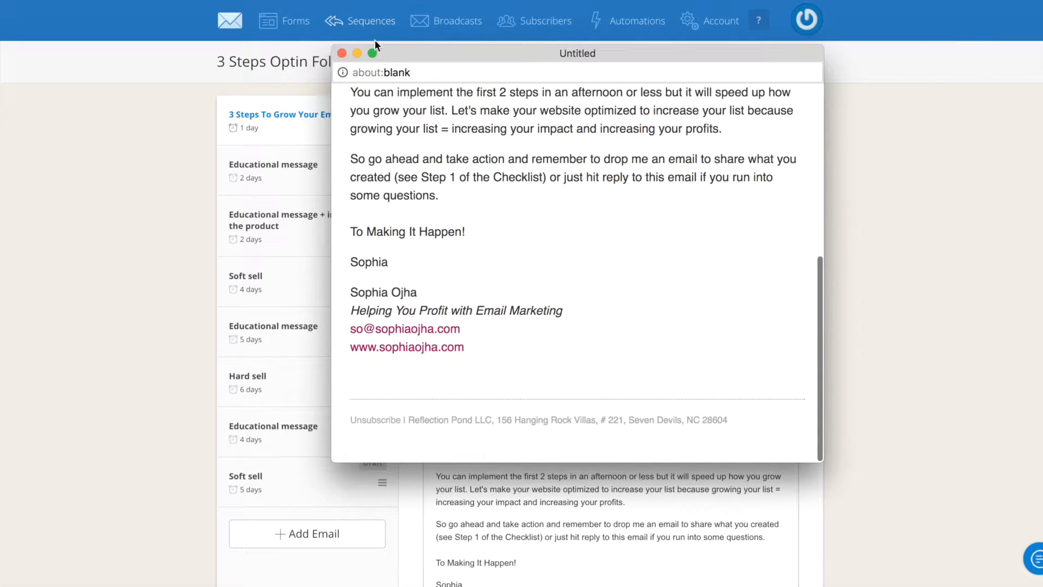
pyautogui.click(342, 54)
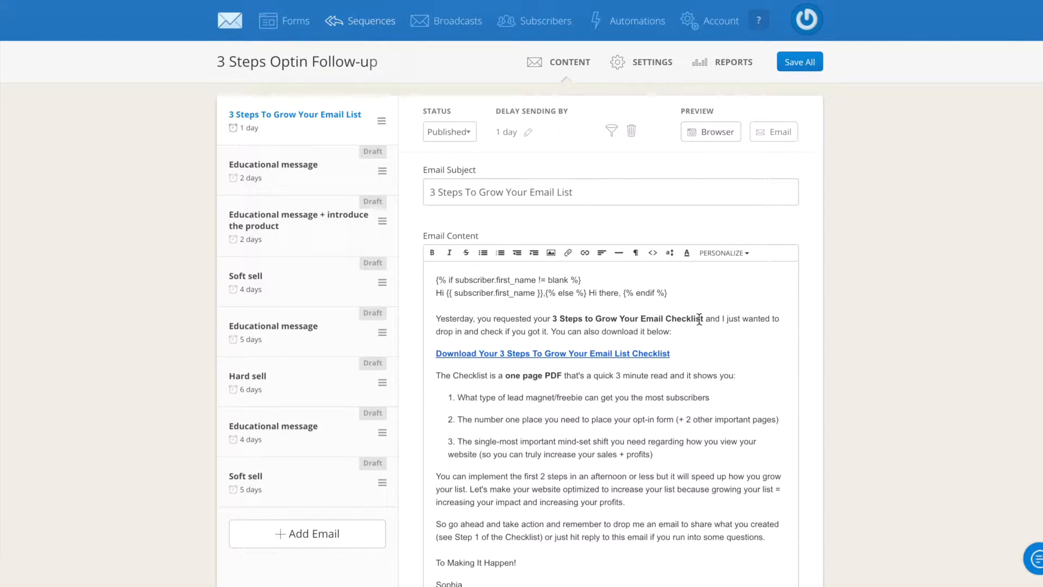
pyautogui.moveTo(652, 61)
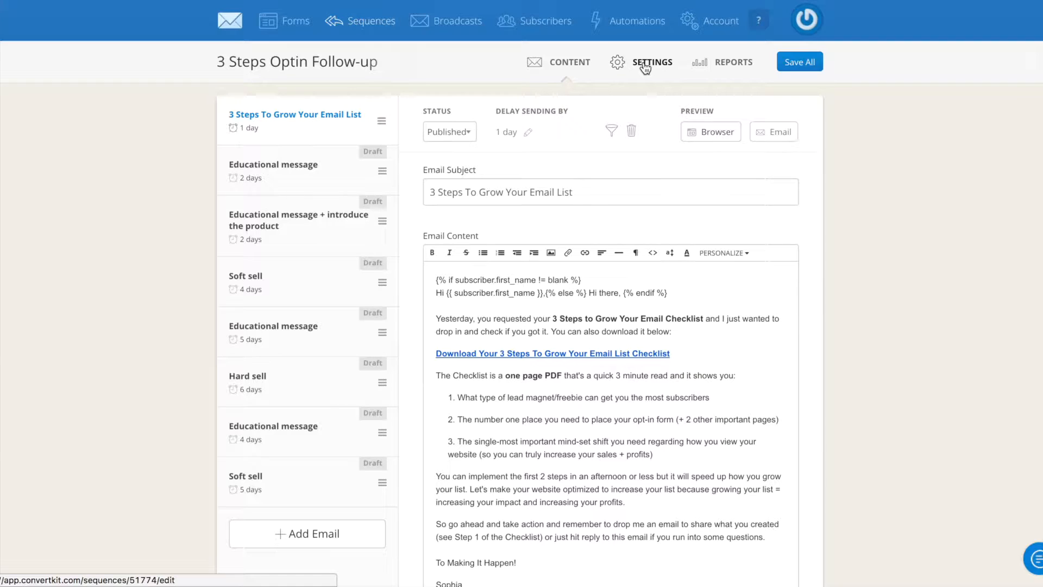
pyautogui.click(650, 62)
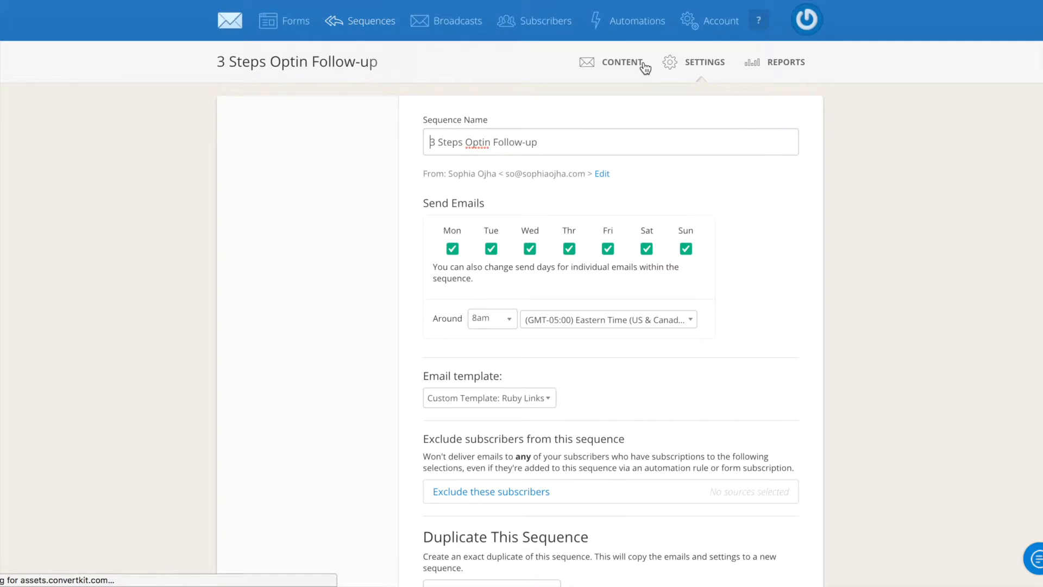
# Set the sequence's email template to 'Custom Template: Abmelden German' and update the sequence
pyautogui.click(490, 491)
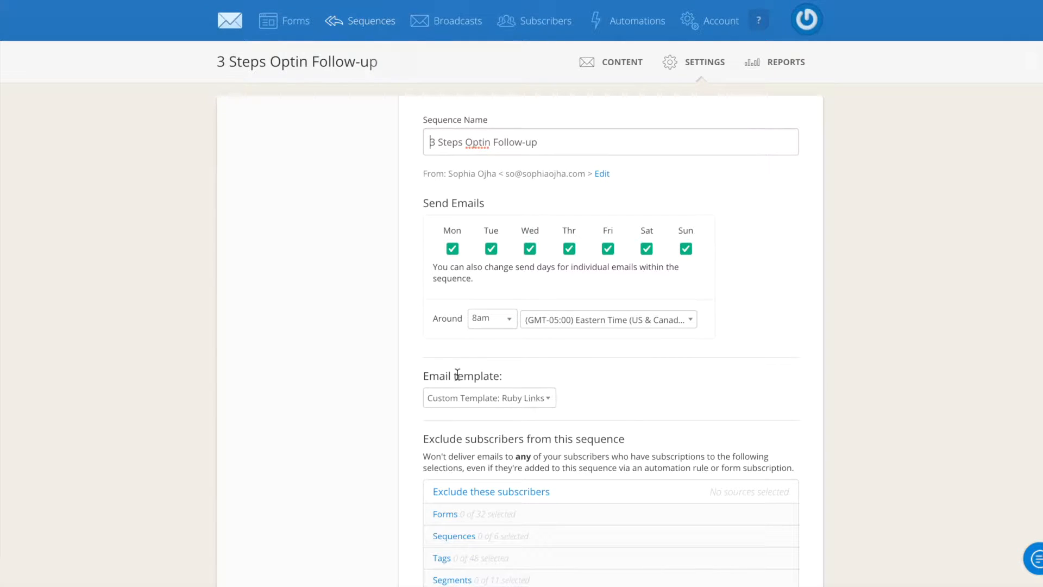
pyautogui.click(488, 398)
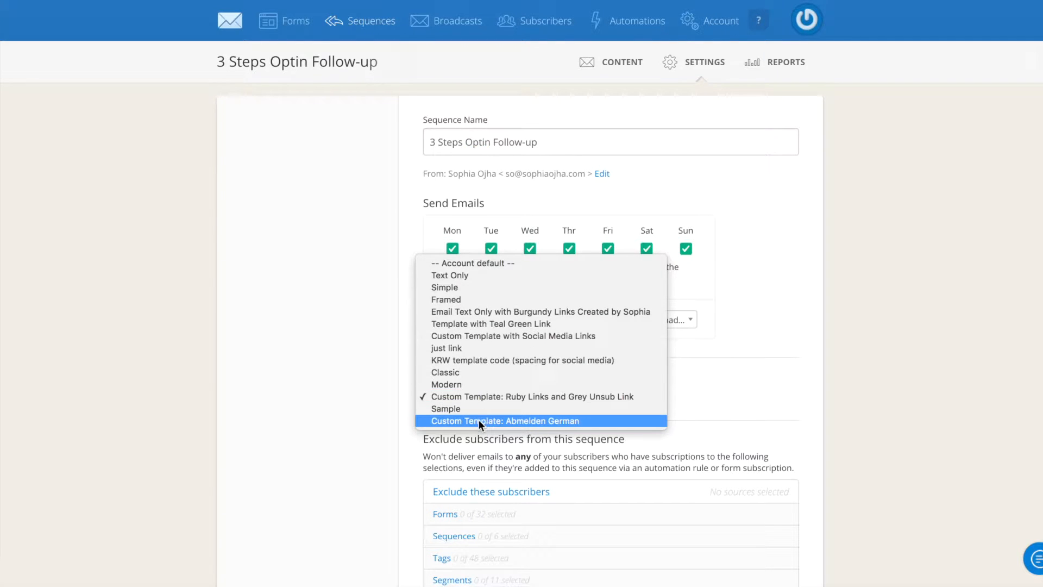
pyautogui.moveTo(544, 430)
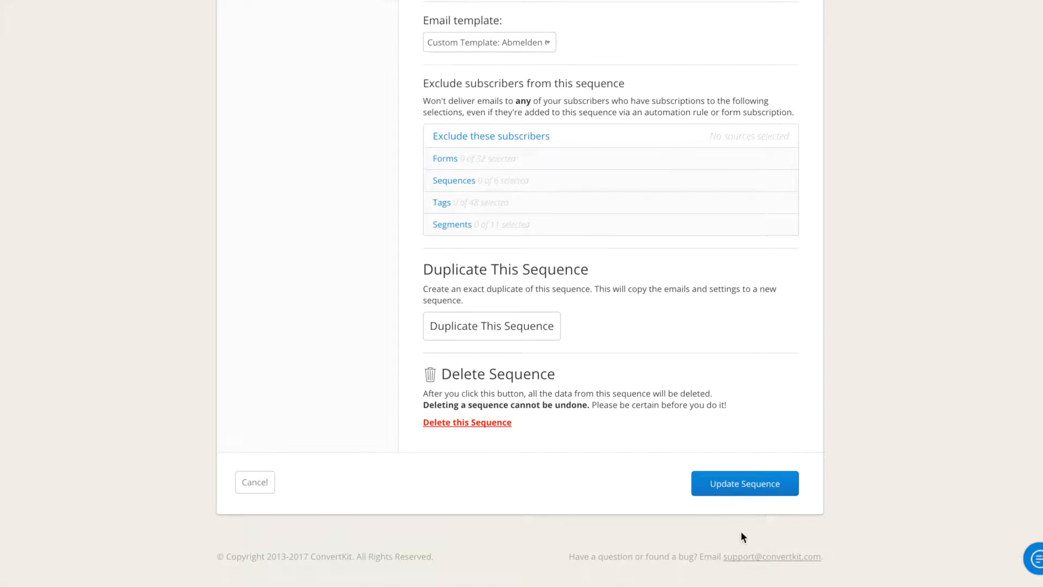
pyautogui.click(745, 483)
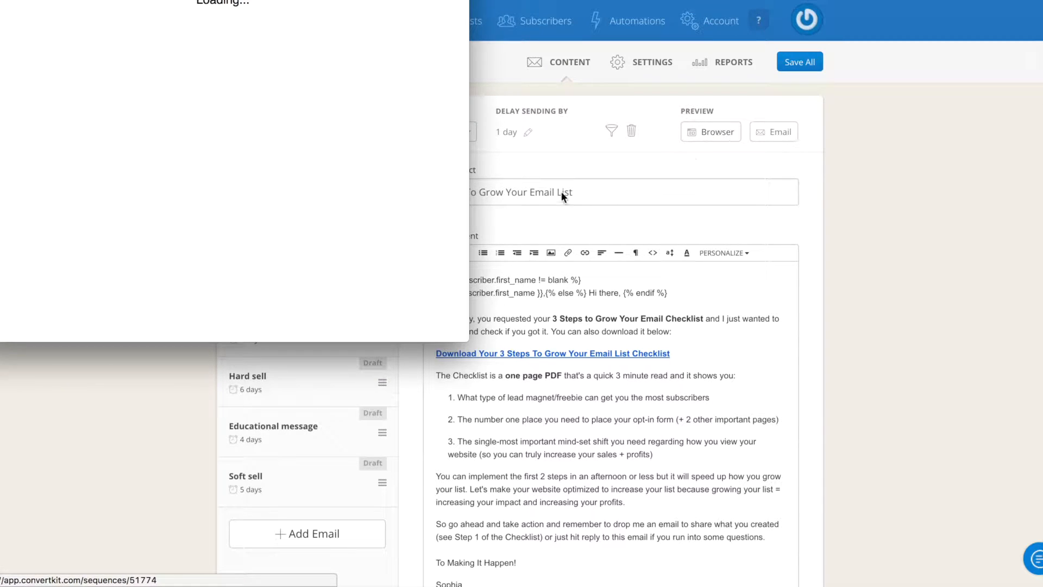
# Verify the browser preview footer now reads 'Abmelden' instead of Unsubscribe, then dismiss it
pyautogui.click(711, 132)
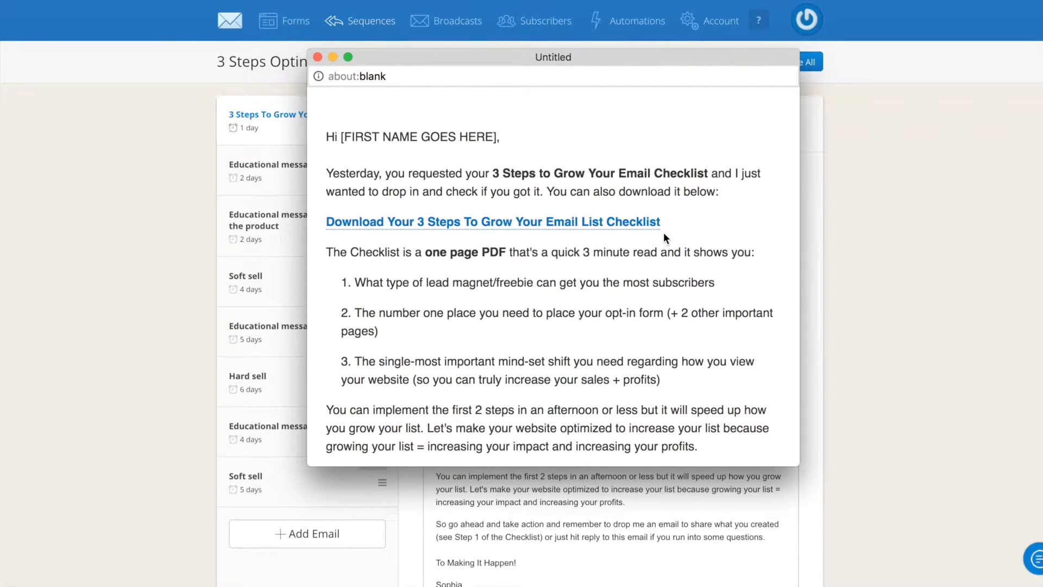
pyautogui.scroll(-3)
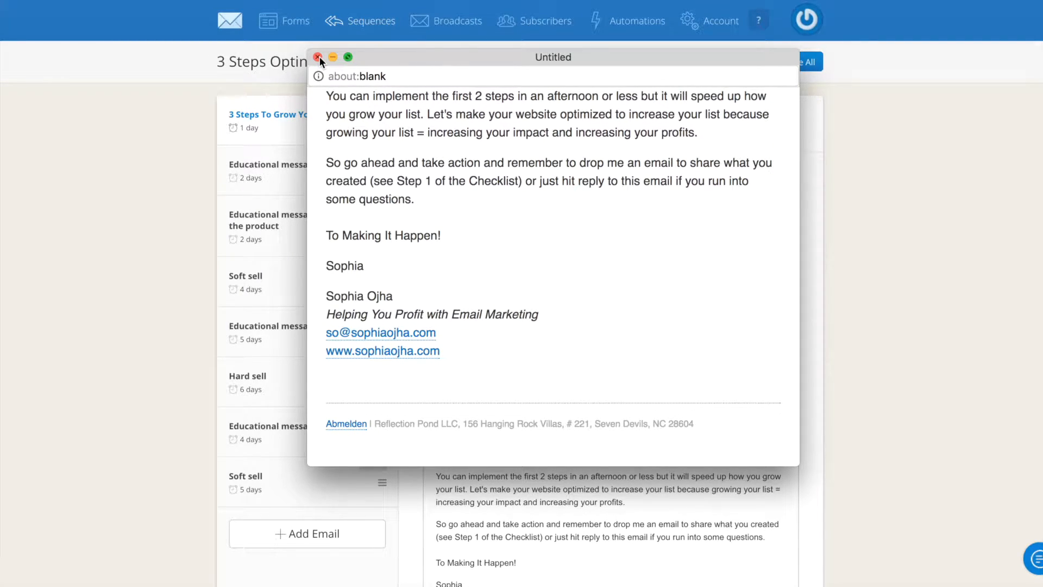
pyautogui.moveTo(339, 450)
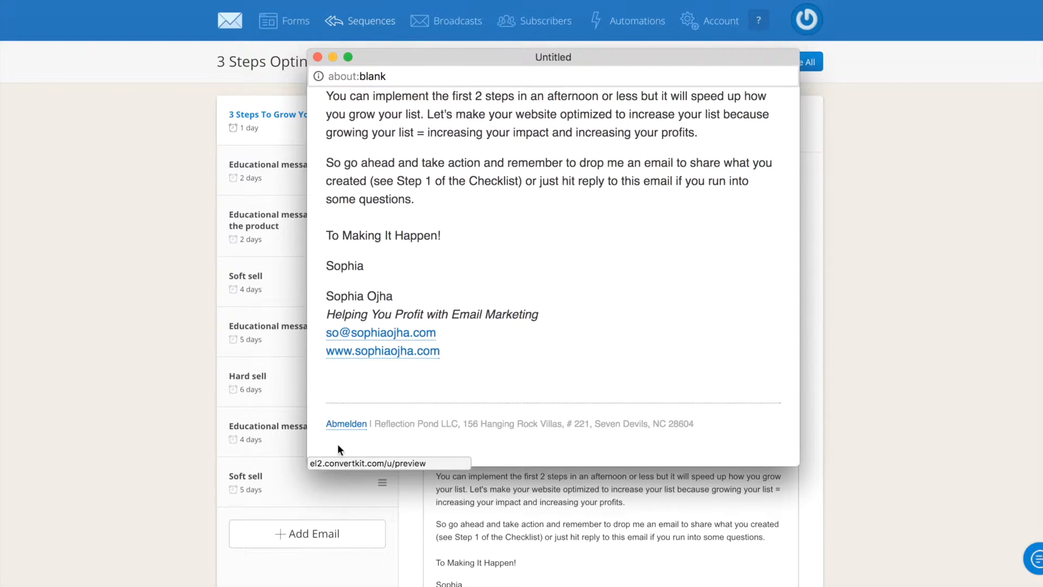
pyautogui.moveTo(351, 441)
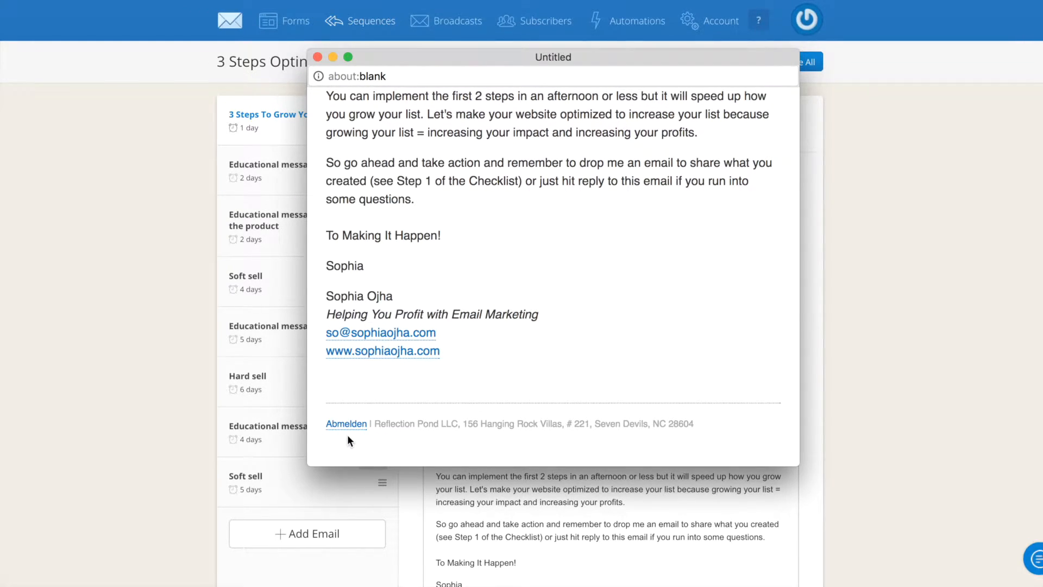
pyautogui.moveTo(431, 354)
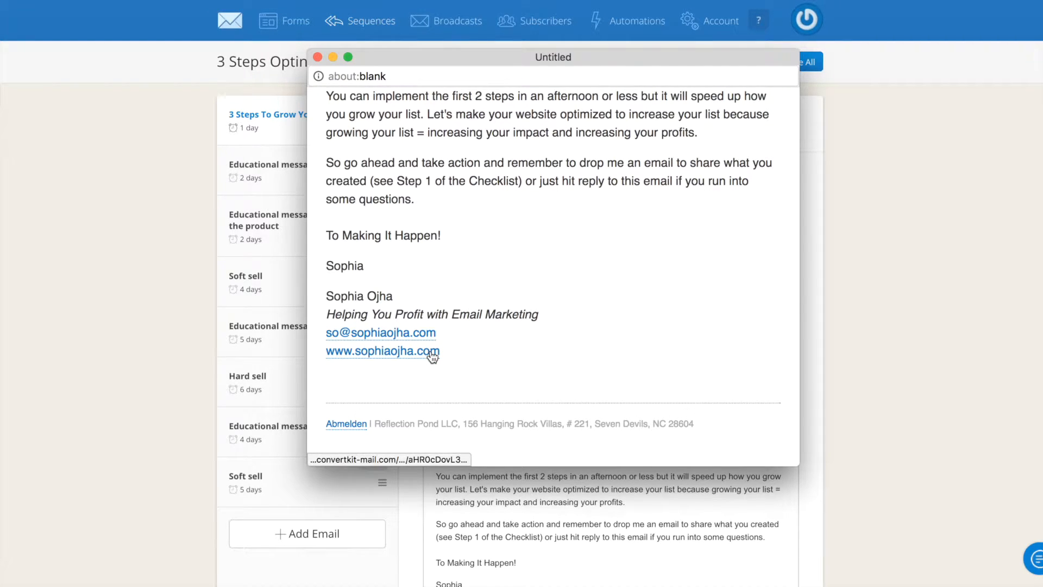
pyautogui.moveTo(351, 443)
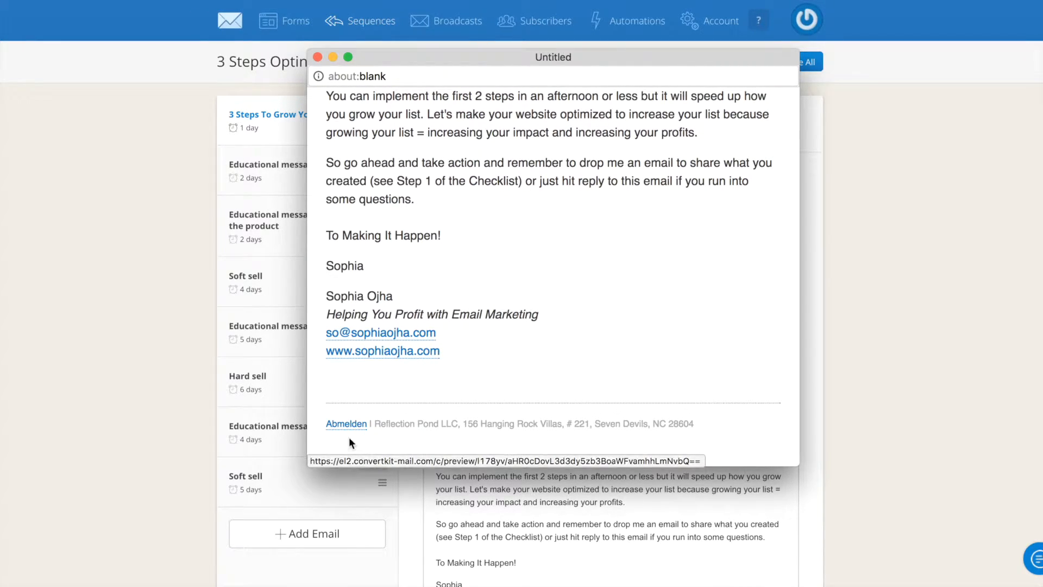
pyautogui.moveTo(331, 435)
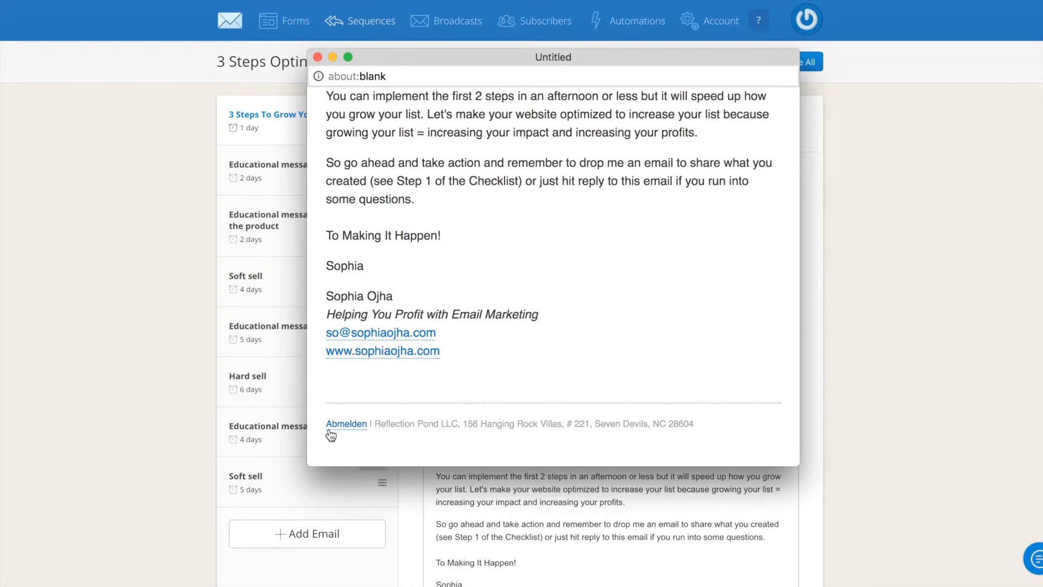
pyautogui.moveTo(345, 439)
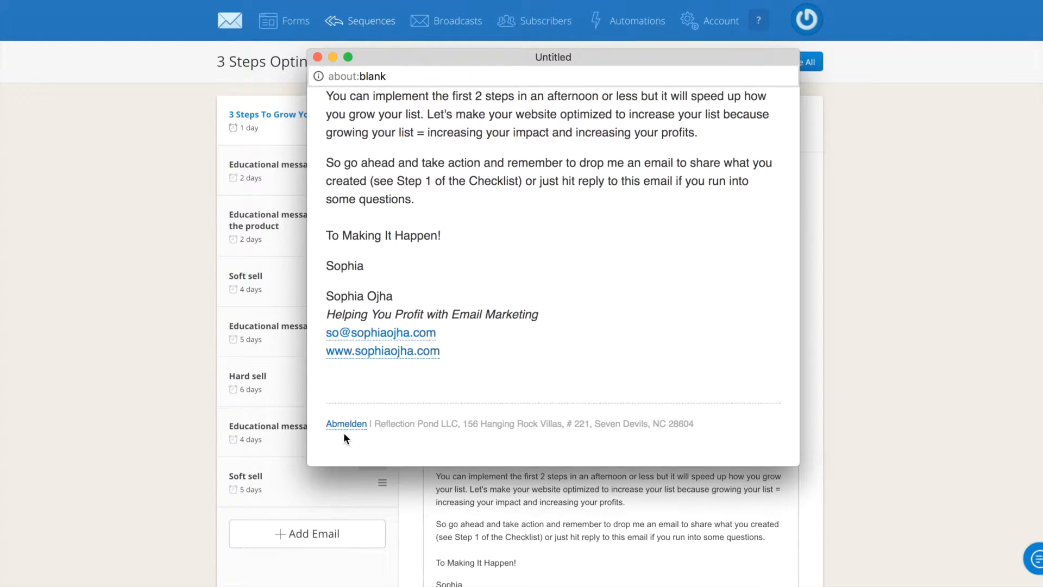
pyautogui.moveTo(353, 407)
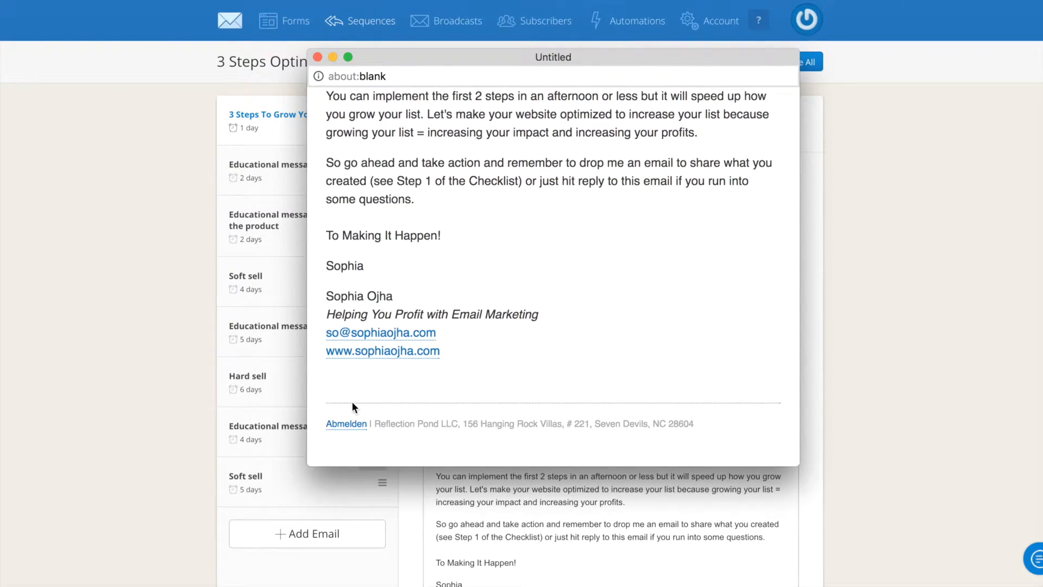
pyautogui.moveTo(327, 437)
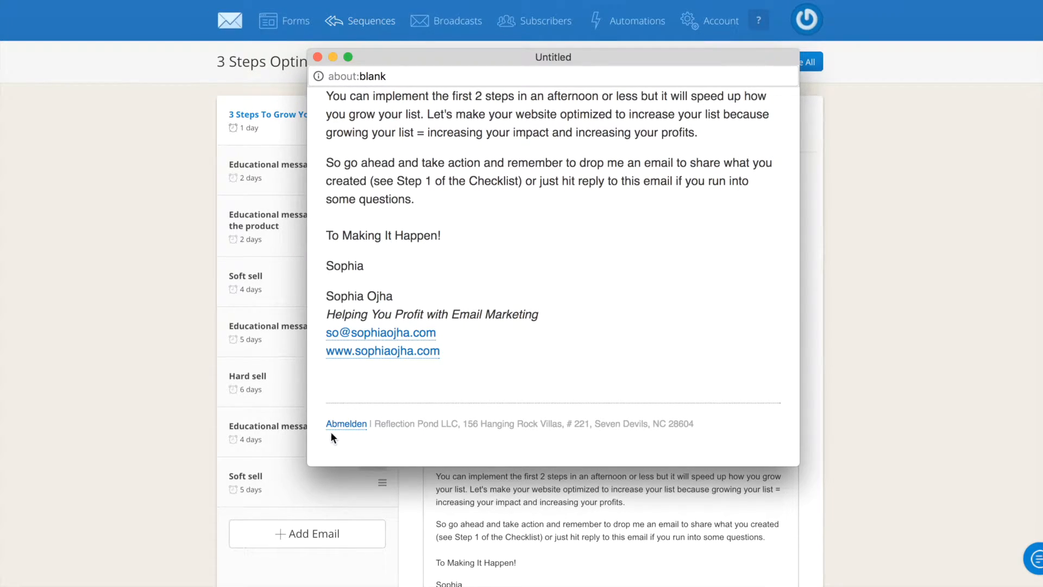
pyautogui.moveTo(345, 422)
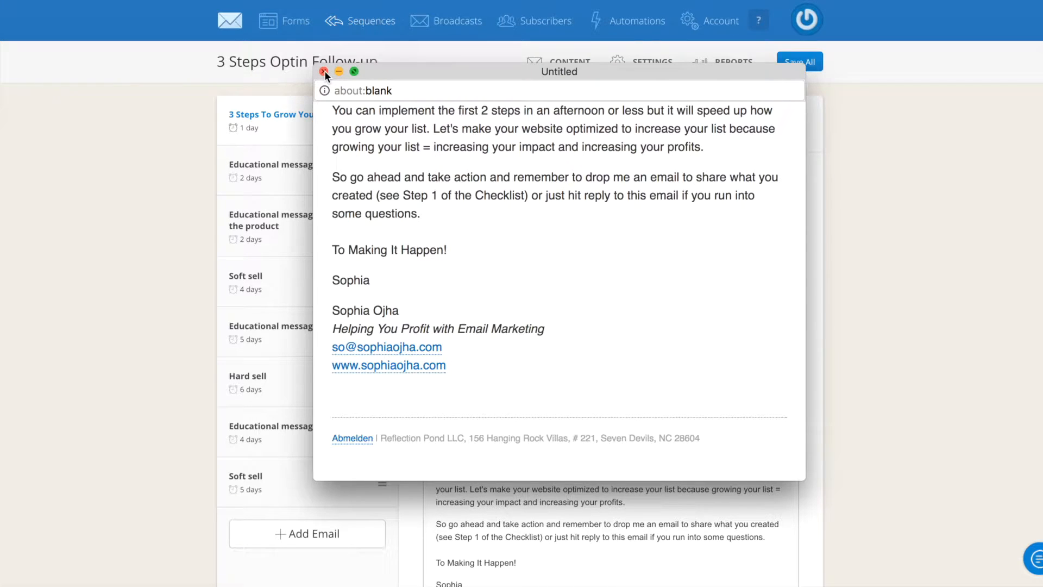
pyautogui.click(325, 72)
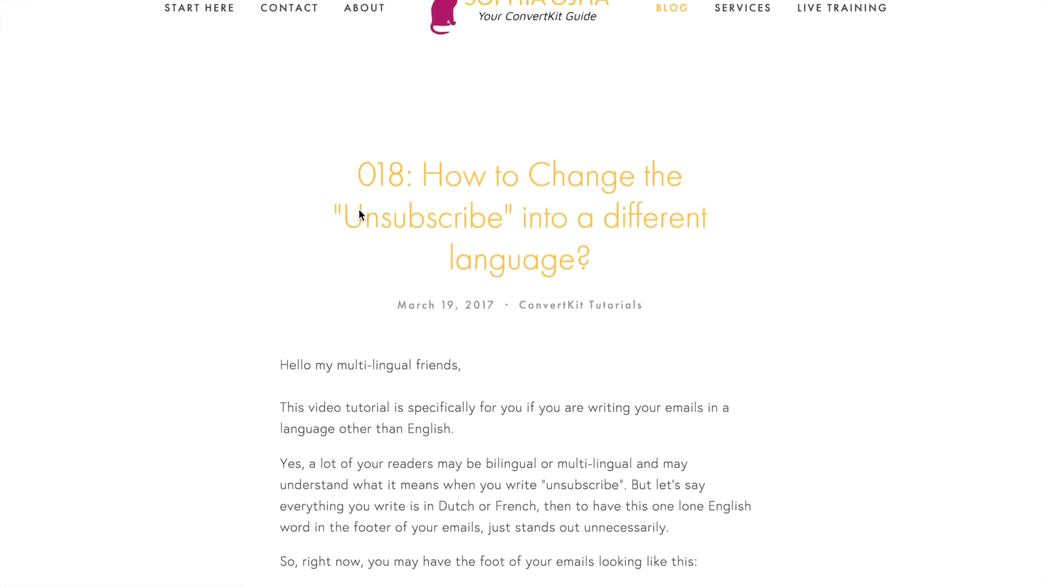
# Return to the top of the blog post and go to the Live Training page
pyautogui.scroll(3)
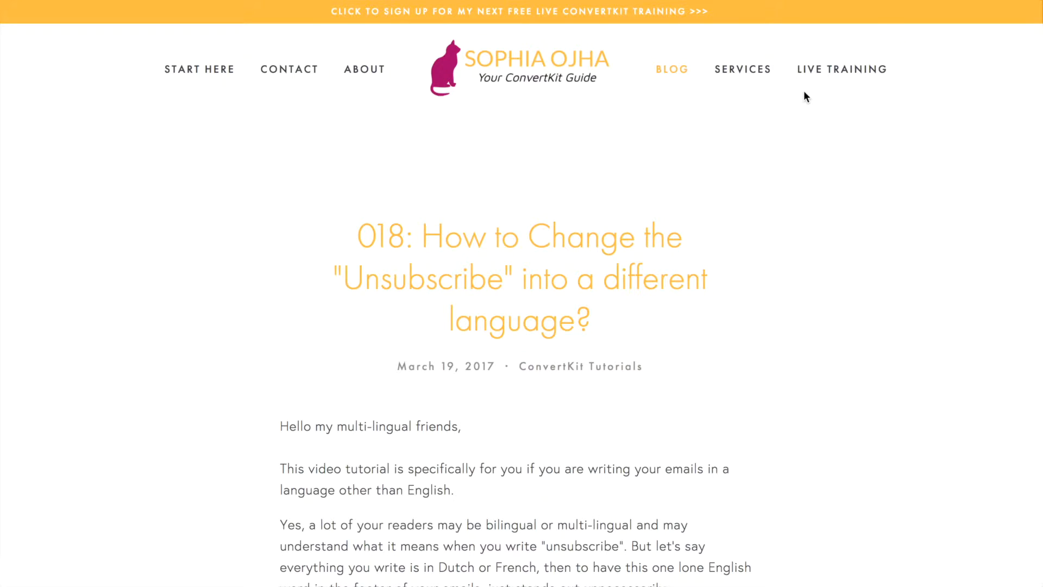
pyautogui.moveTo(842, 69)
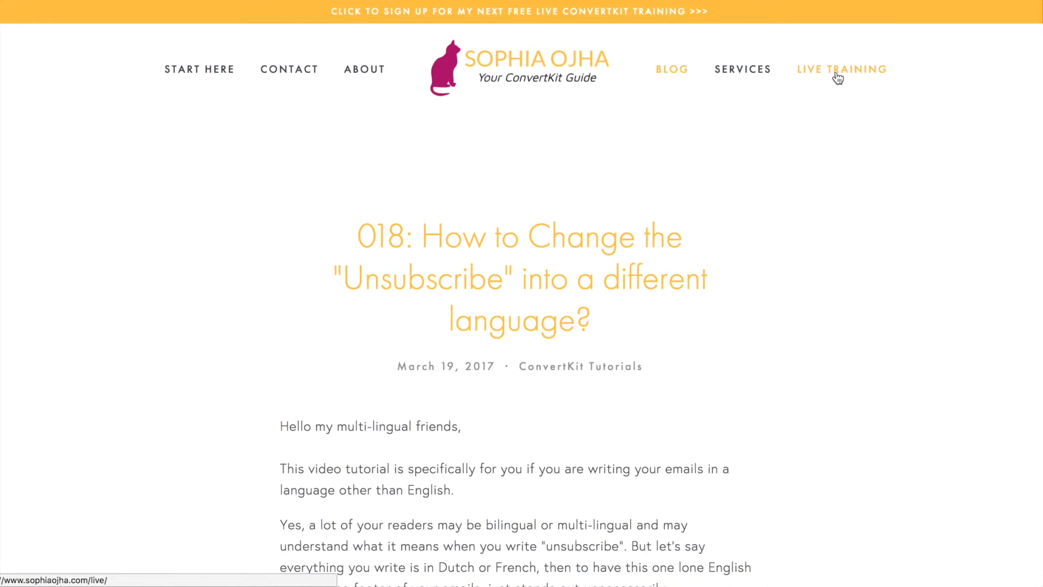
pyautogui.click(841, 69)
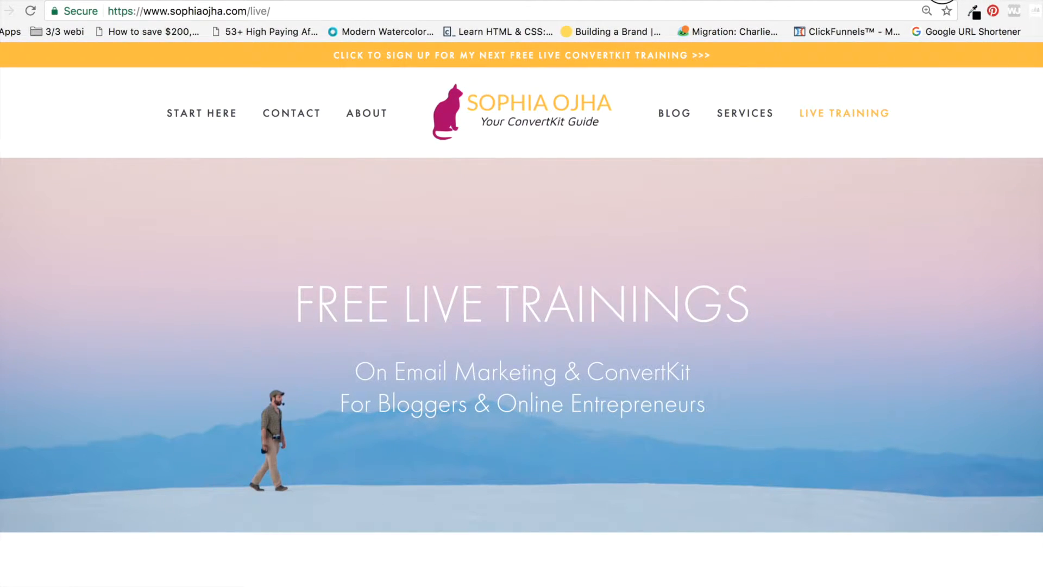
pyautogui.moveTo(799, 300)
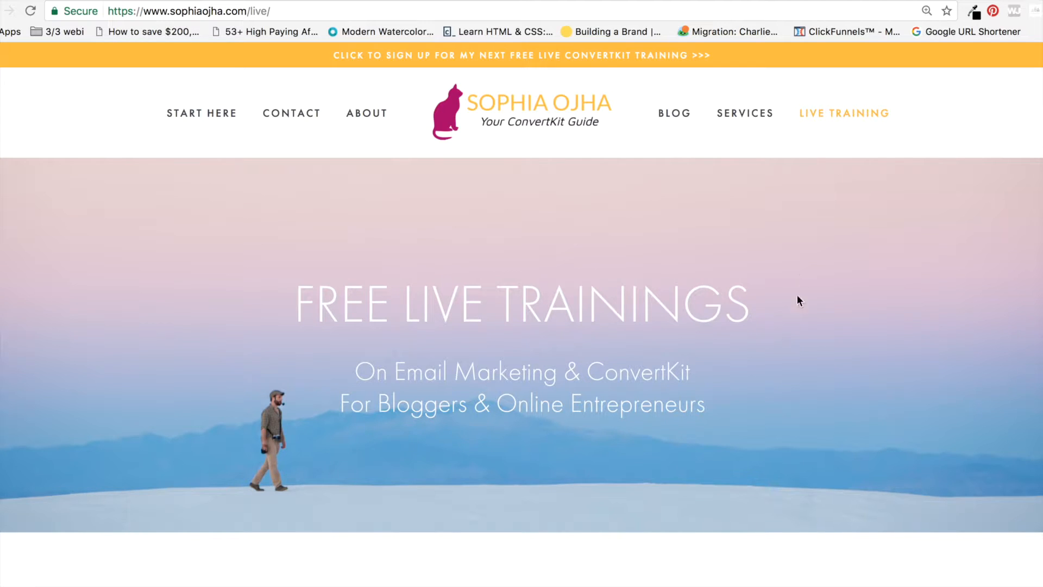
pyautogui.scroll(-3)
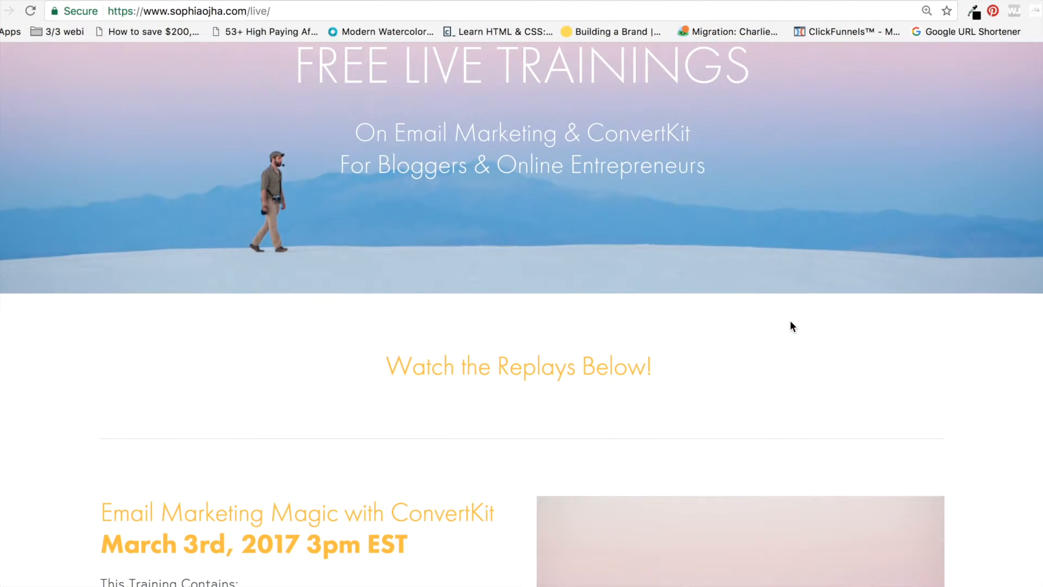
pyautogui.scroll(-3)
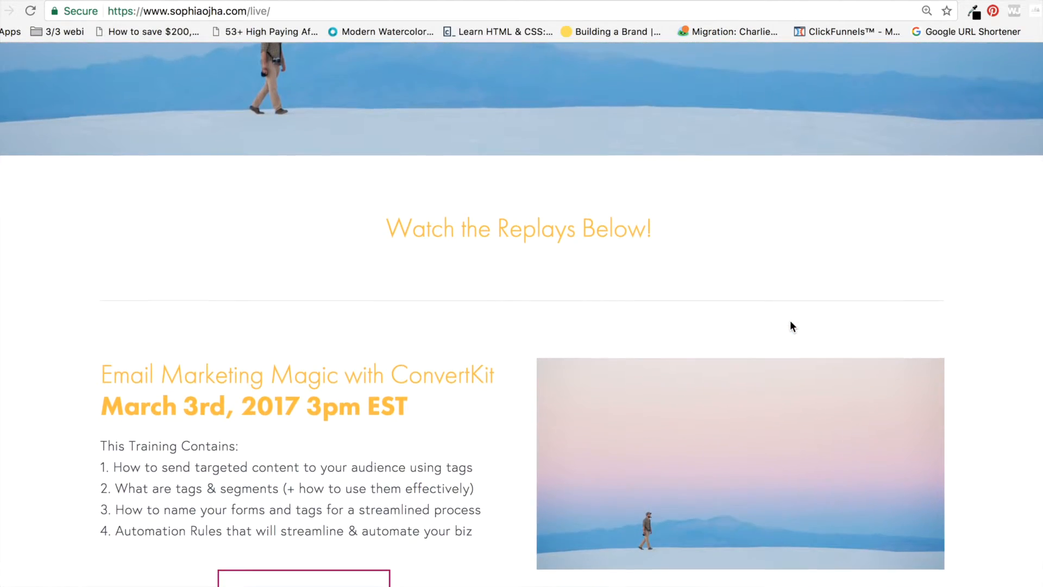
pyautogui.scroll(-3)
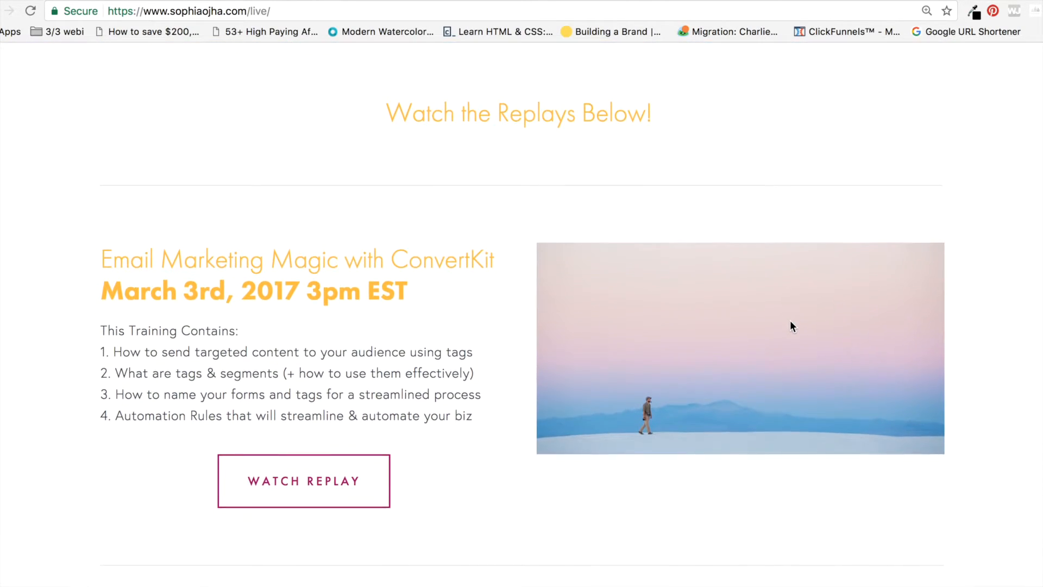
pyautogui.scroll(-3)
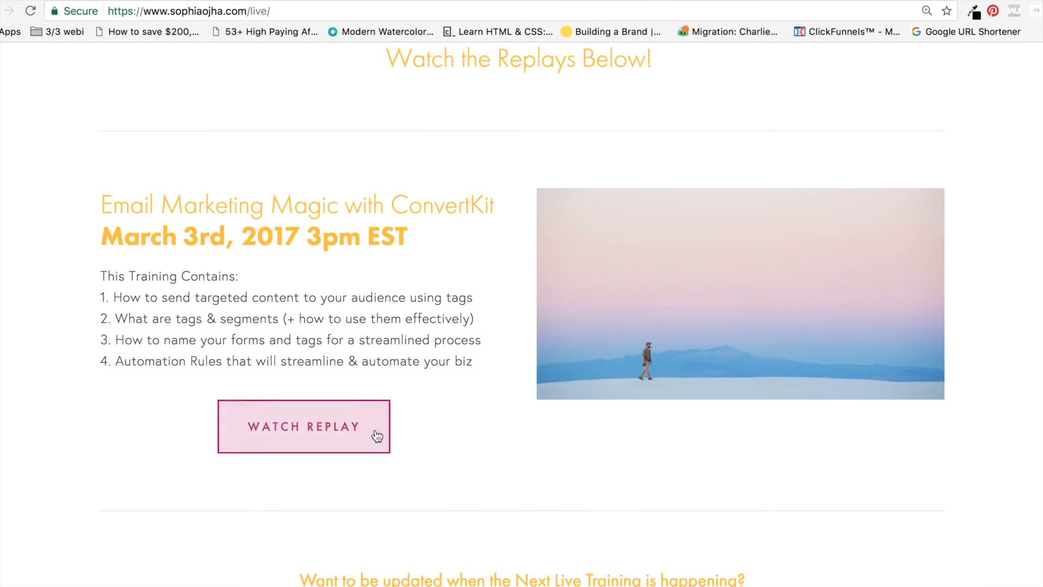
pyautogui.moveTo(189, 246)
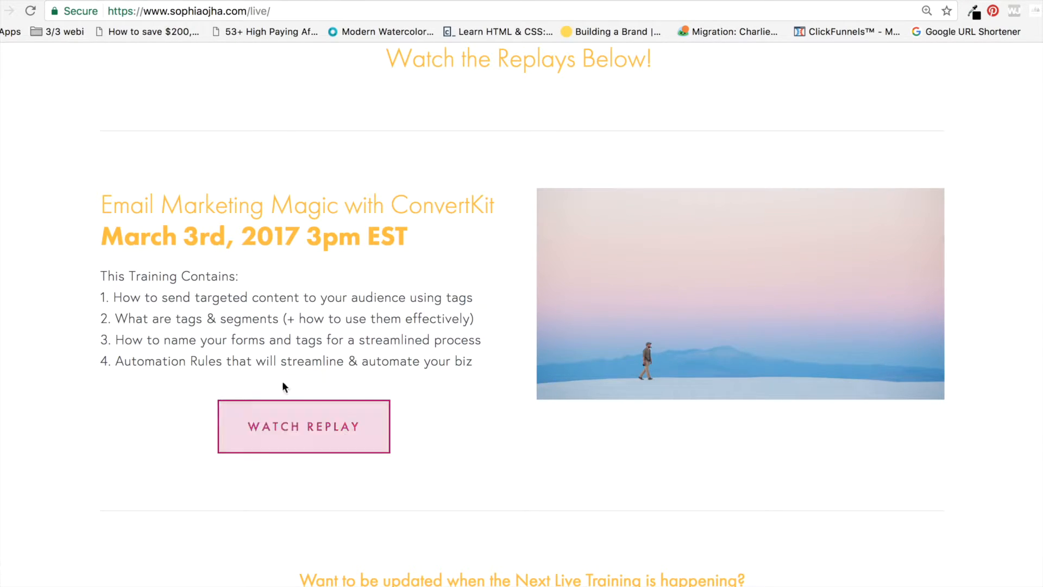
pyautogui.moveTo(195, 297)
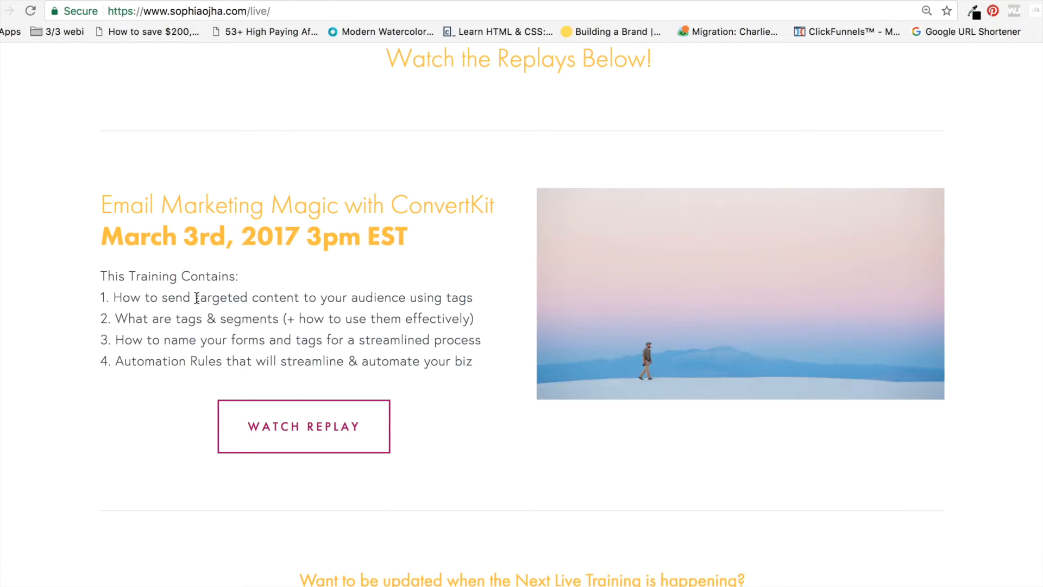
pyautogui.moveTo(276, 318)
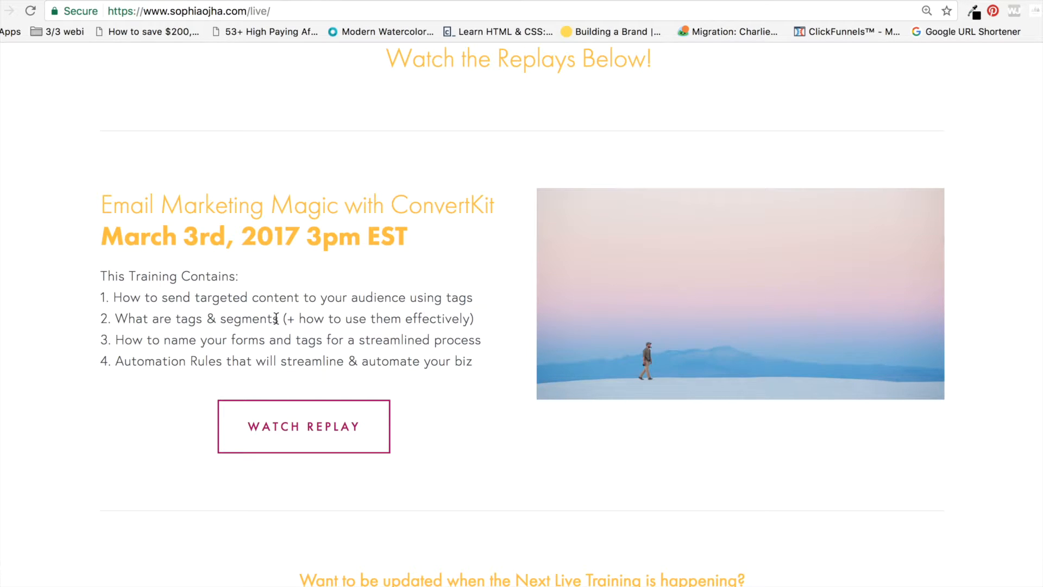
pyautogui.scroll(-3)
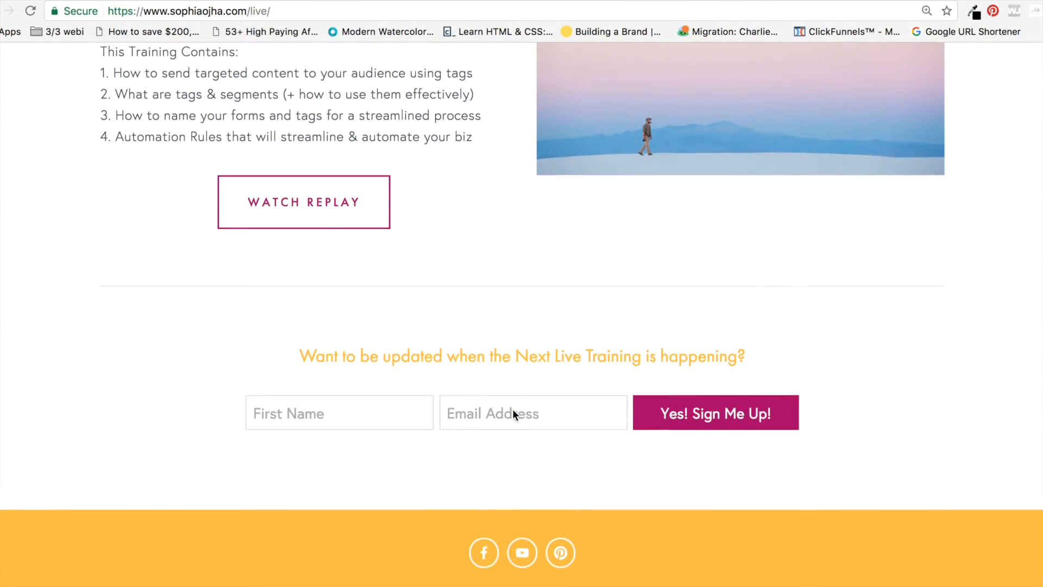
pyautogui.scroll(3)
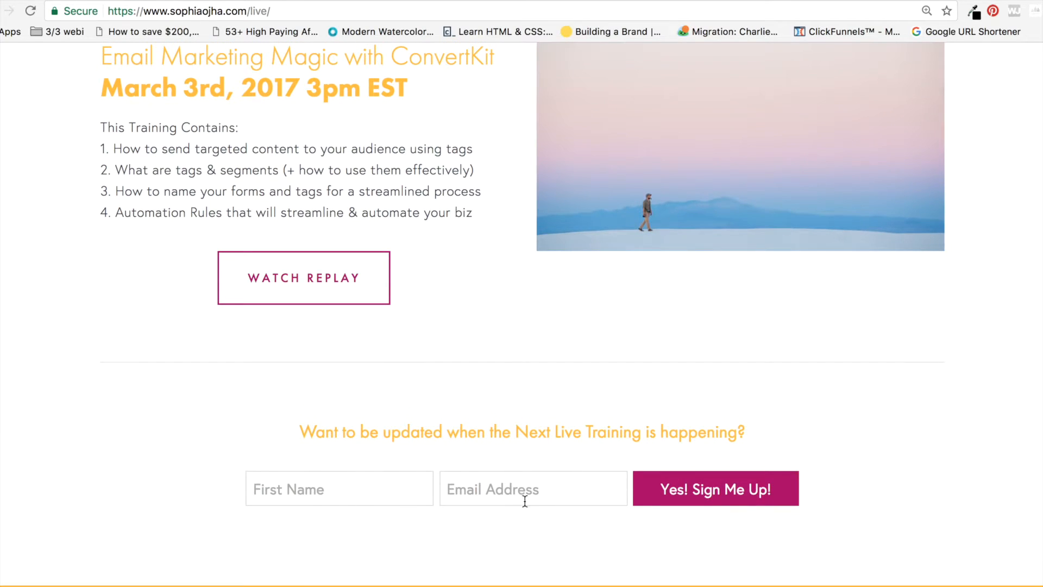
pyautogui.click(715, 487)
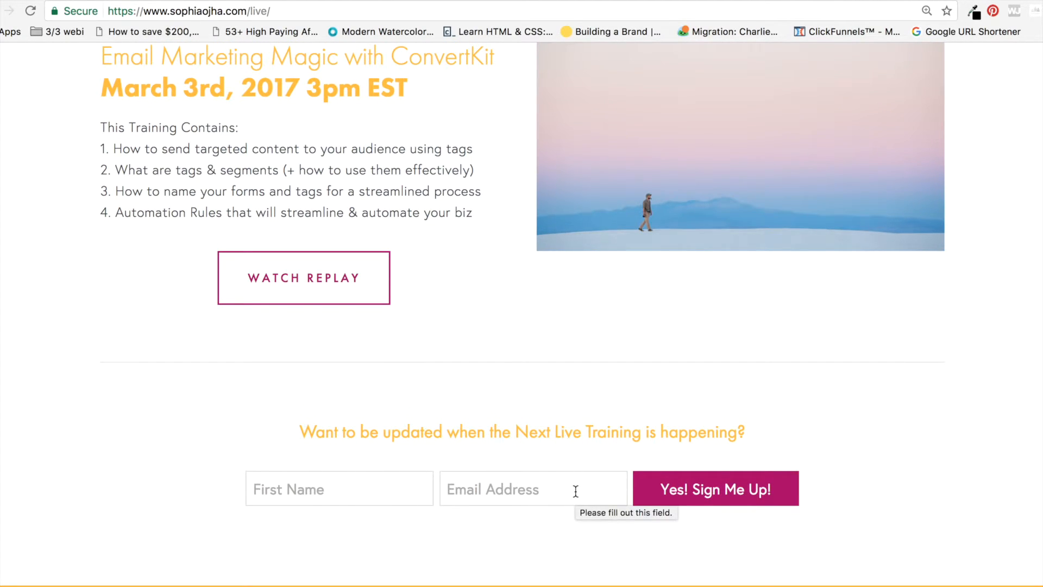
pyautogui.moveTo(840, 397)
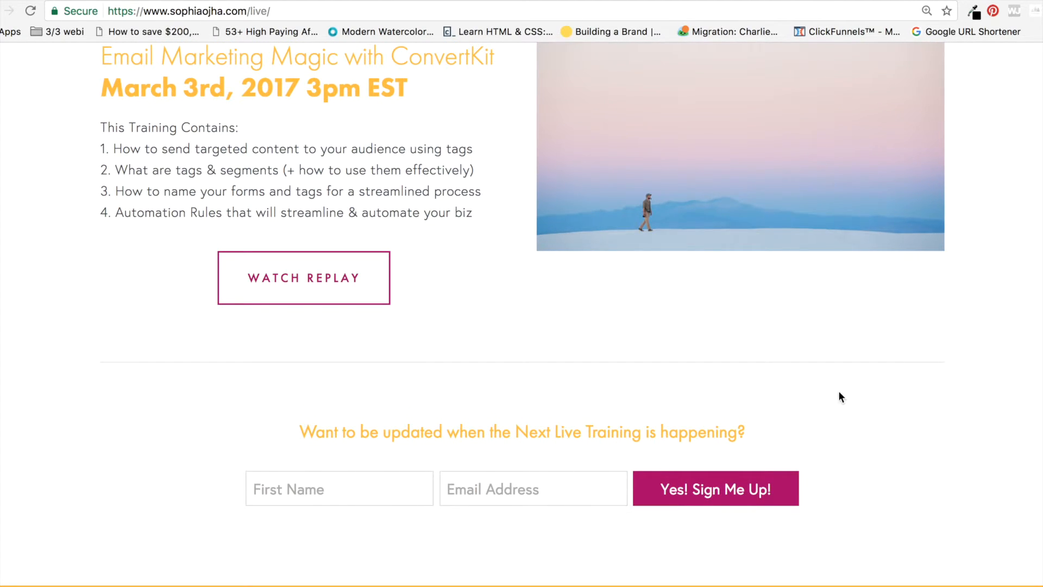
pyautogui.moveTo(887, 384)
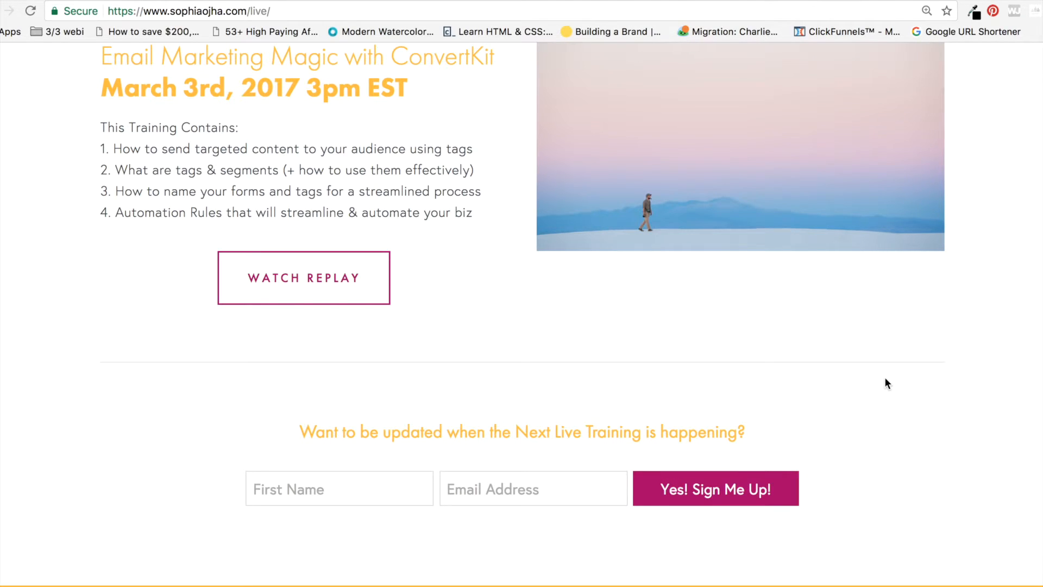
pyautogui.scroll(3)
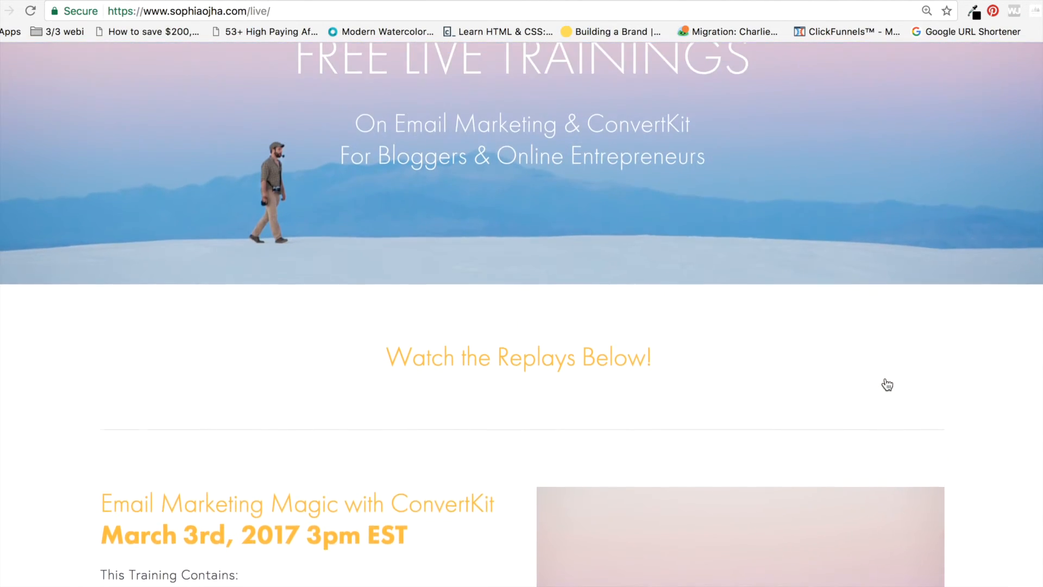
pyautogui.scroll(3)
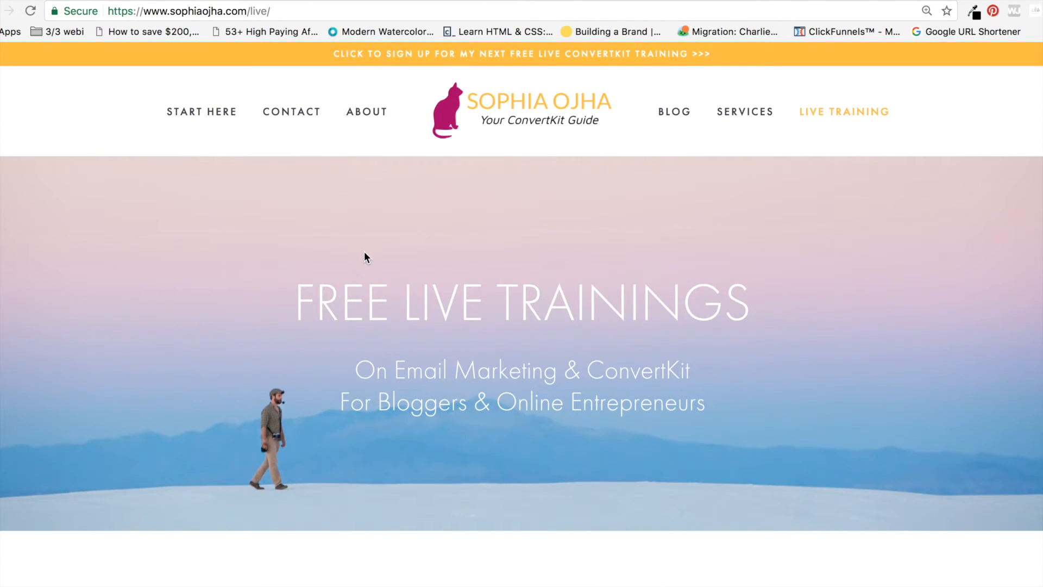
pyautogui.moveTo(291, 111)
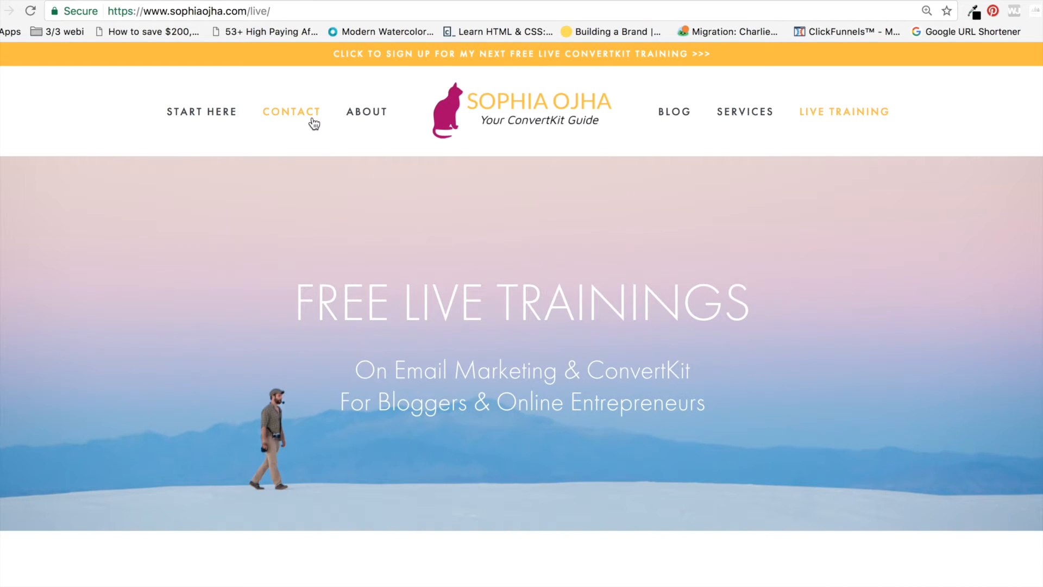
pyautogui.moveTo(673, 125)
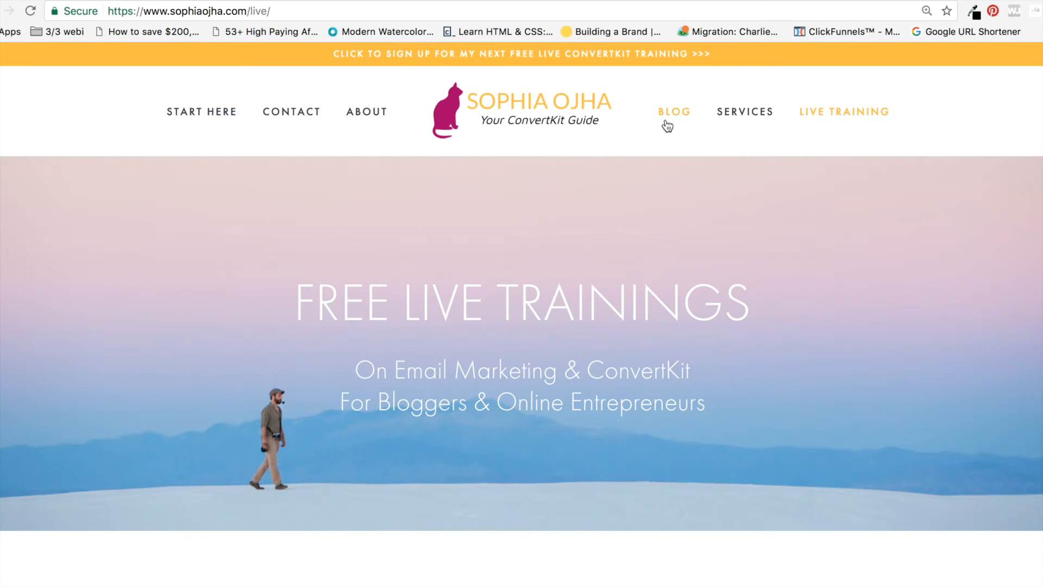
pyautogui.moveTo(677, 126)
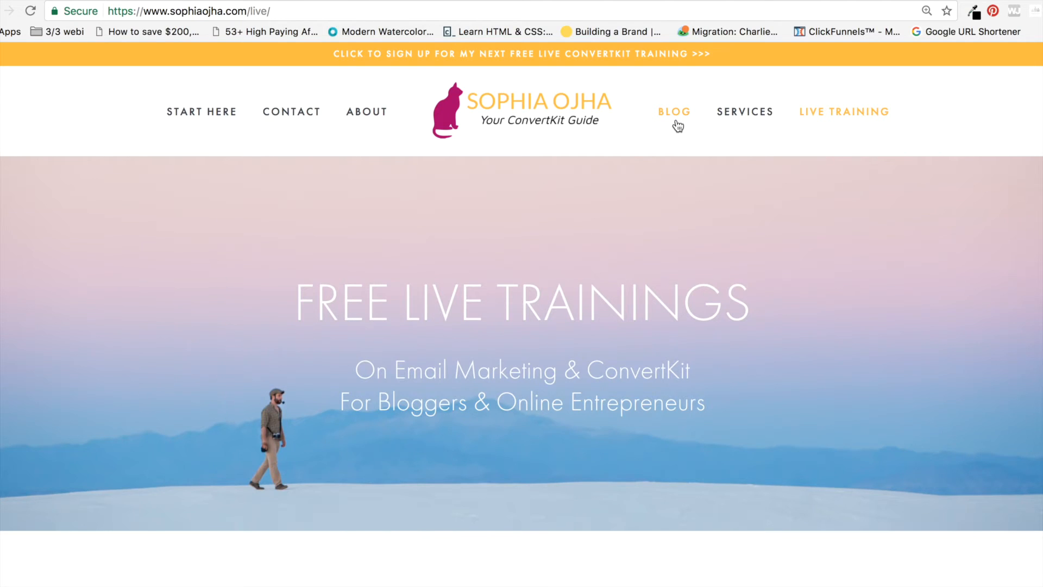
pyautogui.scroll(-3)
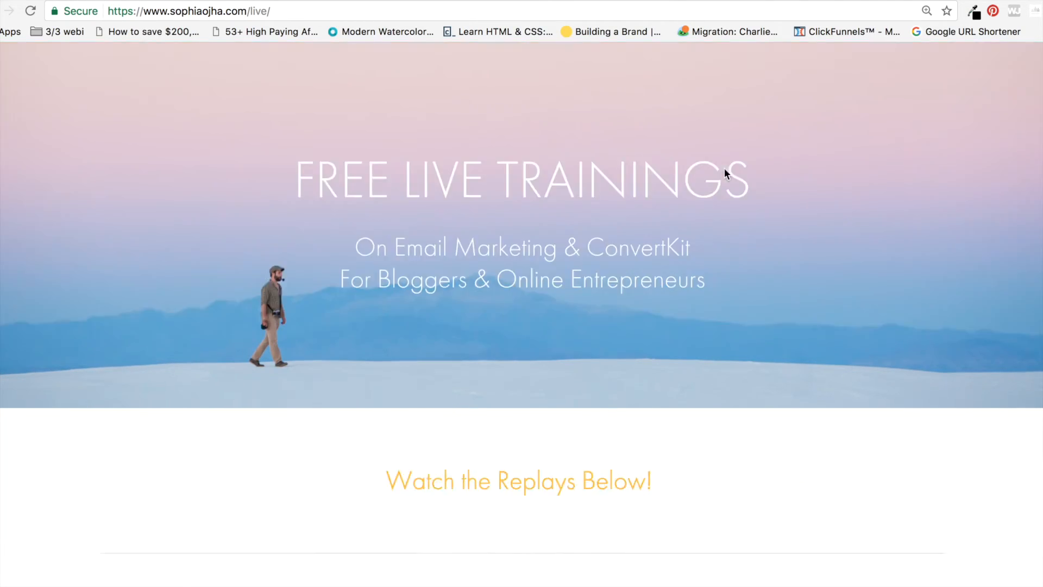
pyautogui.scroll(-3)
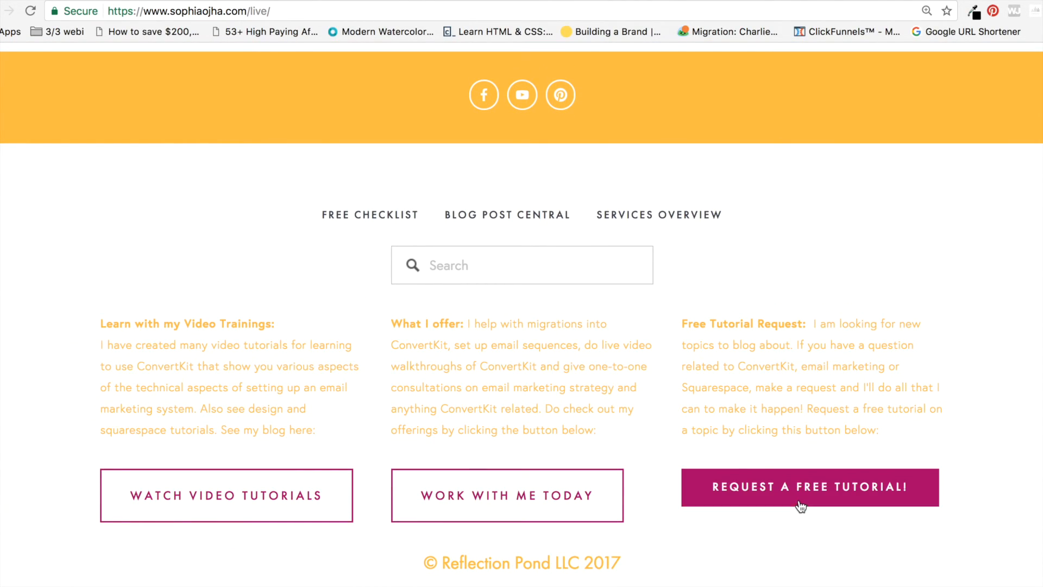
pyautogui.click(809, 487)
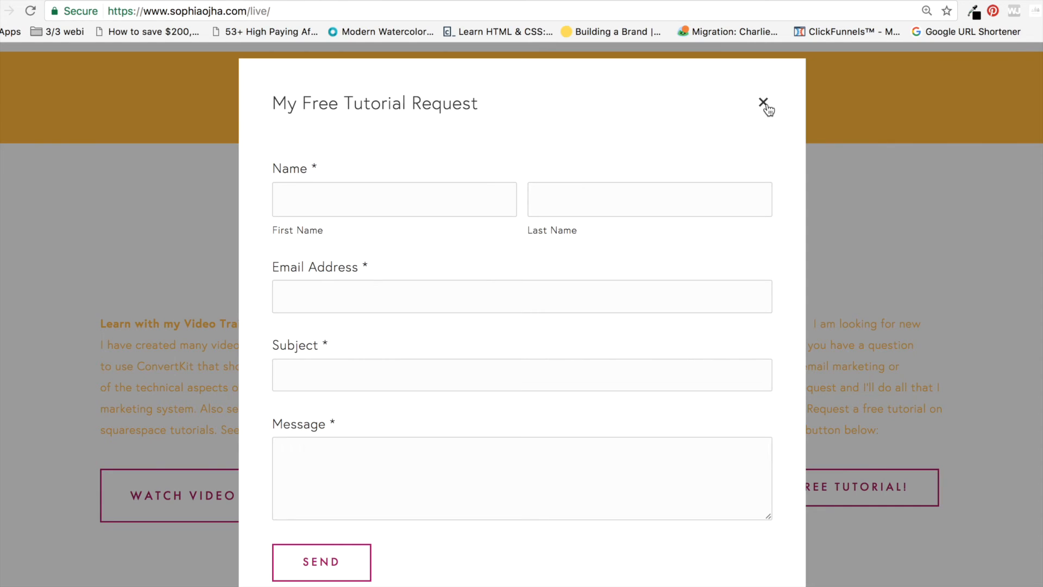
pyautogui.click(764, 106)
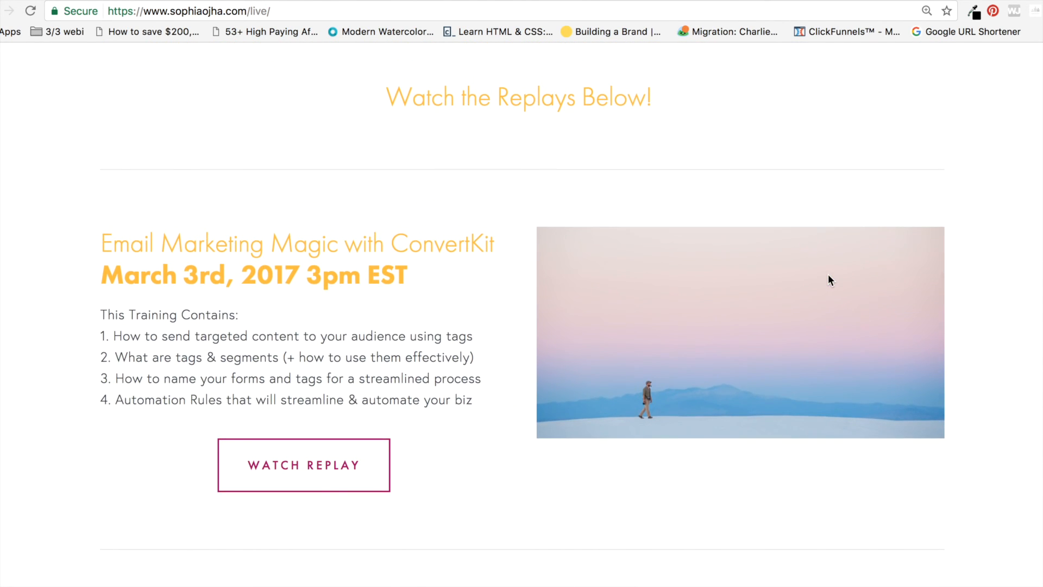
pyautogui.scroll(3)
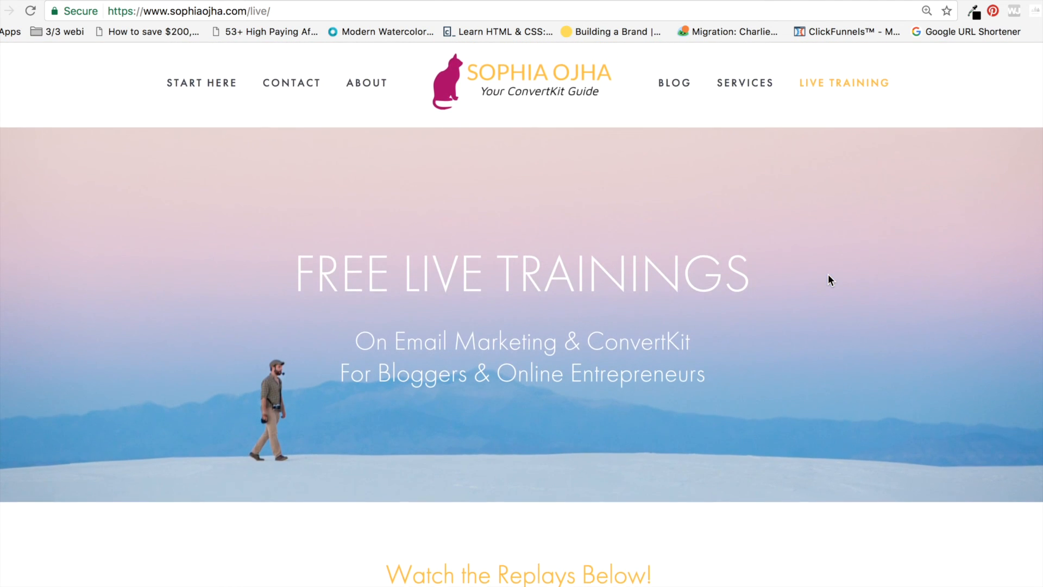
pyautogui.moveTo(920, 123)
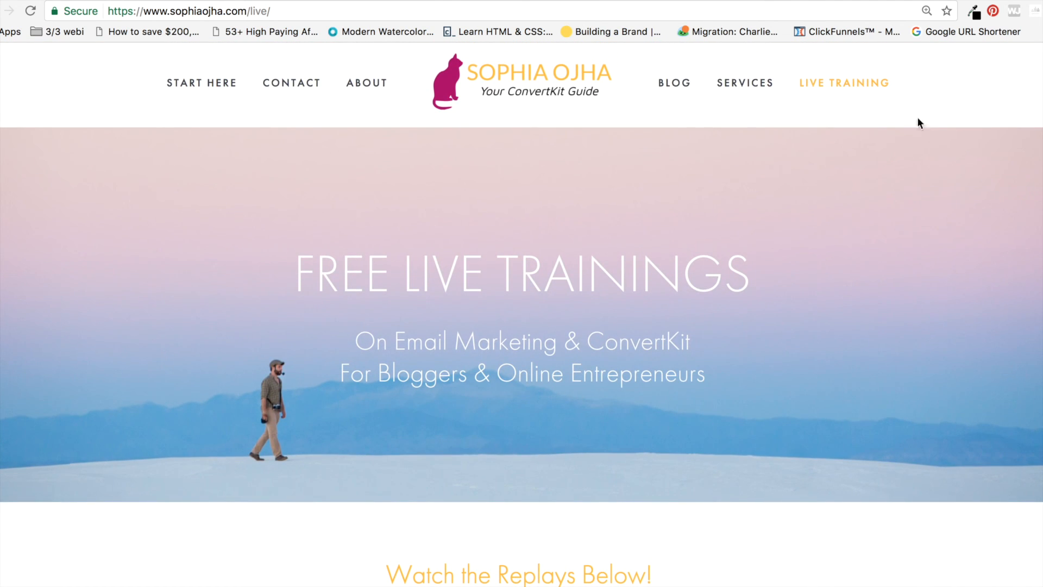